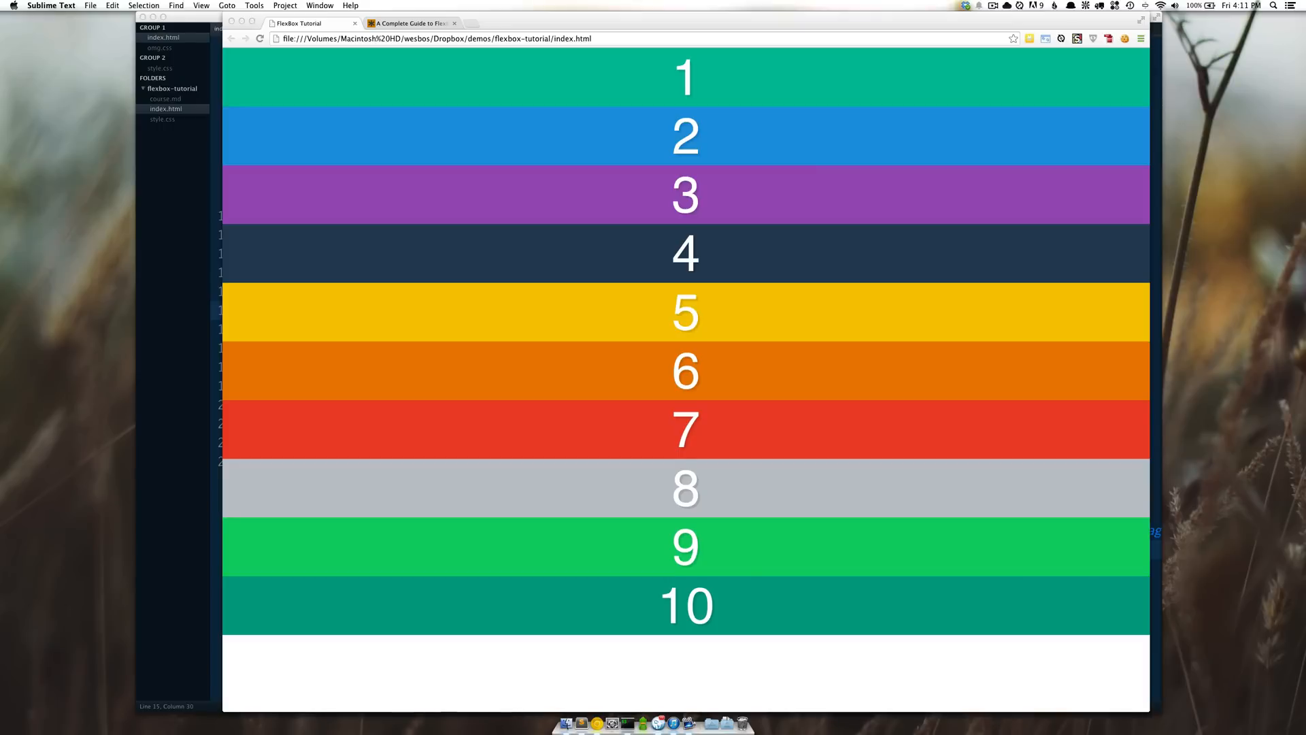
mouse_move(1075, 253)
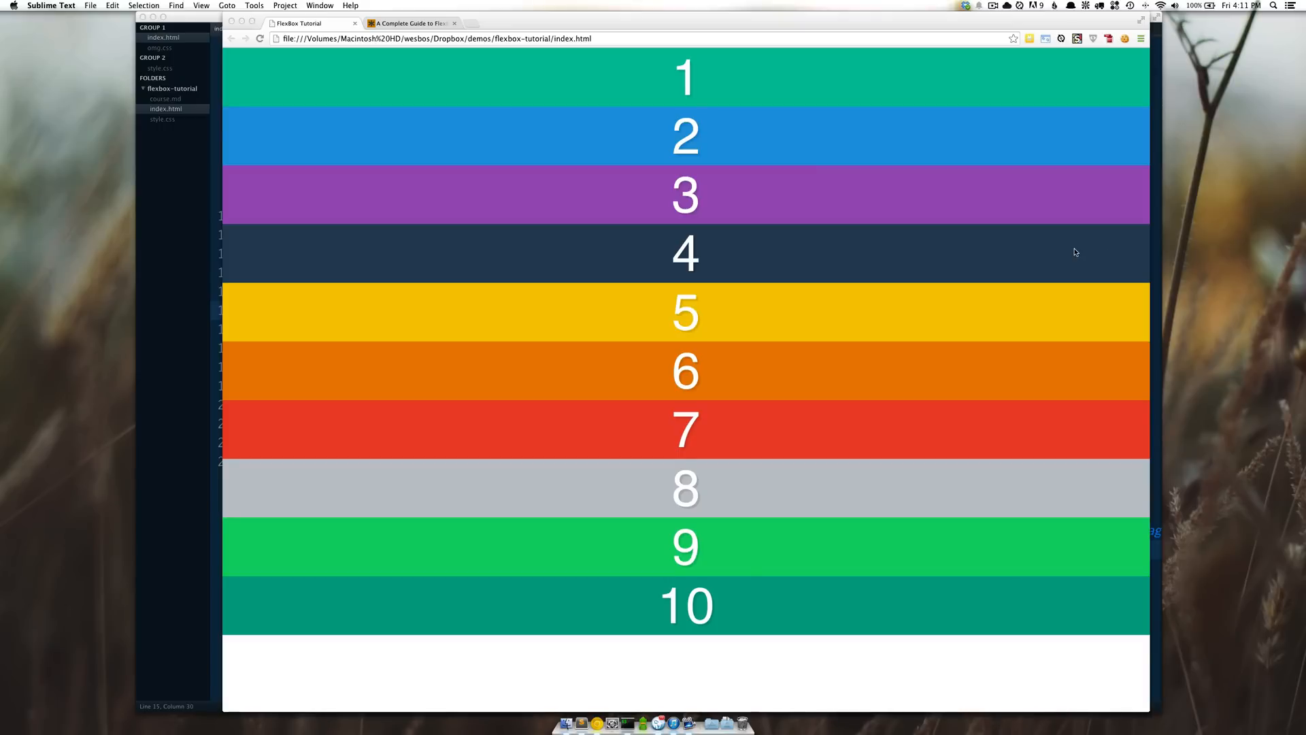
mouse_move(208, 252)
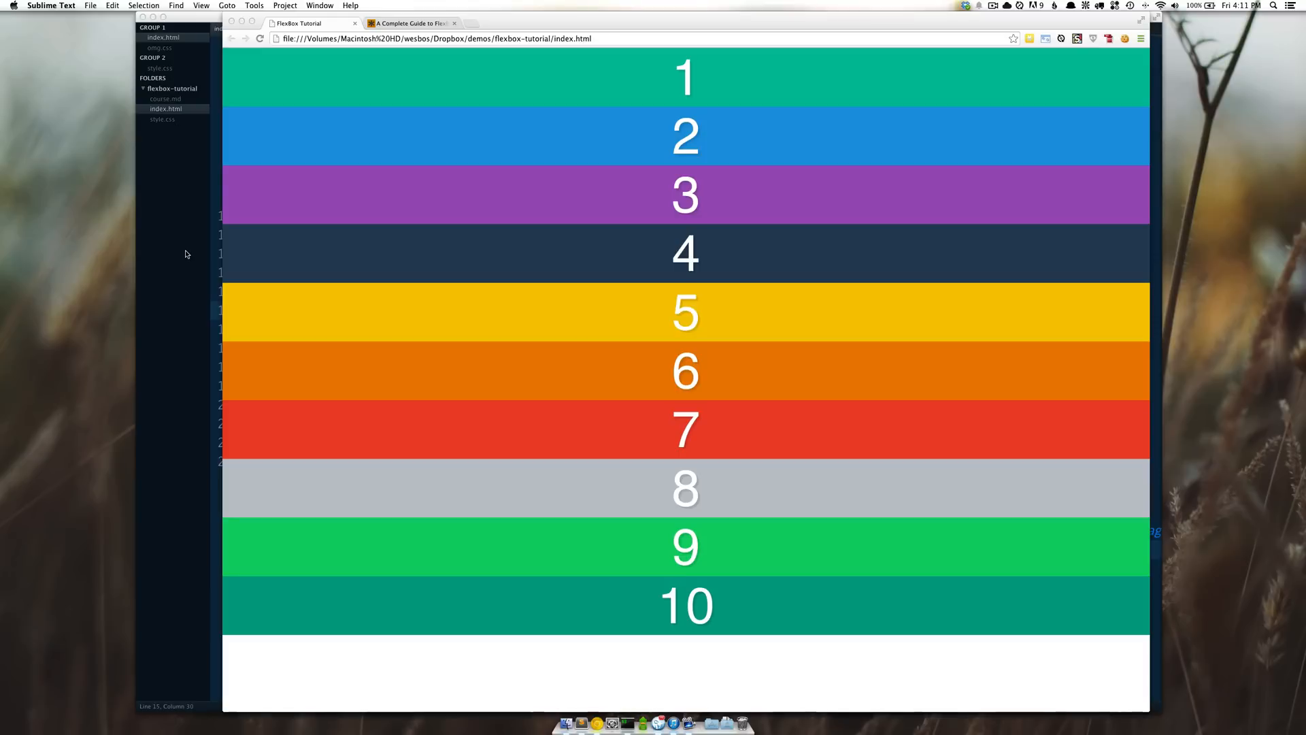
mouse_move(184, 253)
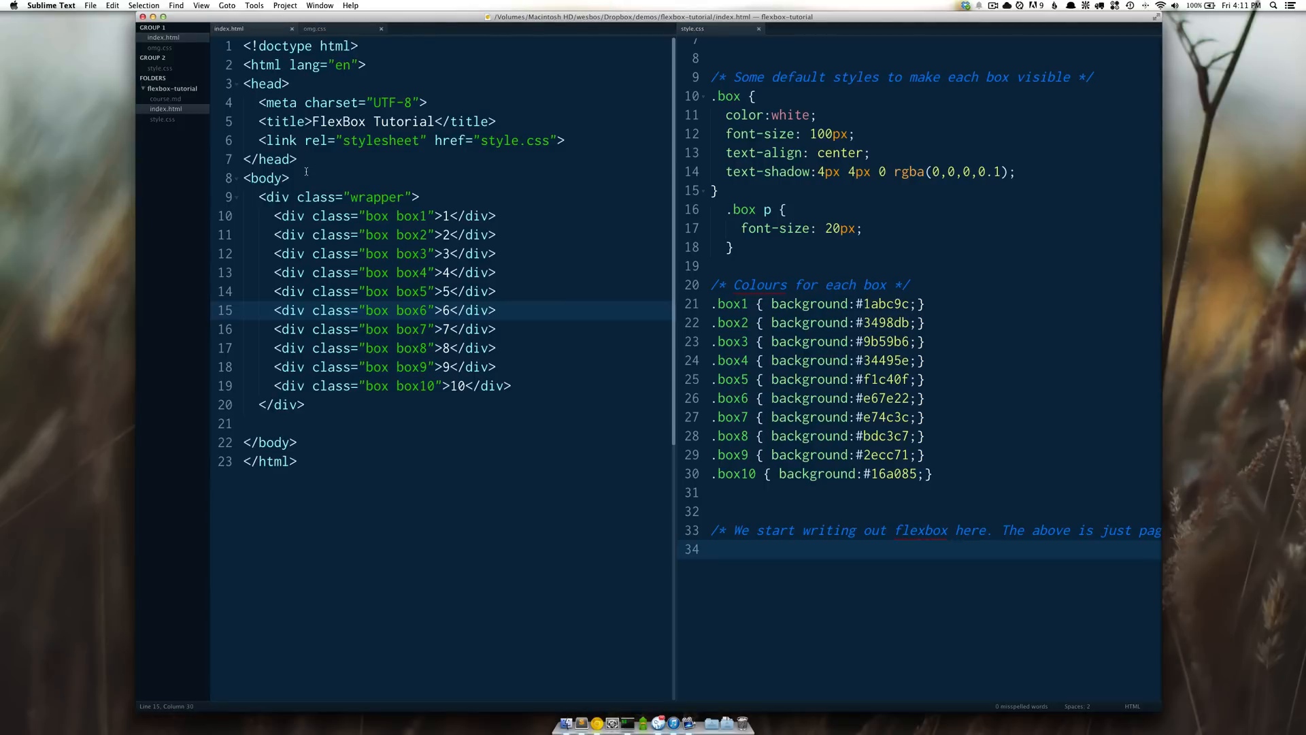
mouse_move(432, 185)
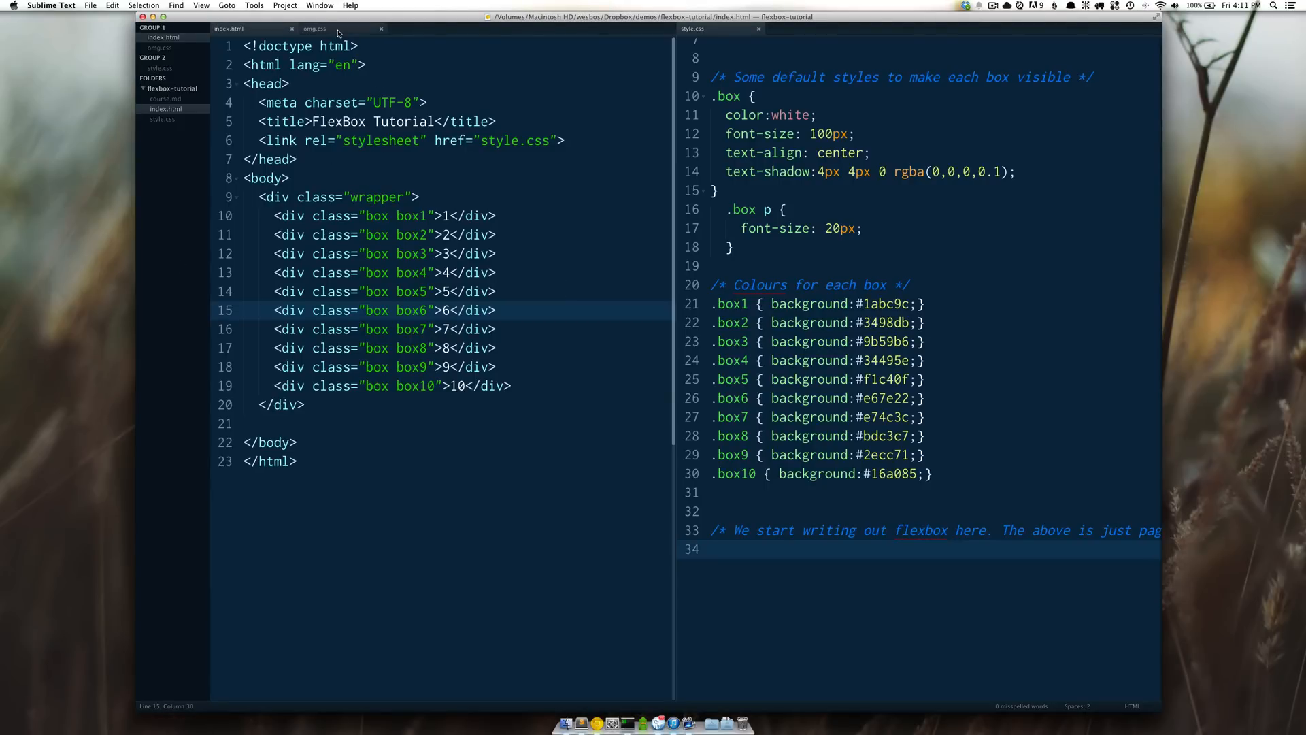
left_click(314, 29)
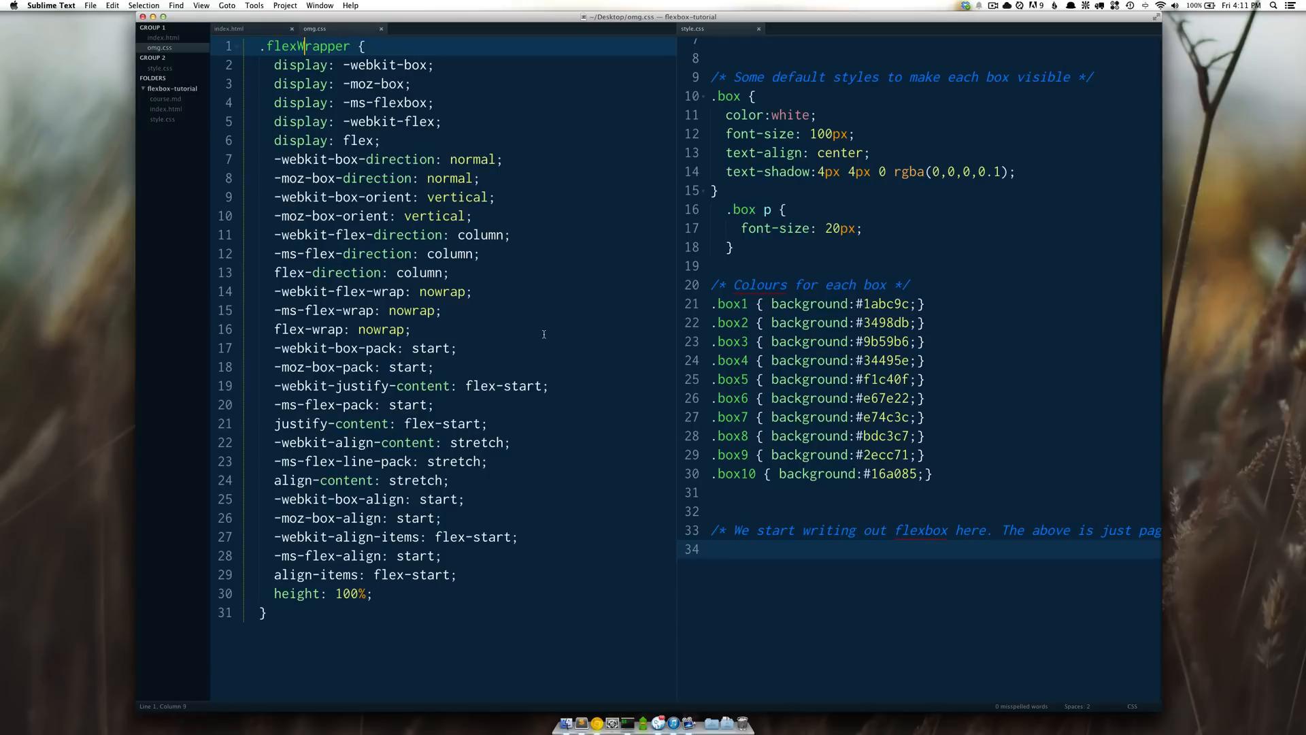
mouse_move(395, 606)
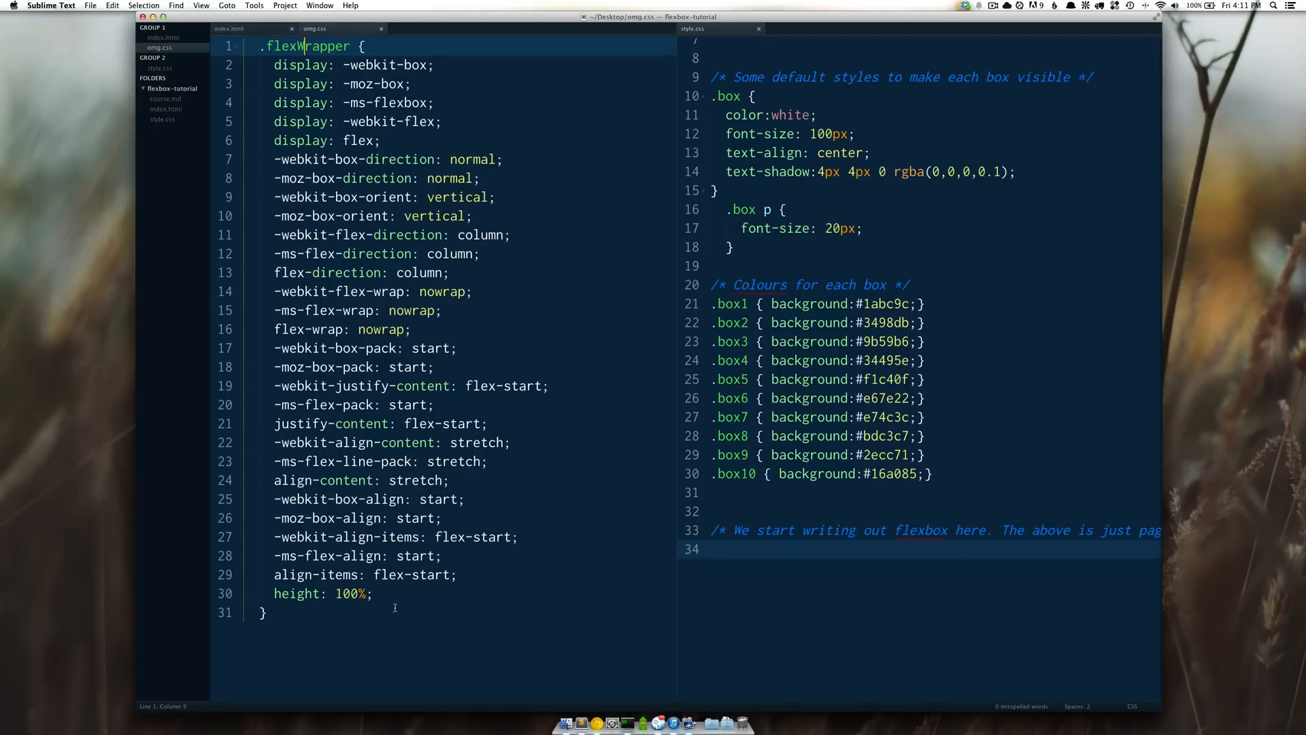
left_click(374, 594)
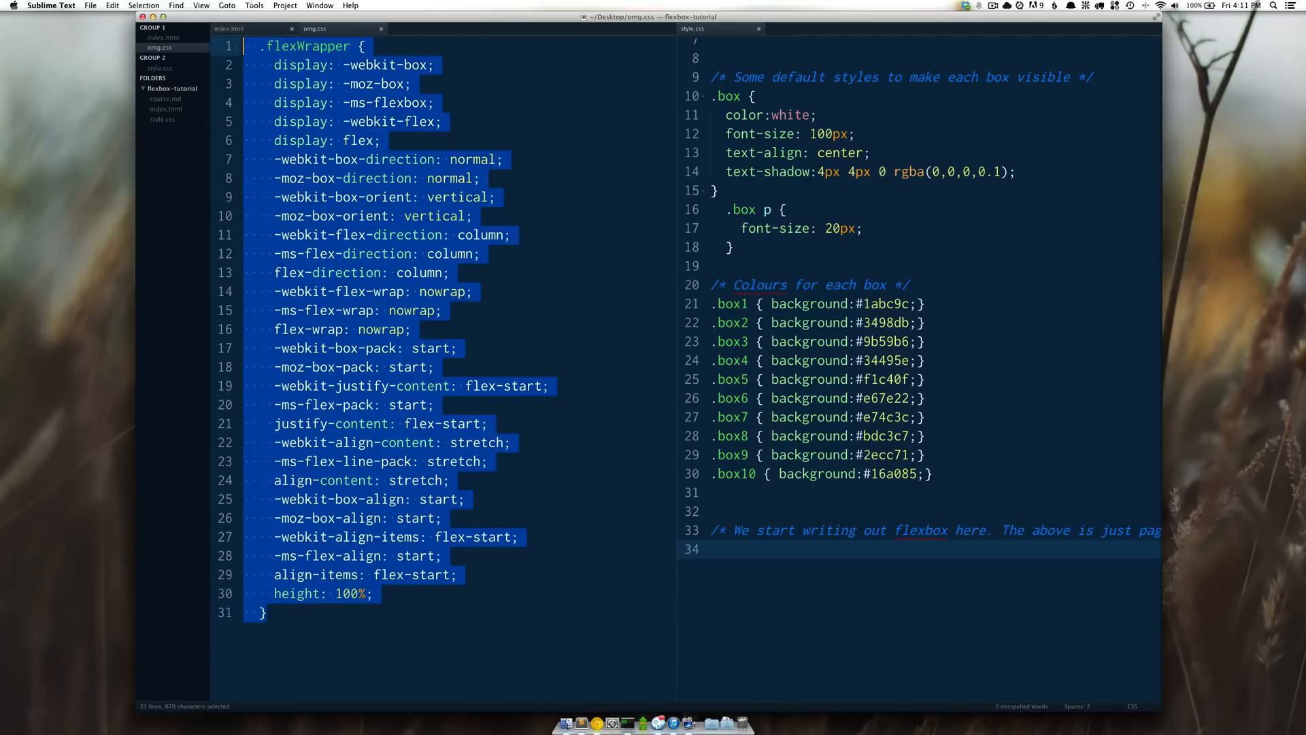
left_click(462, 617)
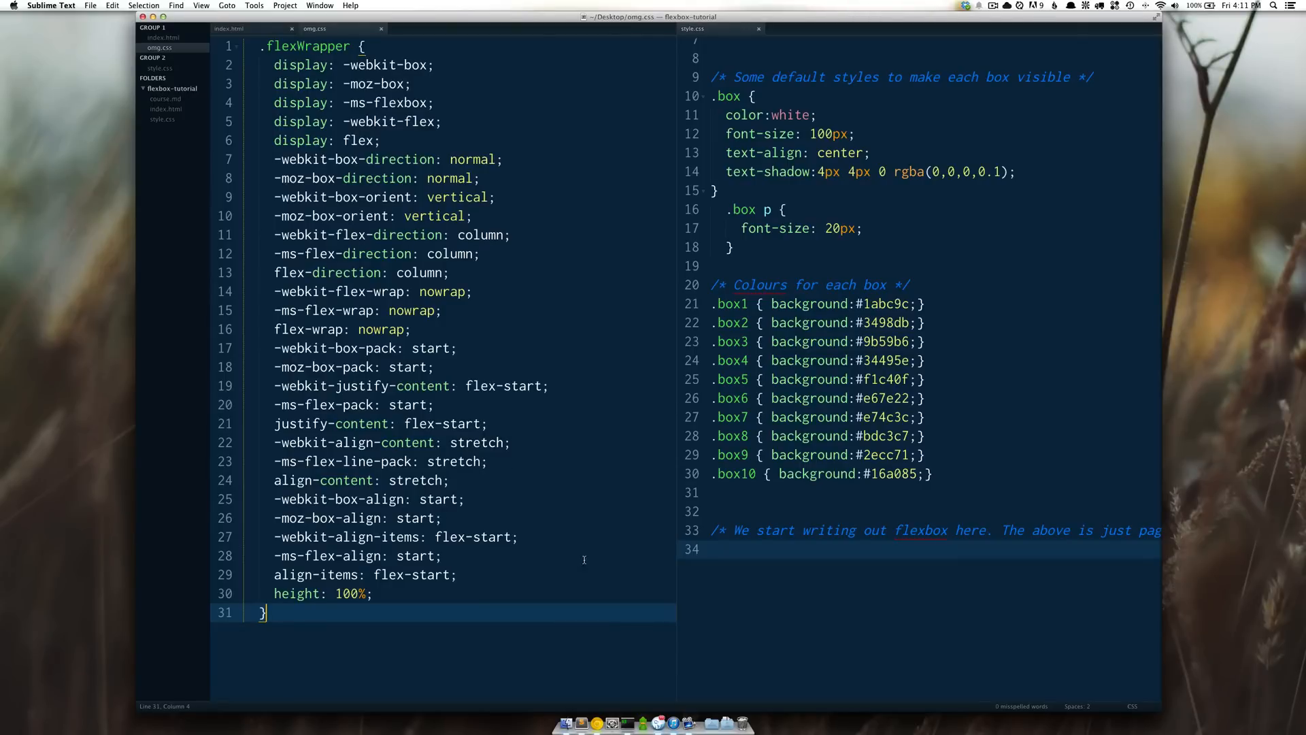
mouse_move(566, 573)
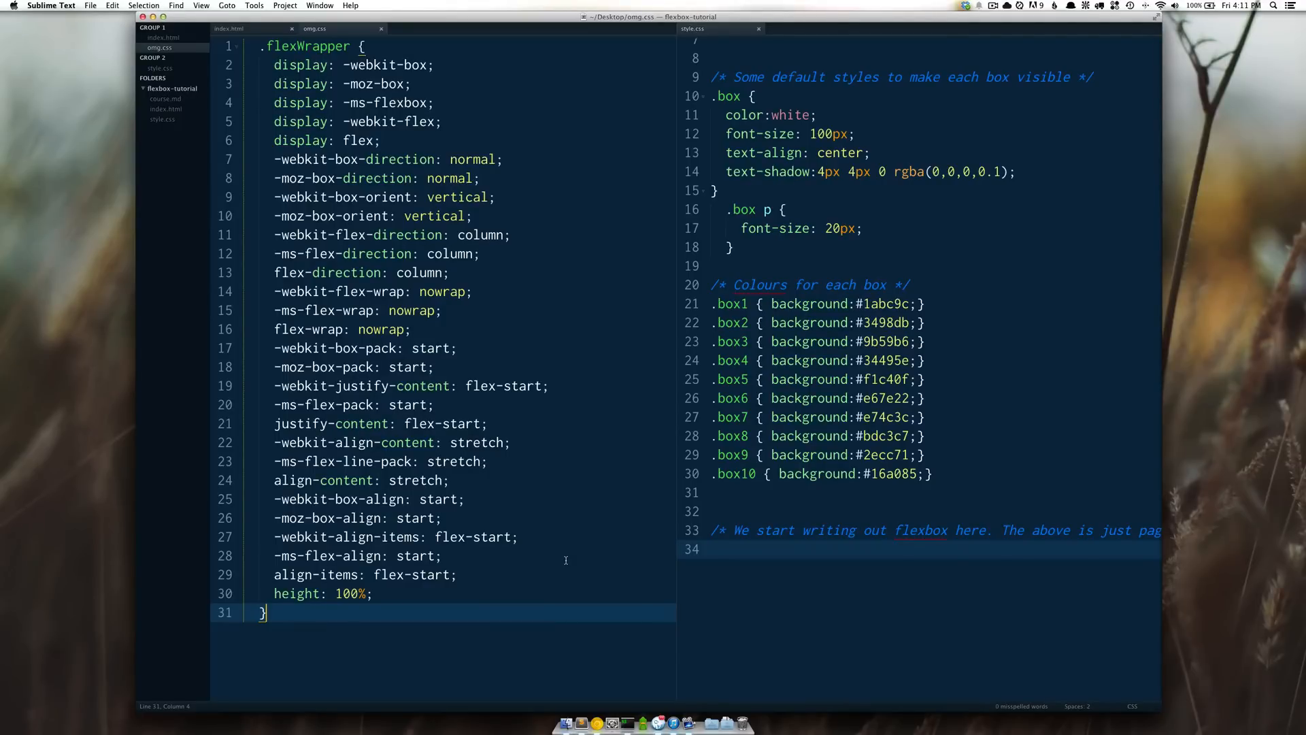
mouse_move(551, 558)
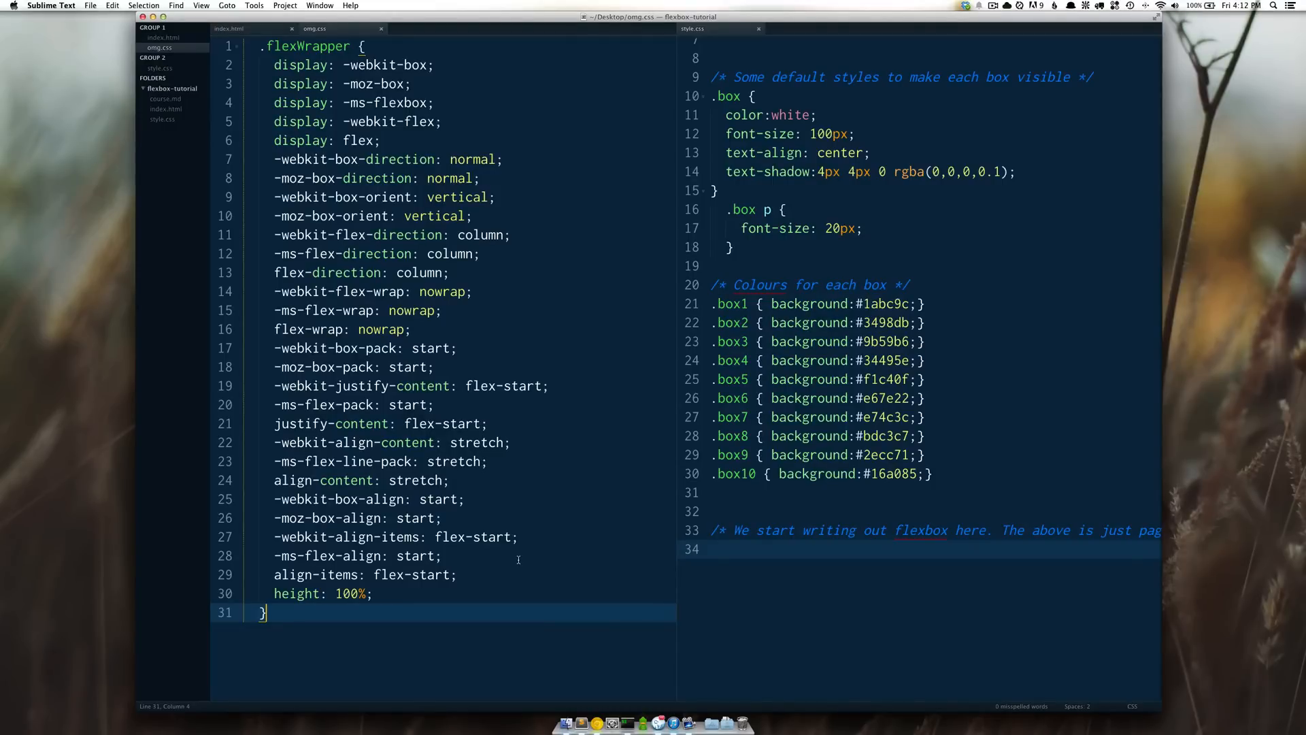
mouse_move(514, 560)
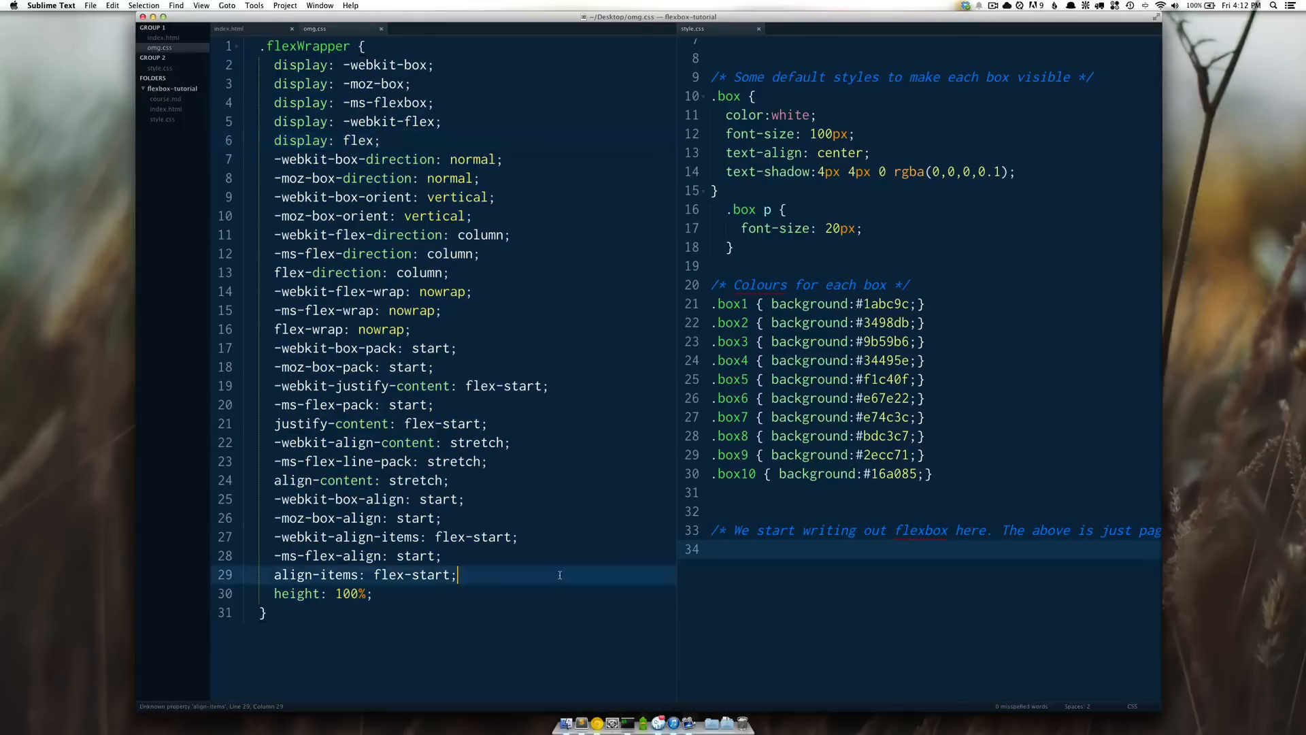
left_click(265, 614)
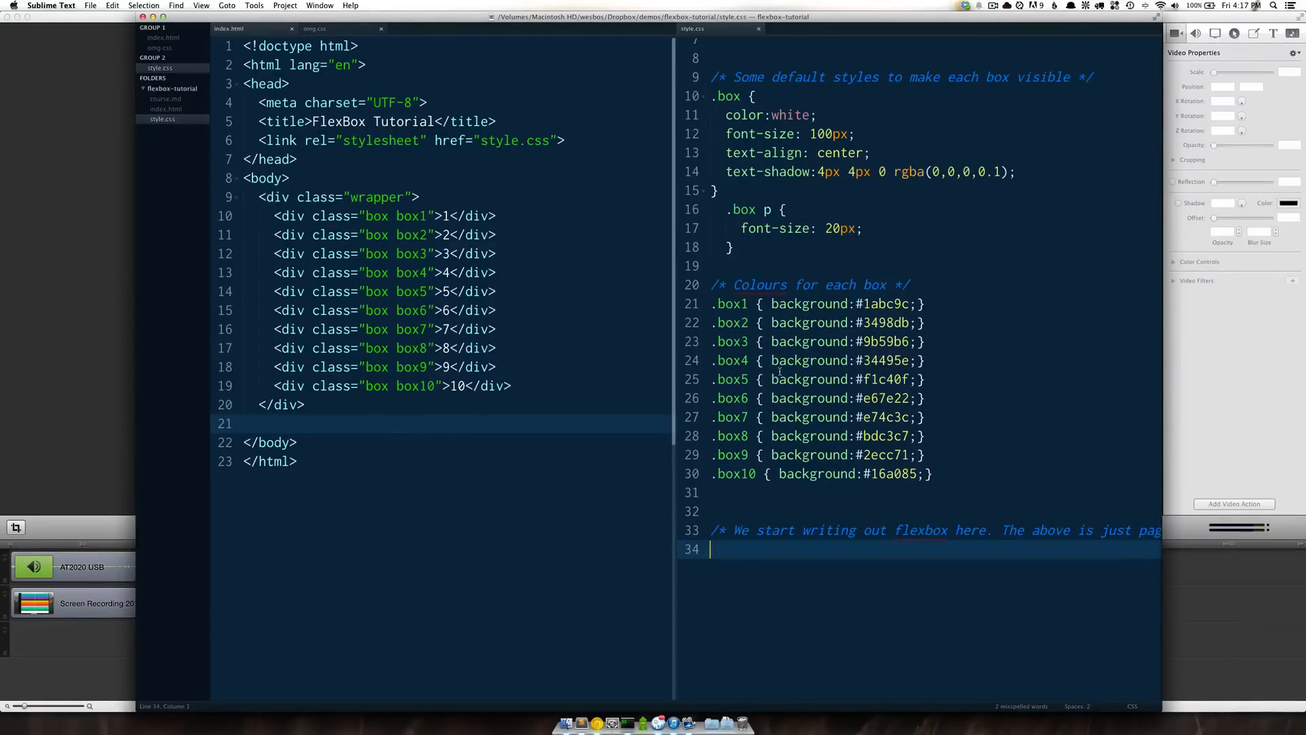
left_click(377, 413)
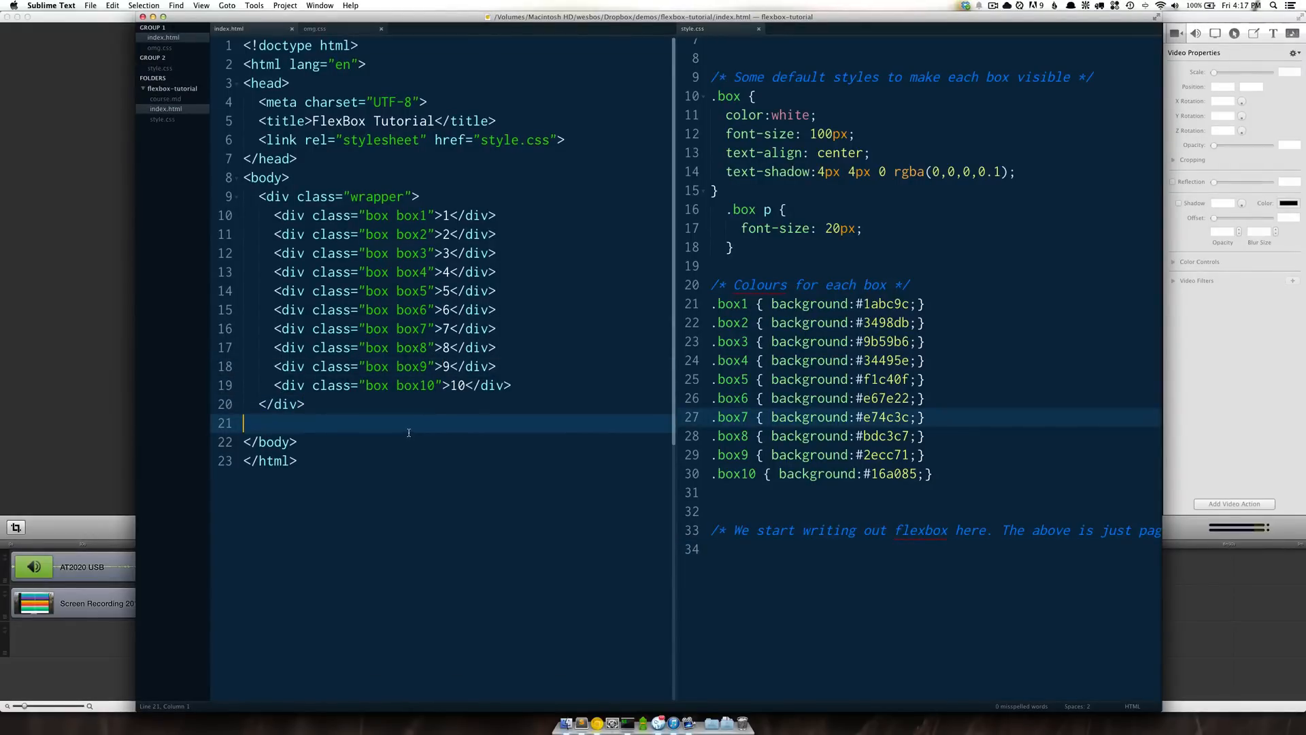
mouse_move(309, 283)
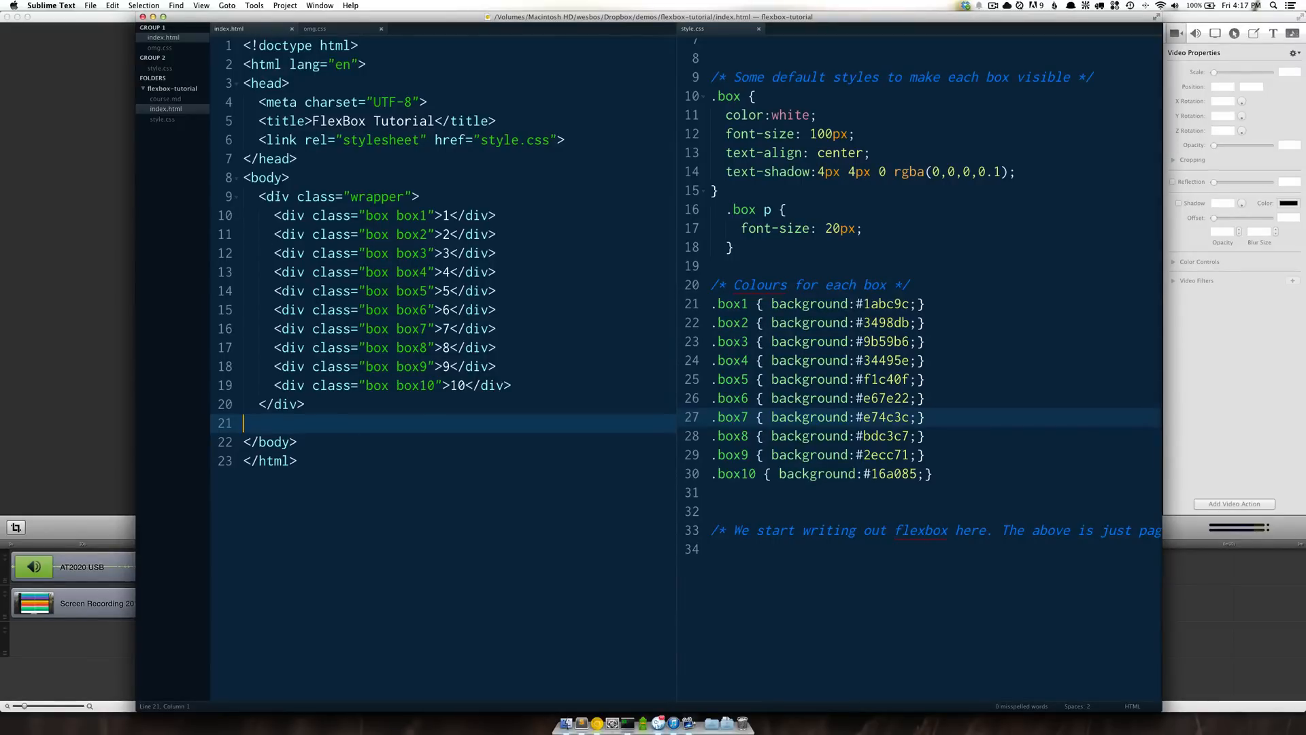
double_click(376, 196)
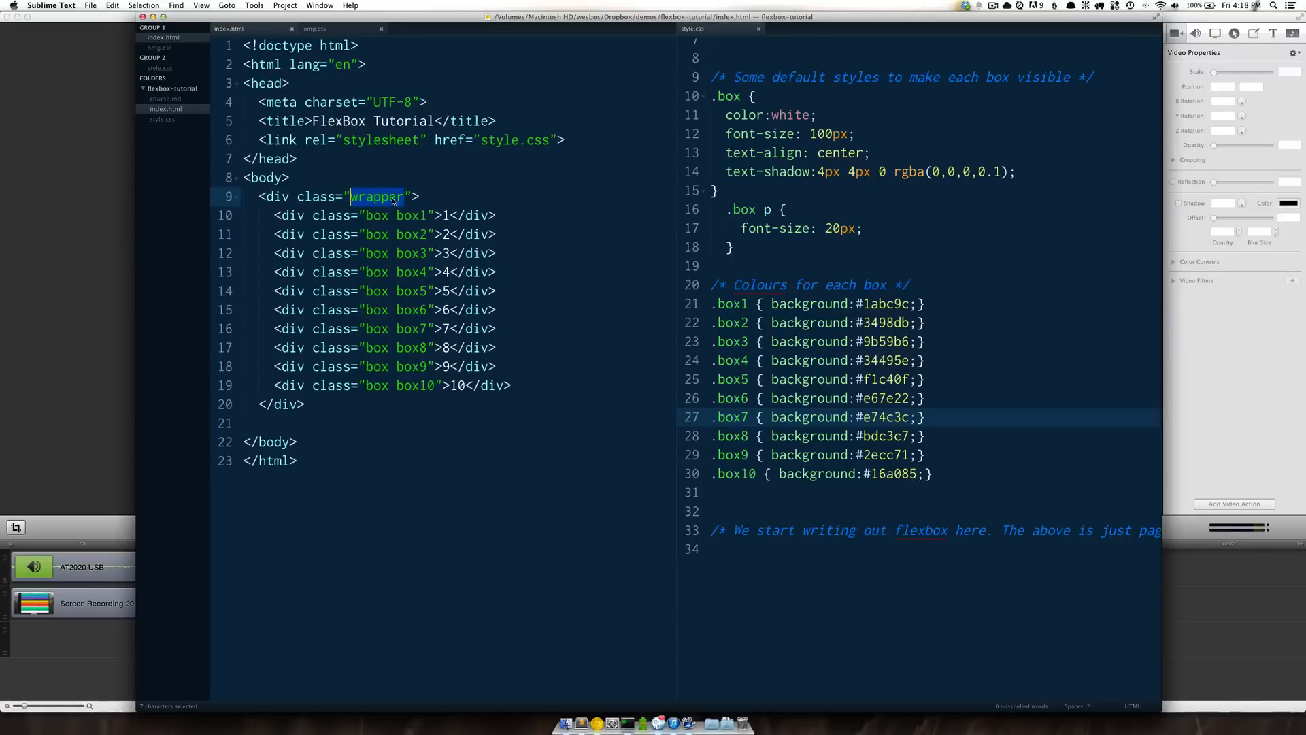
left_click(390, 196)
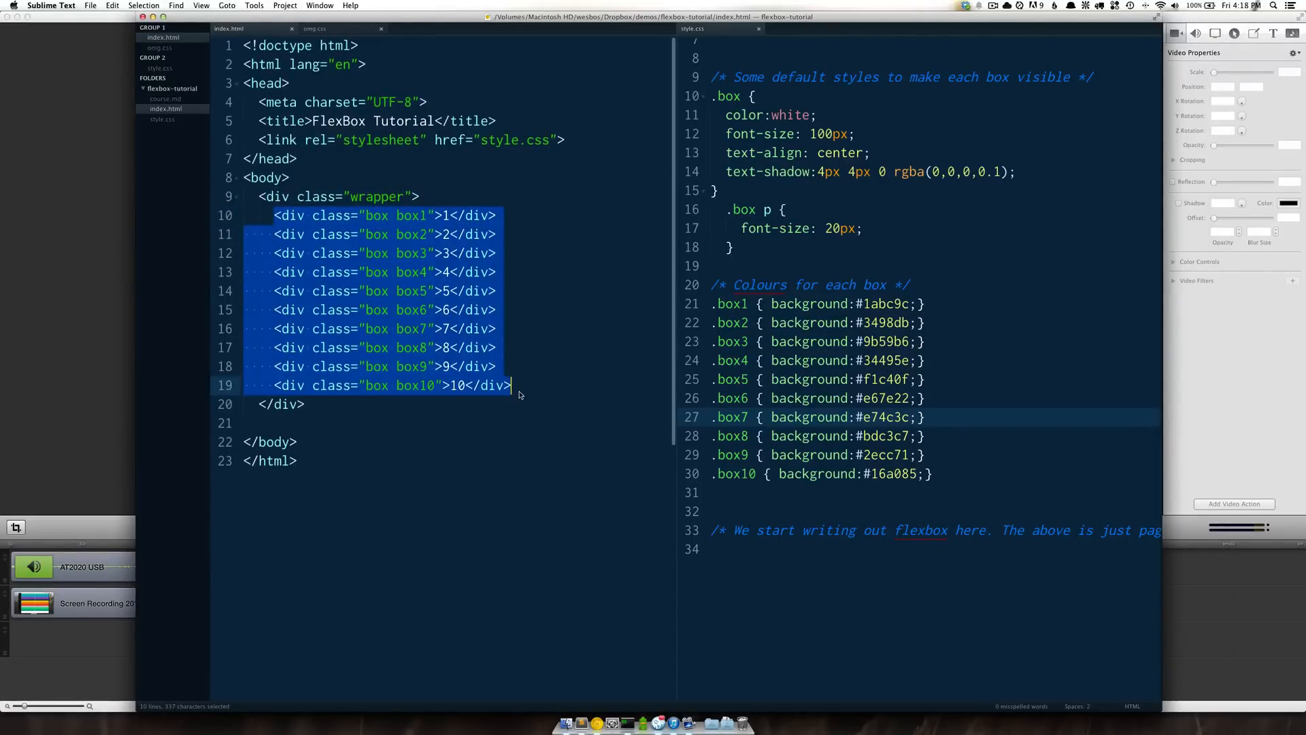
left_click(512, 384)
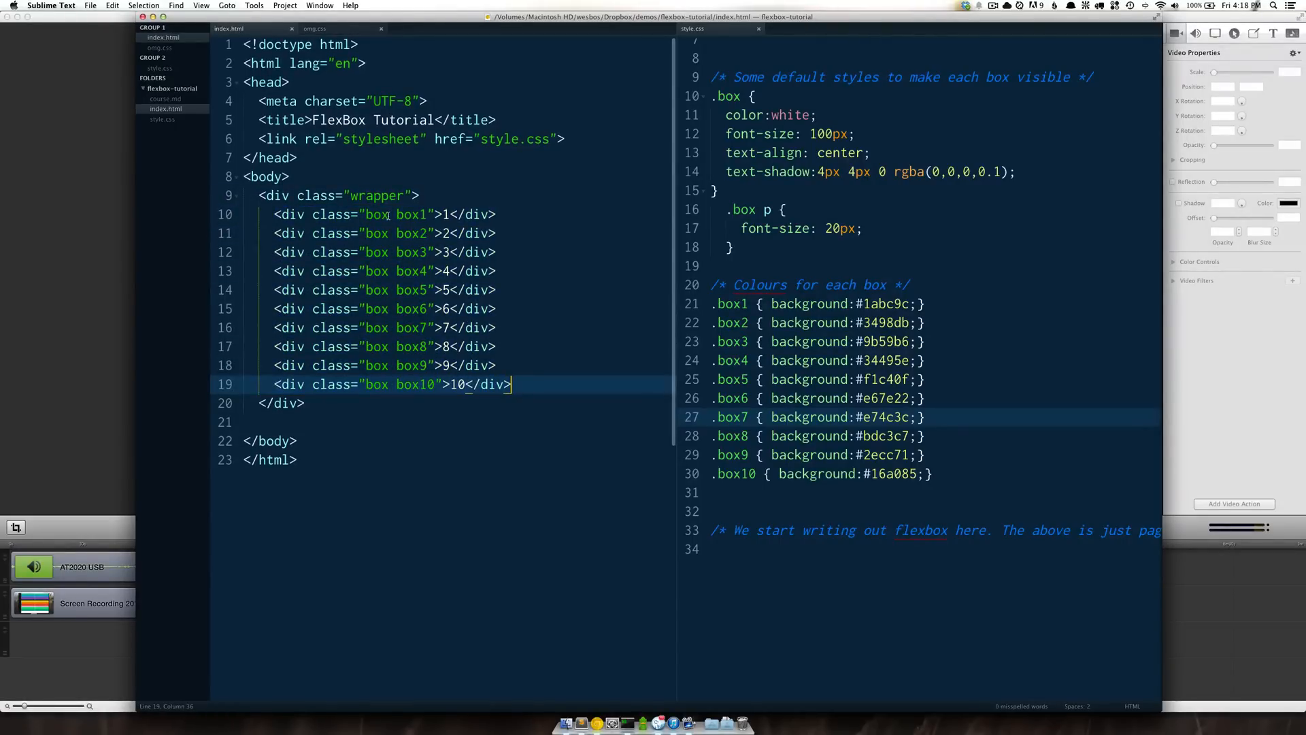
double_click(411, 213)
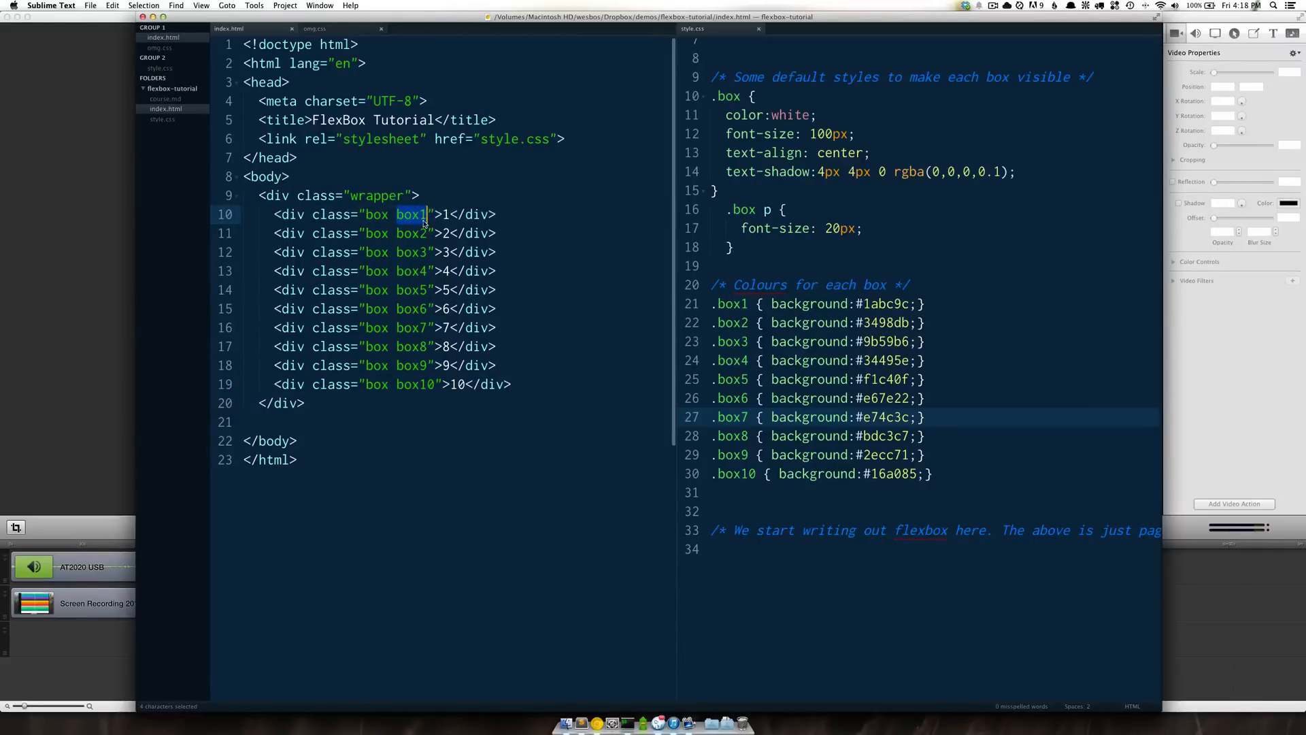
mouse_move(425, 384)
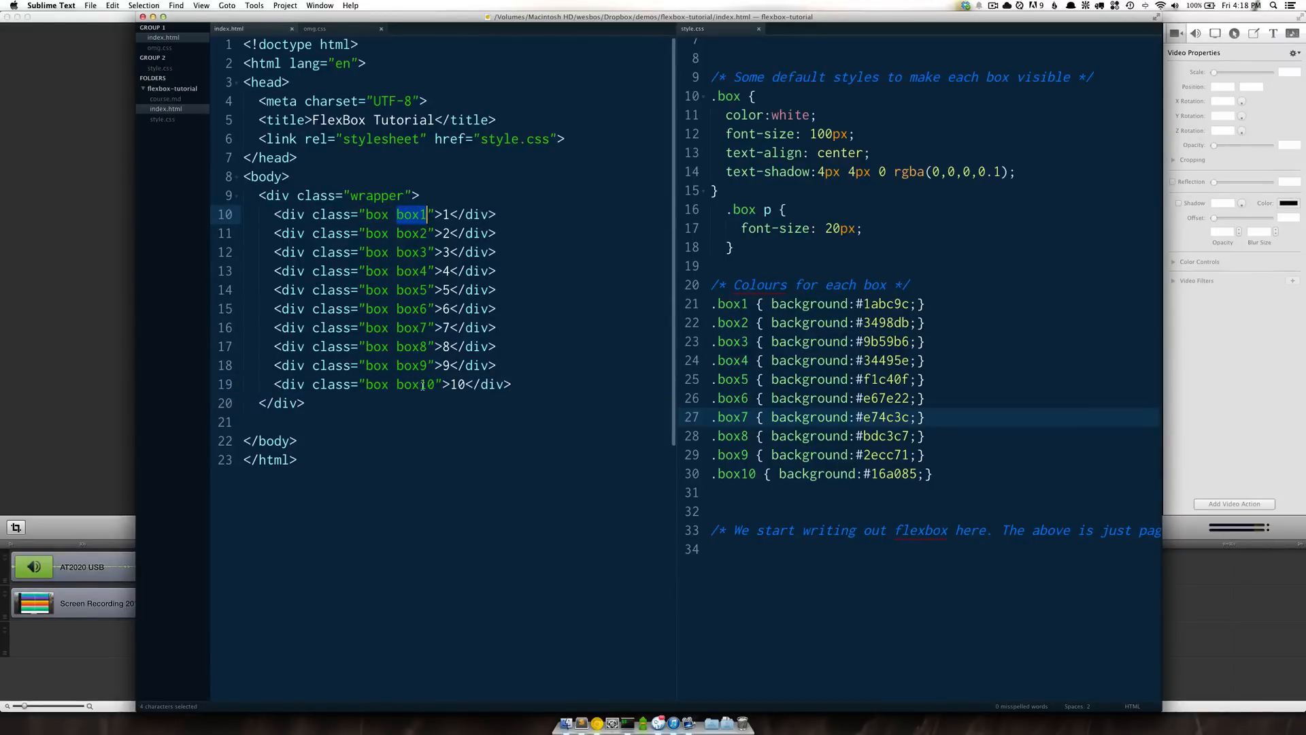
left_click(448, 214)
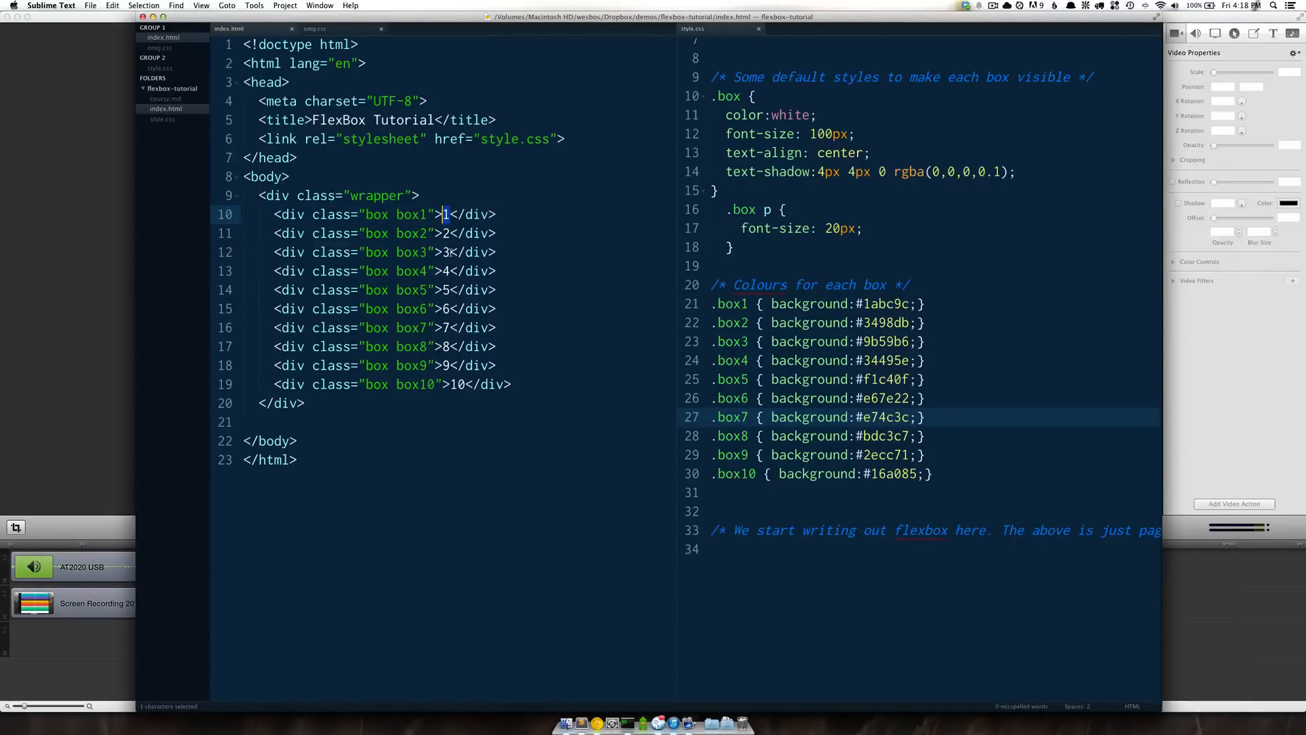
left_click(451, 232)
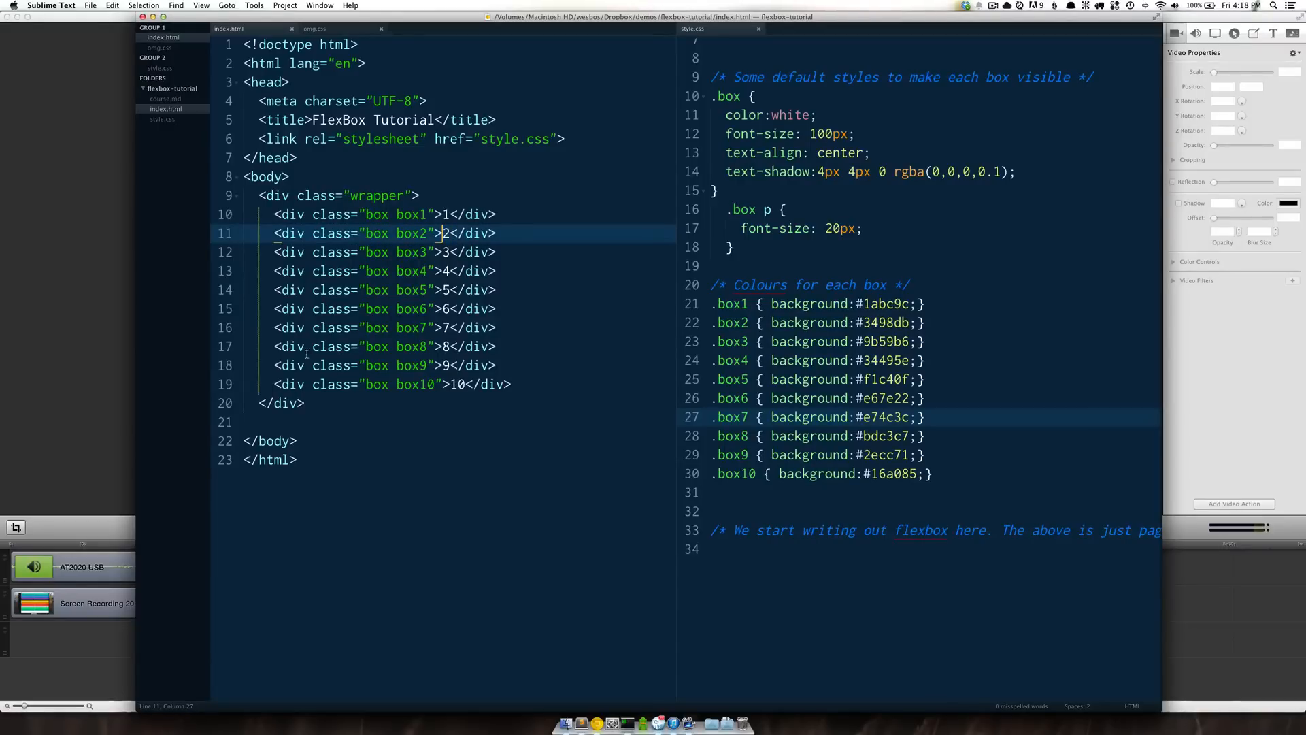
mouse_move(431, 400)
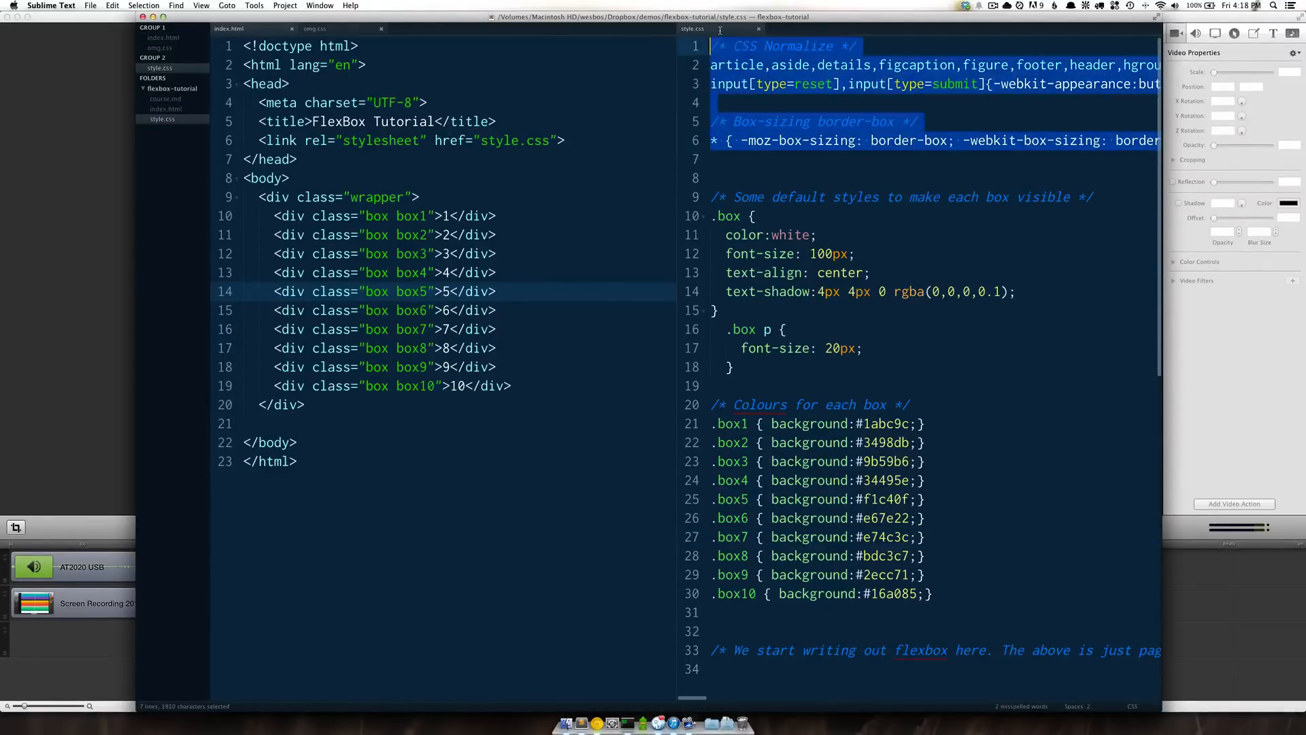
left_click(735, 160)
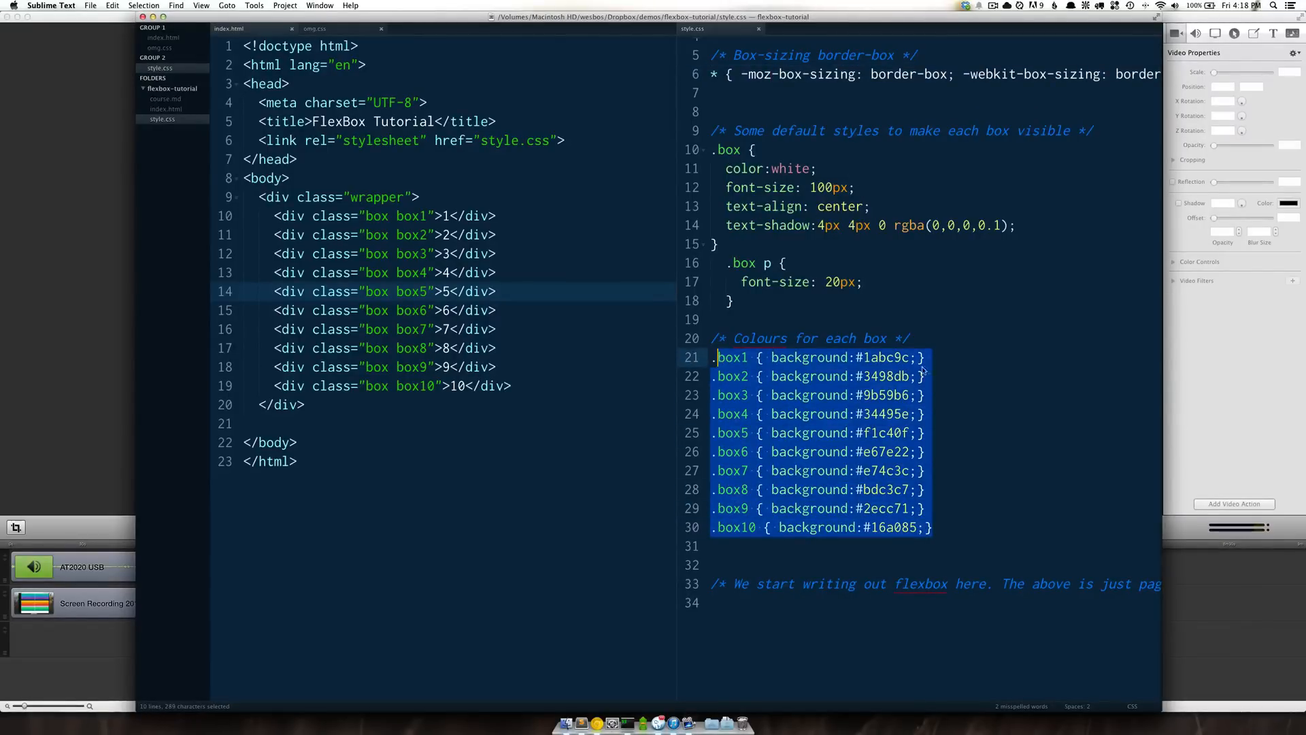
left_click(750, 545)
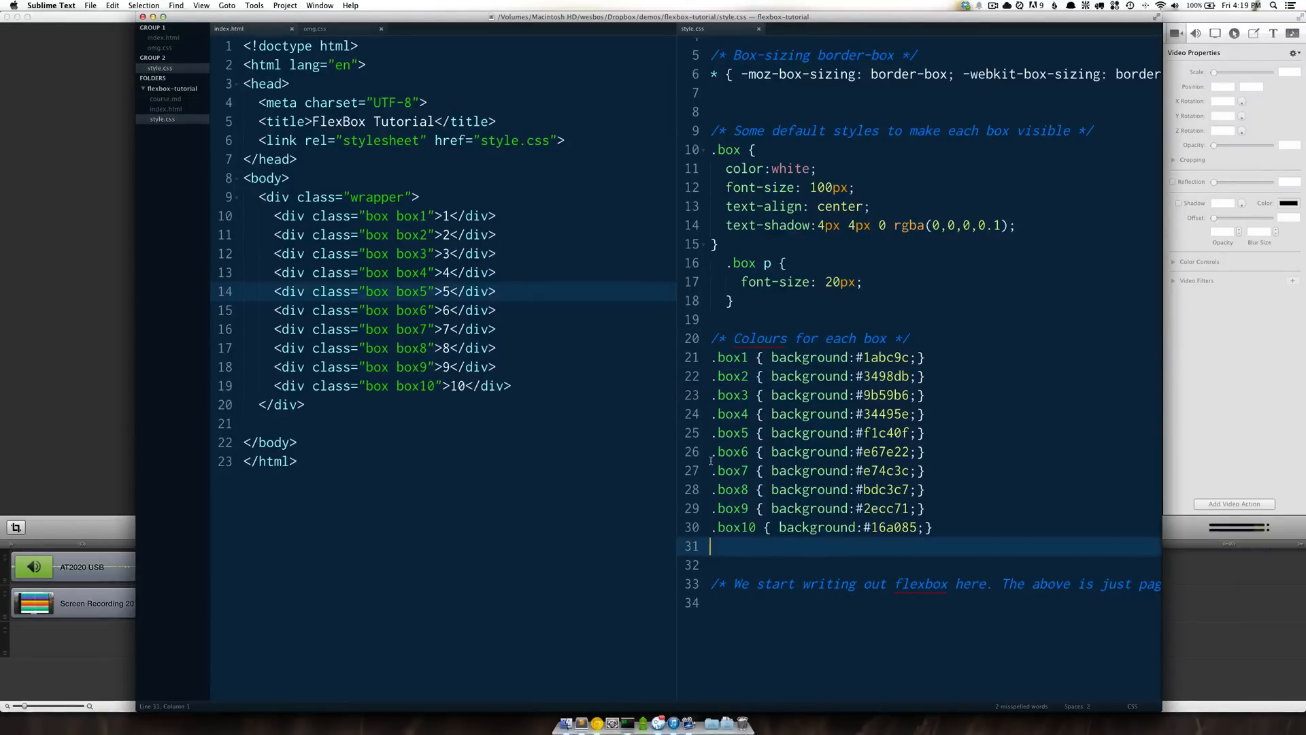
left_click(599, 707)
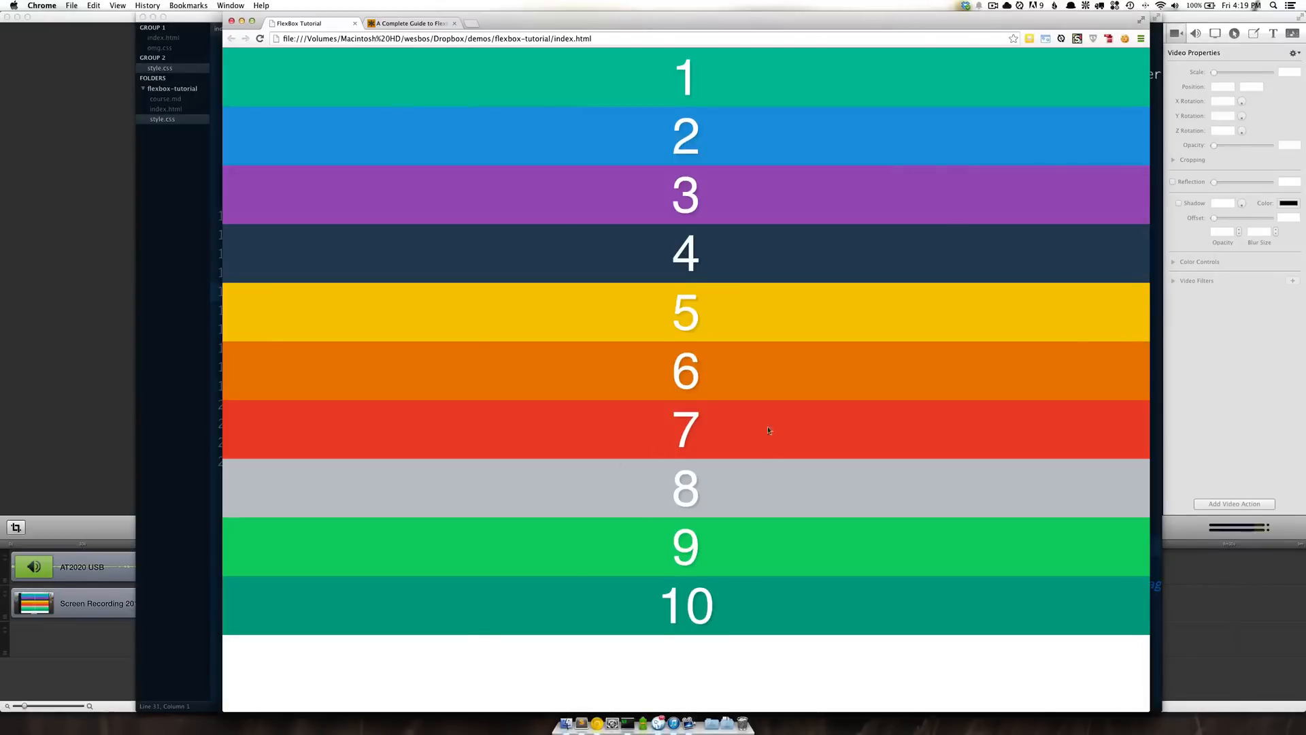
mouse_move(1150, 722)
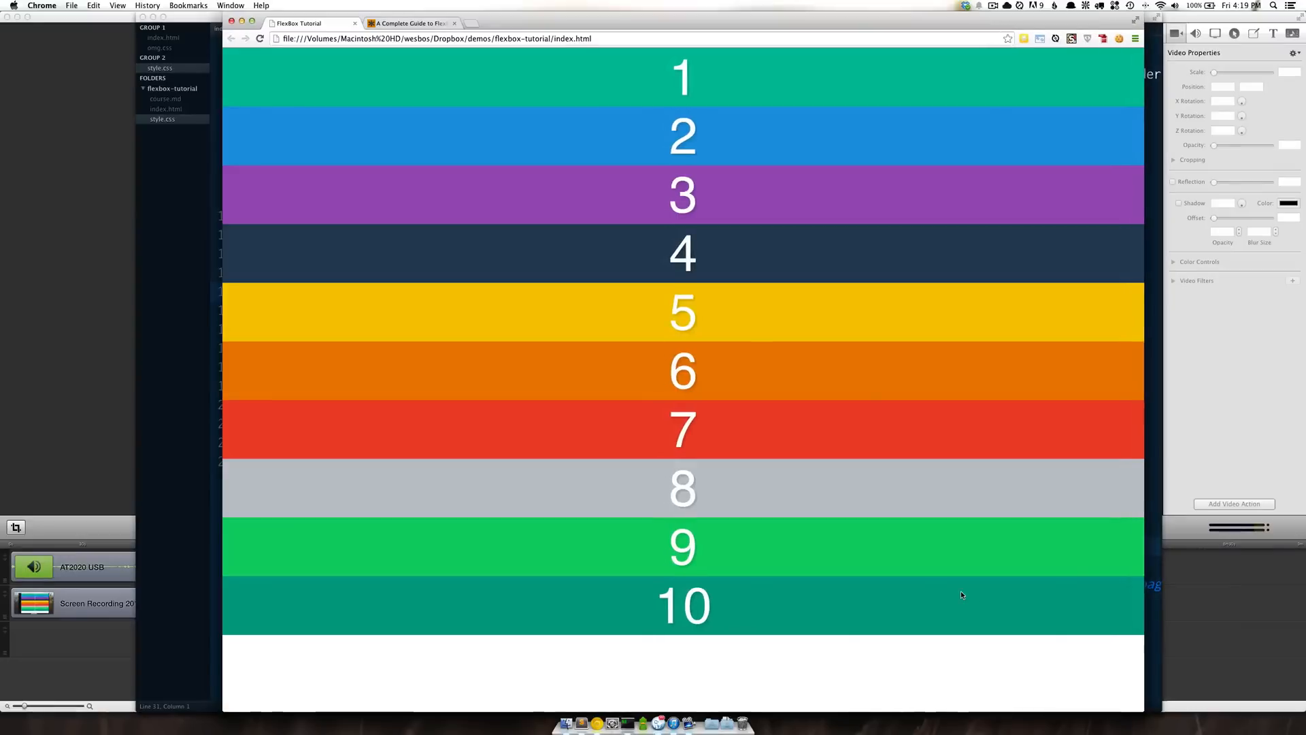
mouse_move(956, 590)
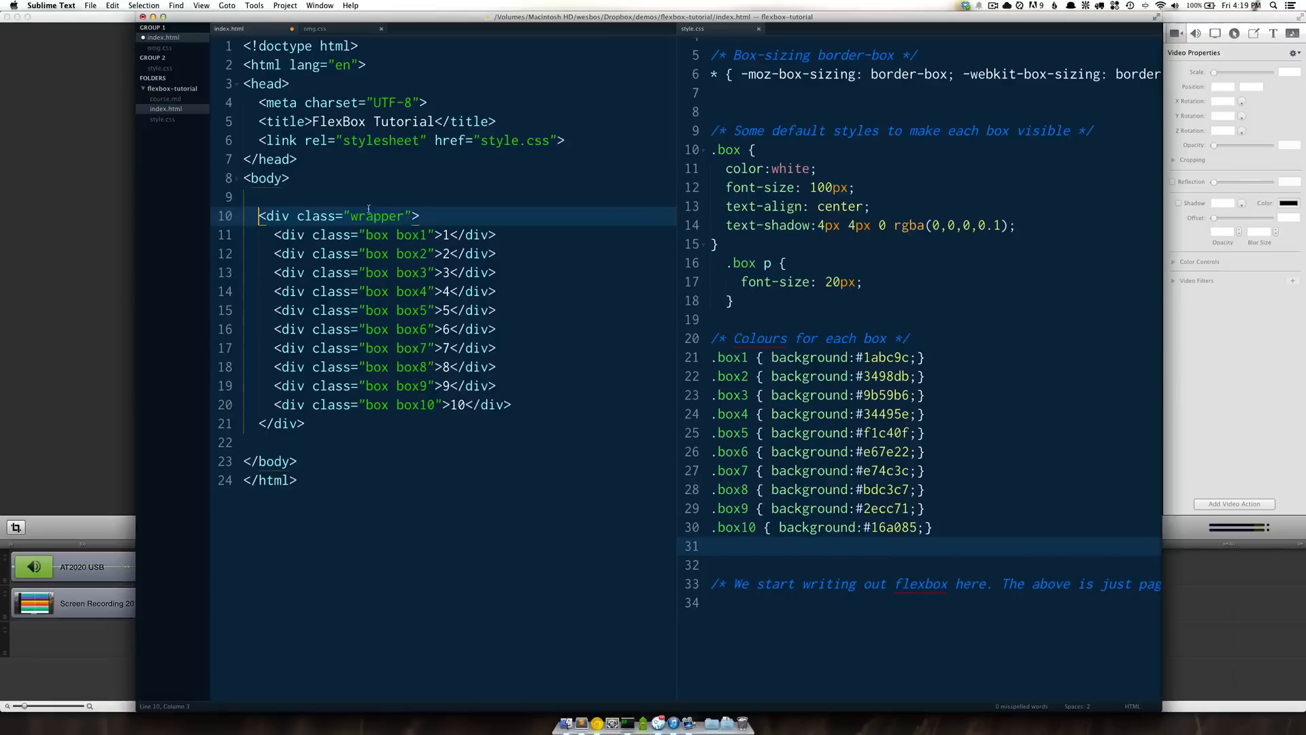
Step: Point out the wrapper div and the box1 class in the index.html markup
double_click(379, 216)
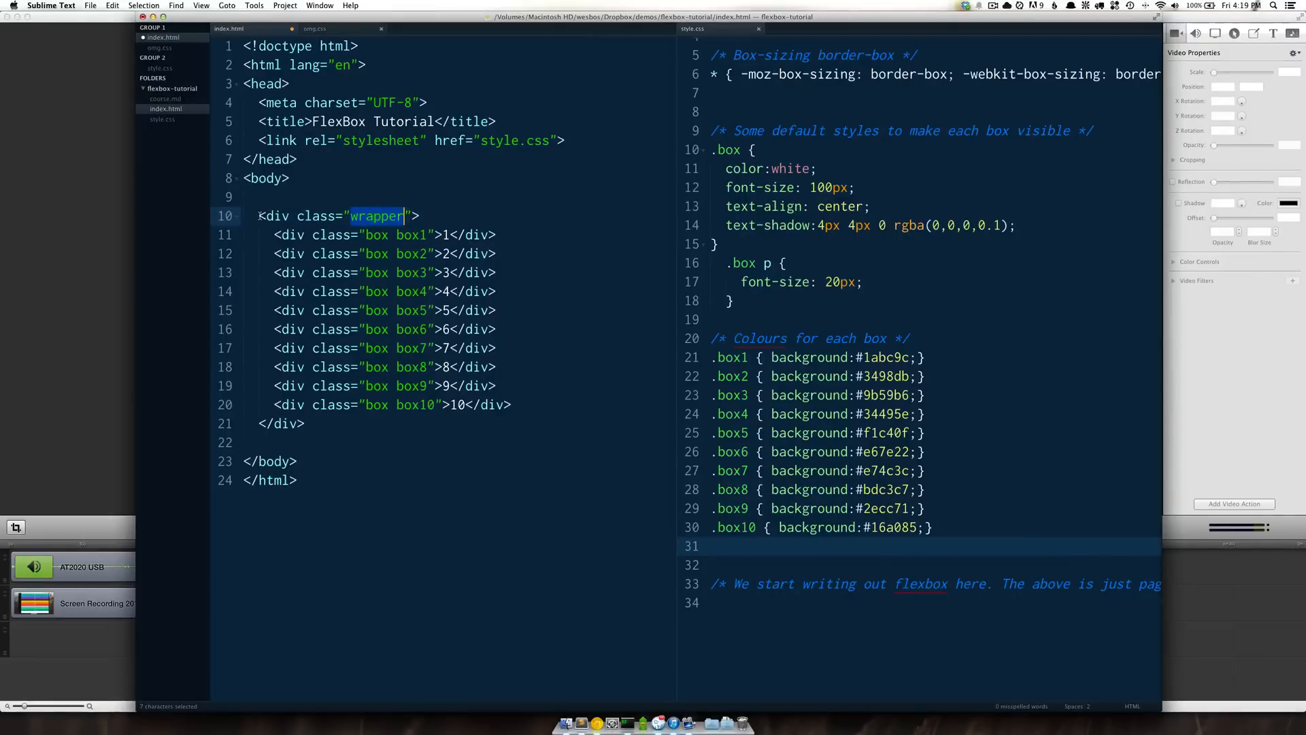
left_click(424, 217)
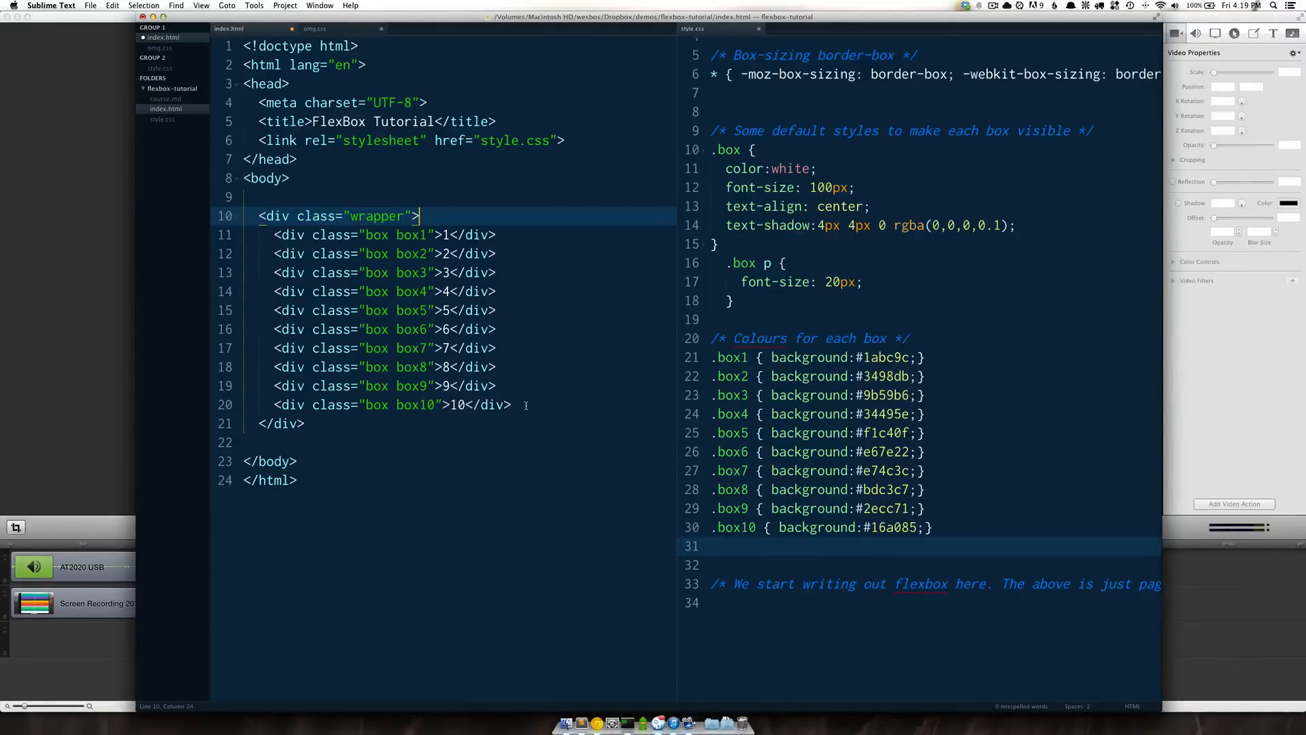
left_click(378, 272)
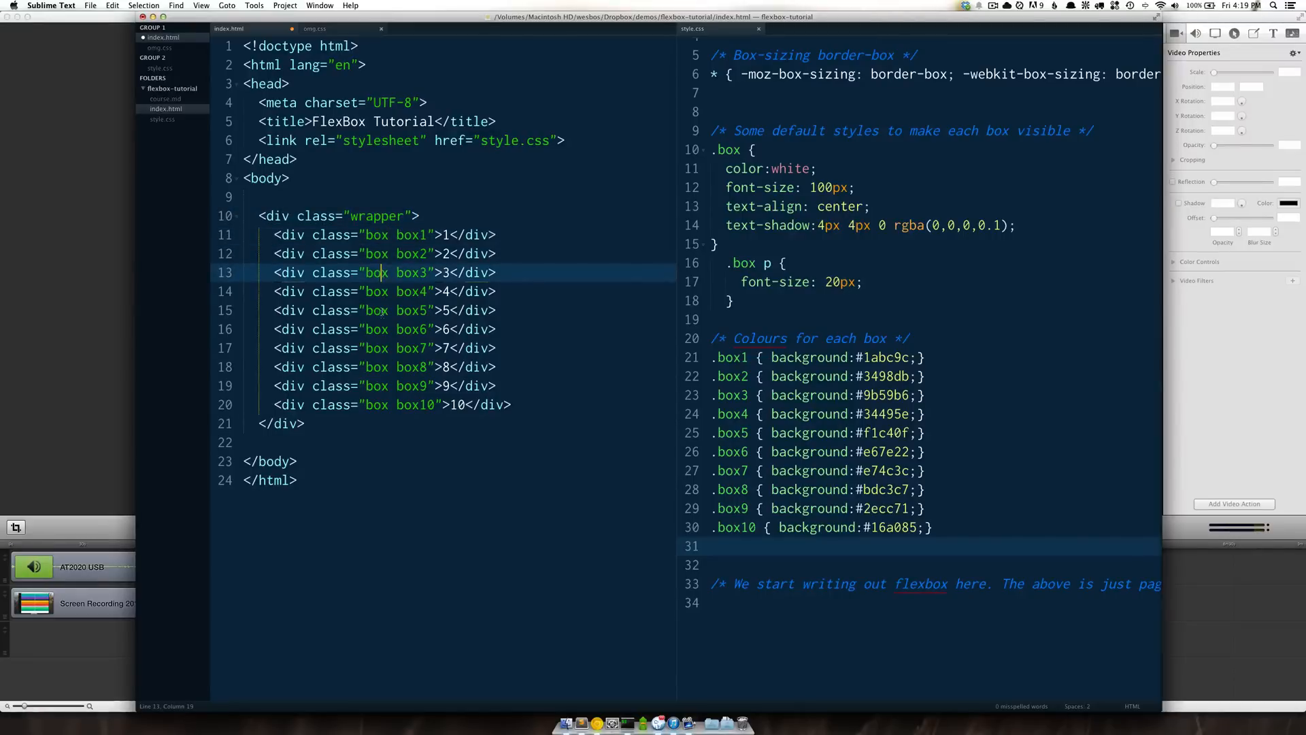
left_click(388, 406)
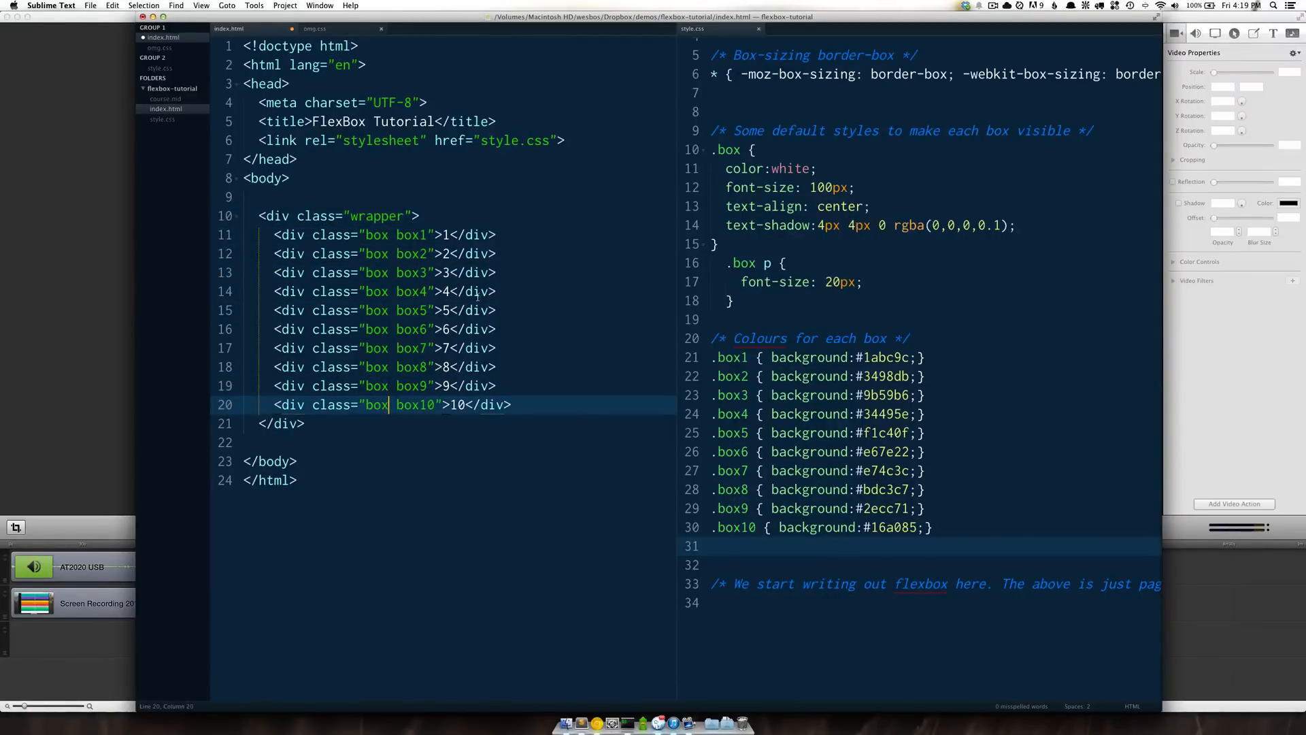
left_click(380, 234)
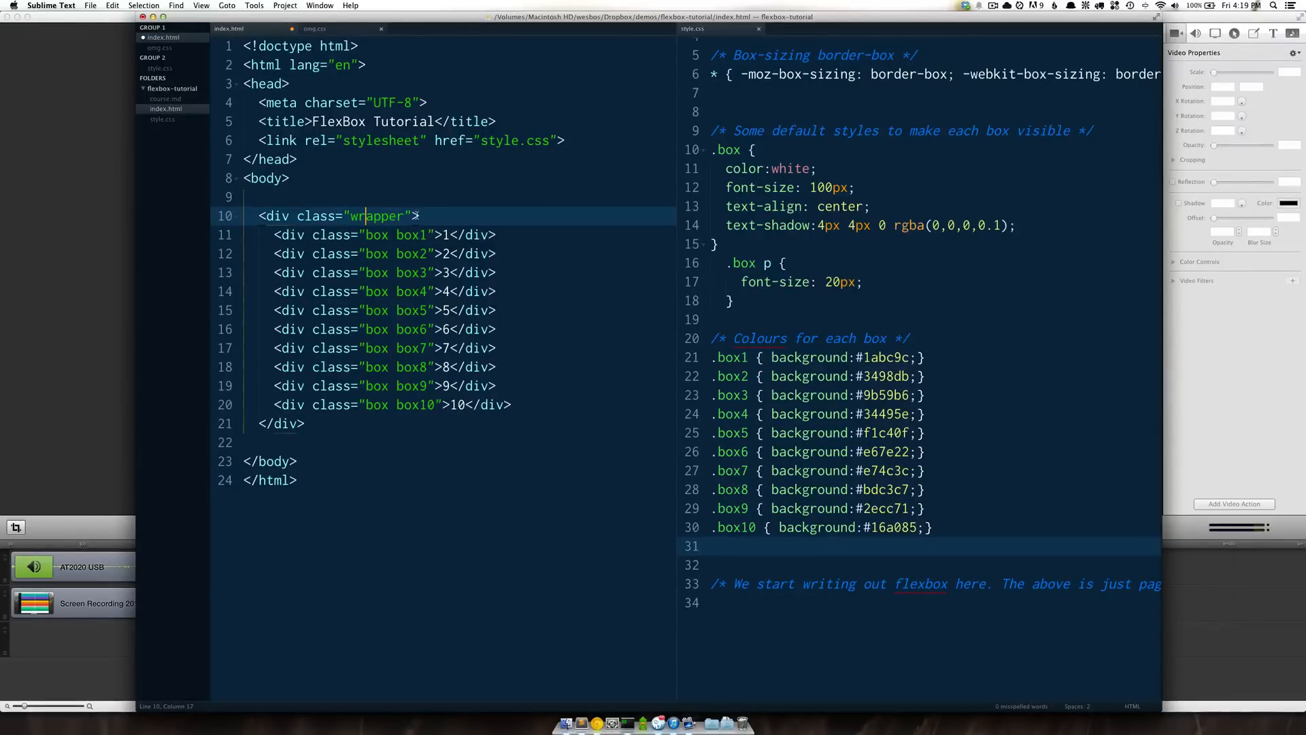
left_click(341, 234)
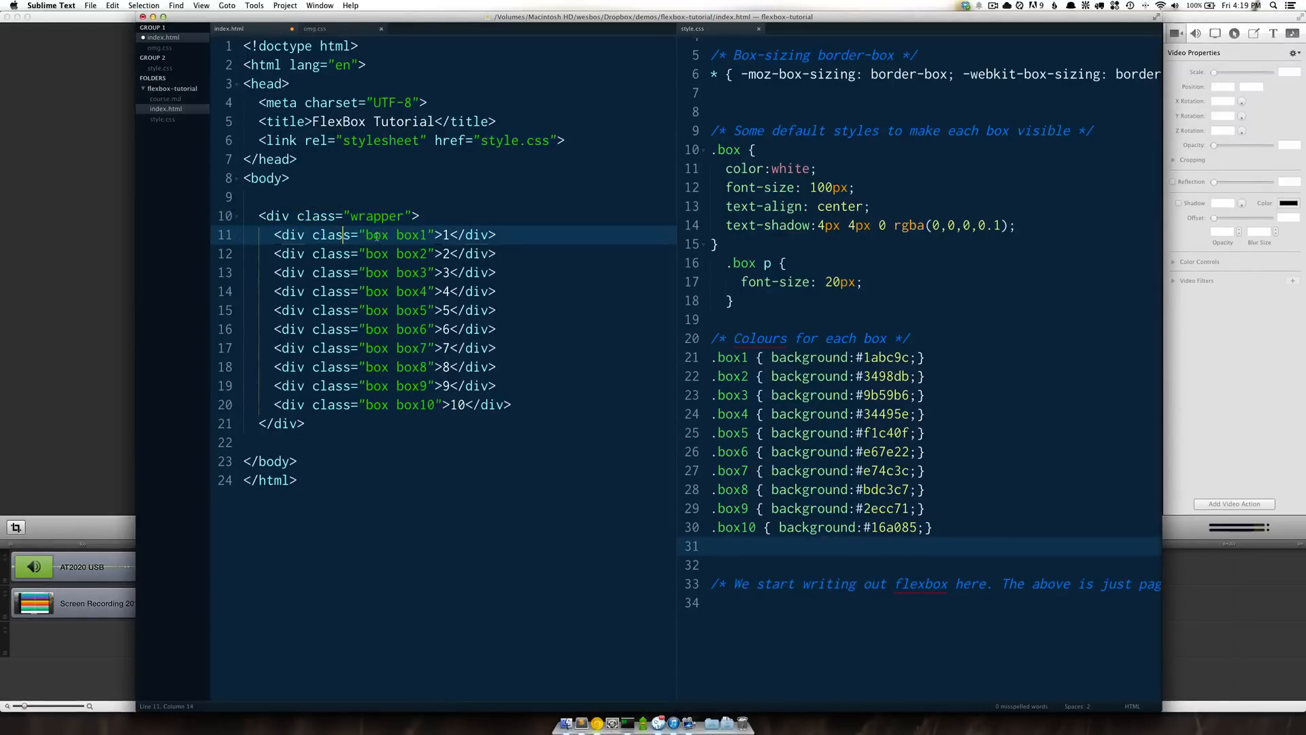
double_click(411, 234)
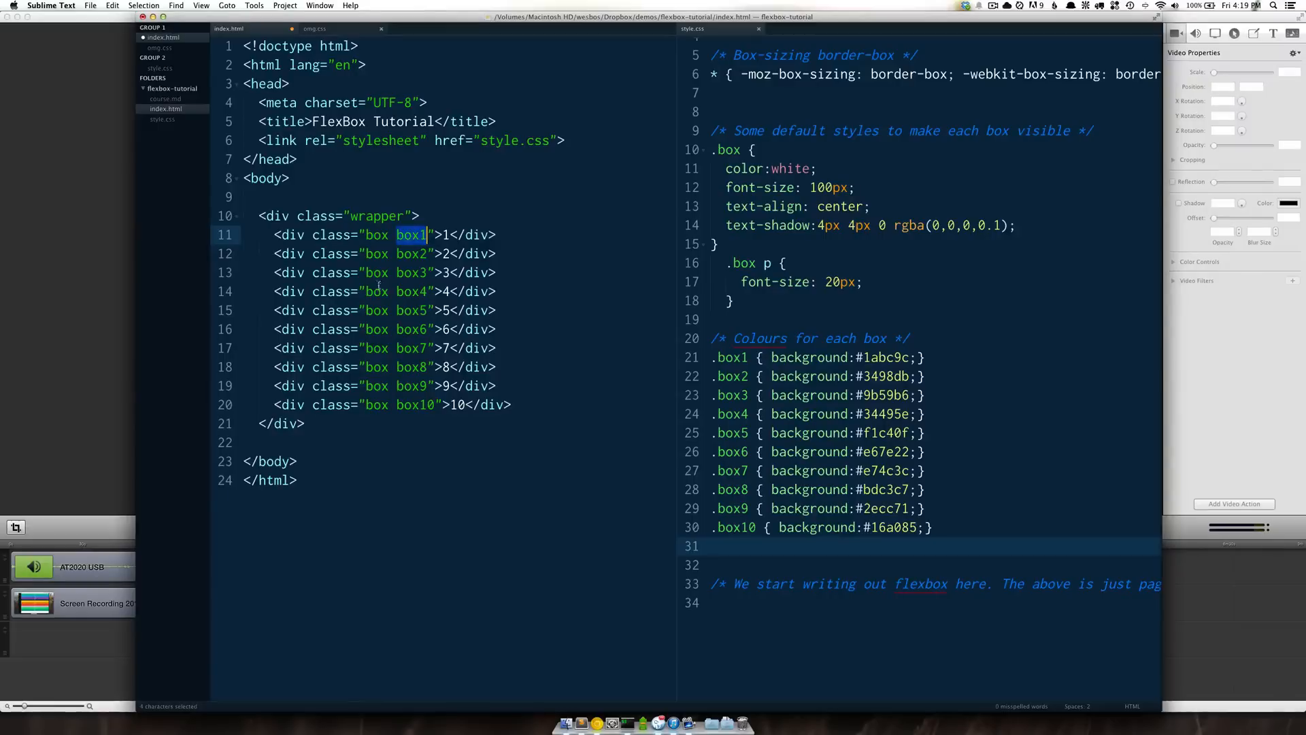
Step: Move into style.css and scroll to the empty line below the flexbox comment
left_click(377, 291)
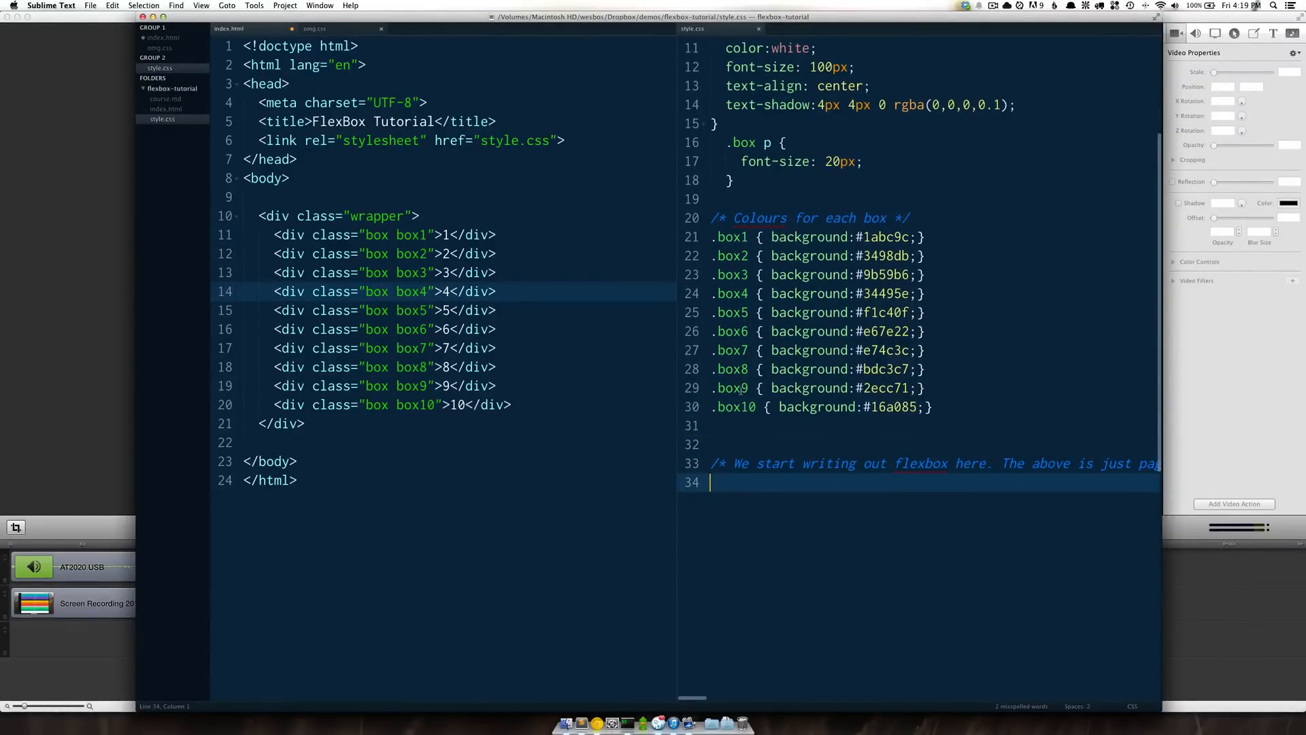
scroll("up", 3)
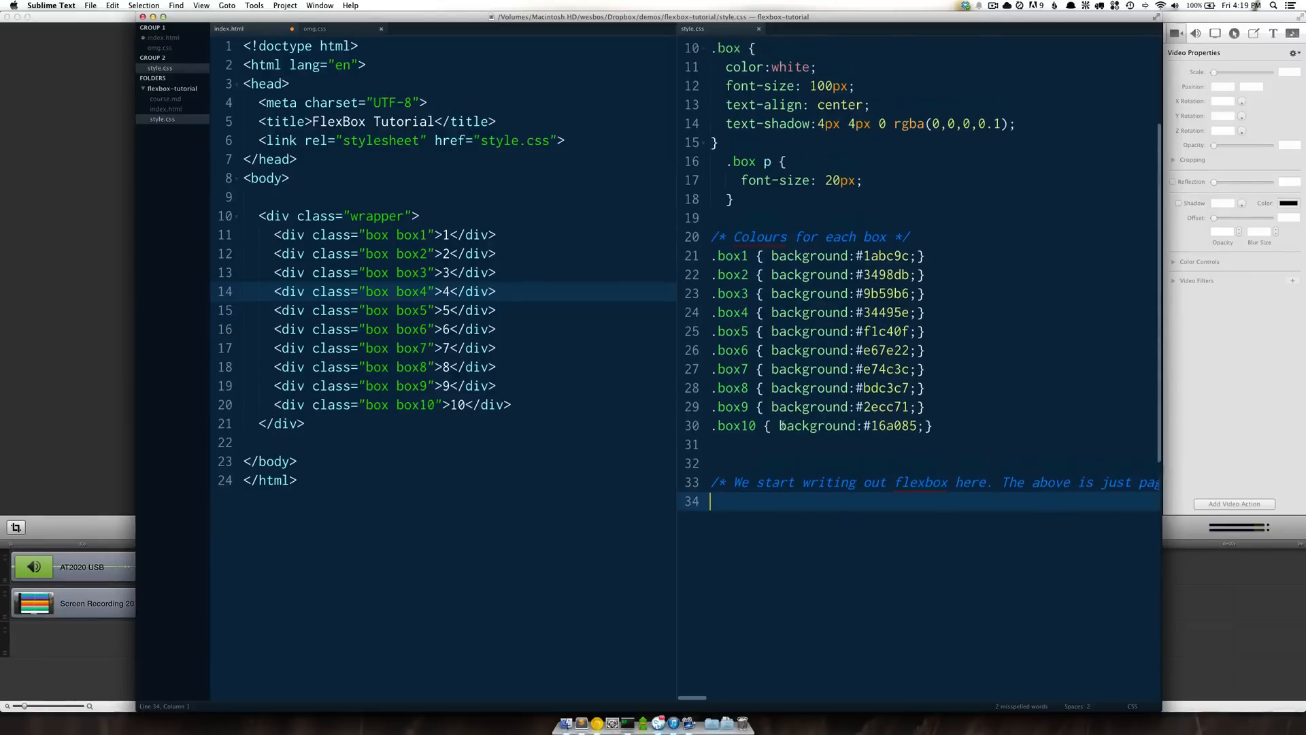
scroll("up", 3)
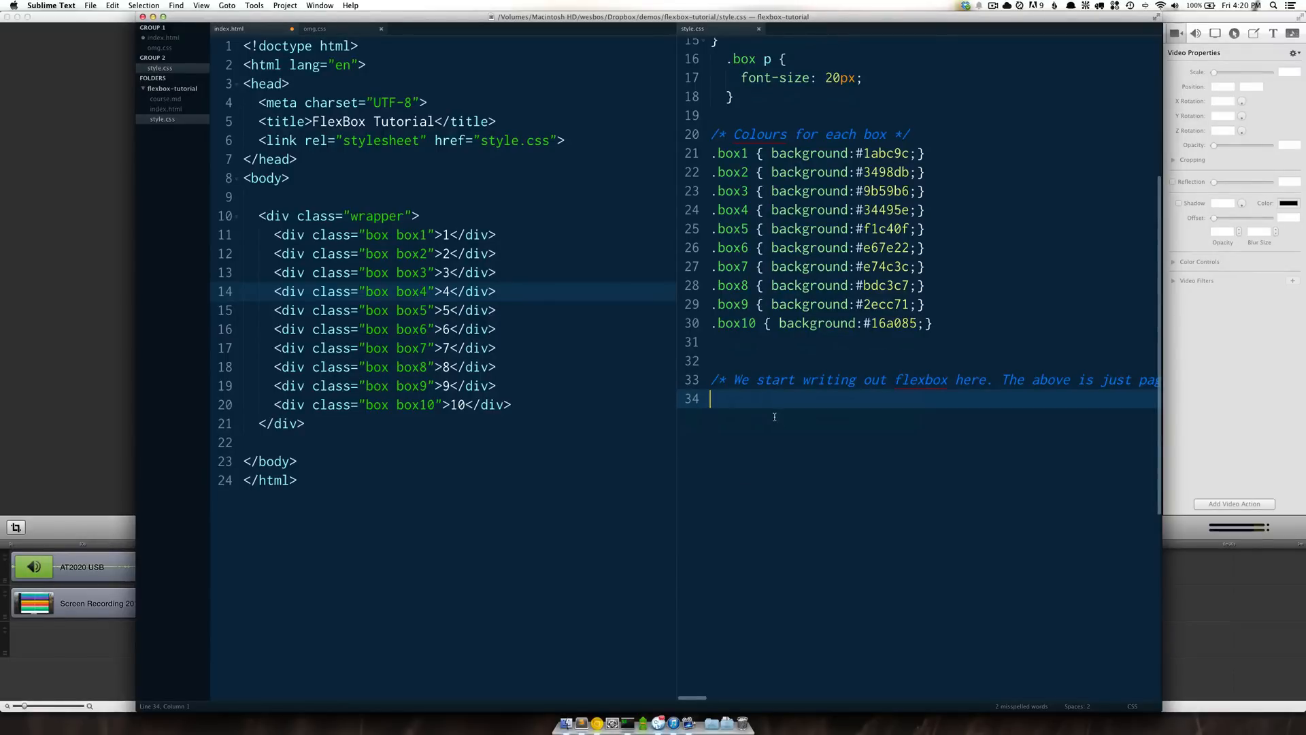
Step: Write a .wrapper rule with display:flex; on line 34 of style.css
left_click(1234, 53)
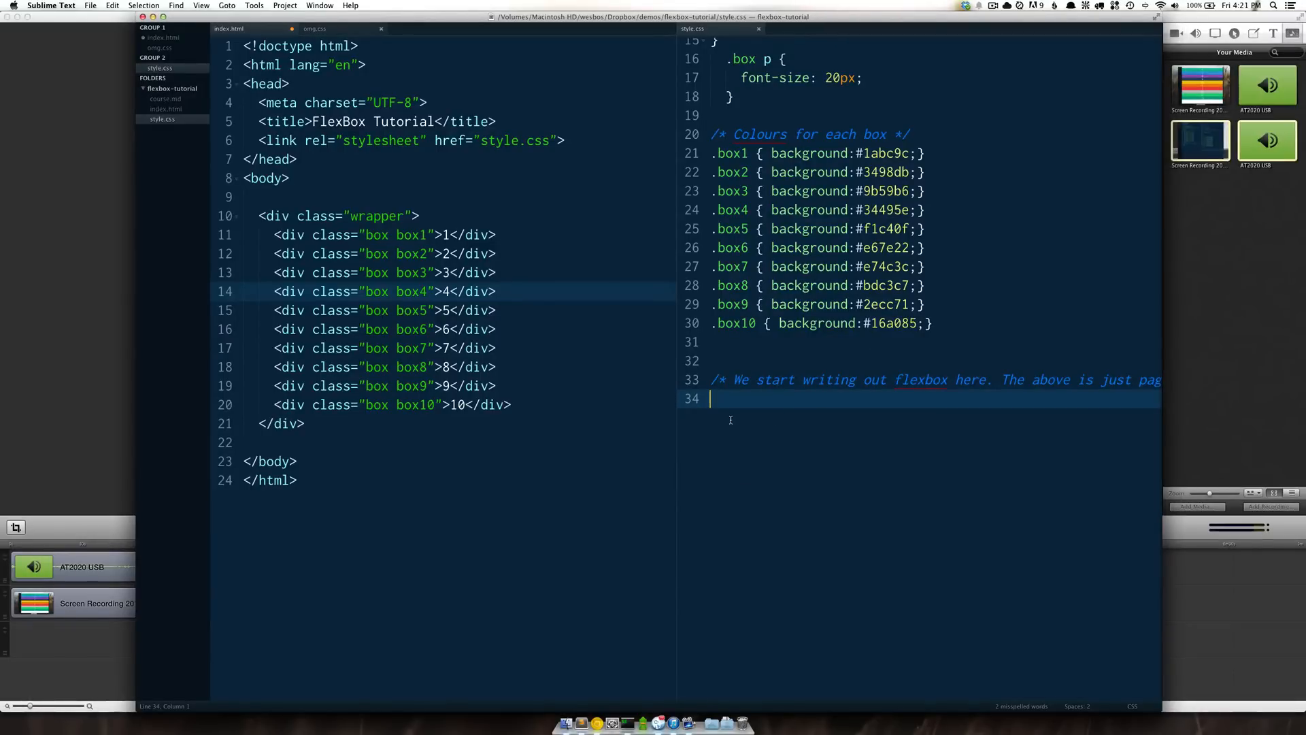
mouse_move(104, 164)
type(".w")
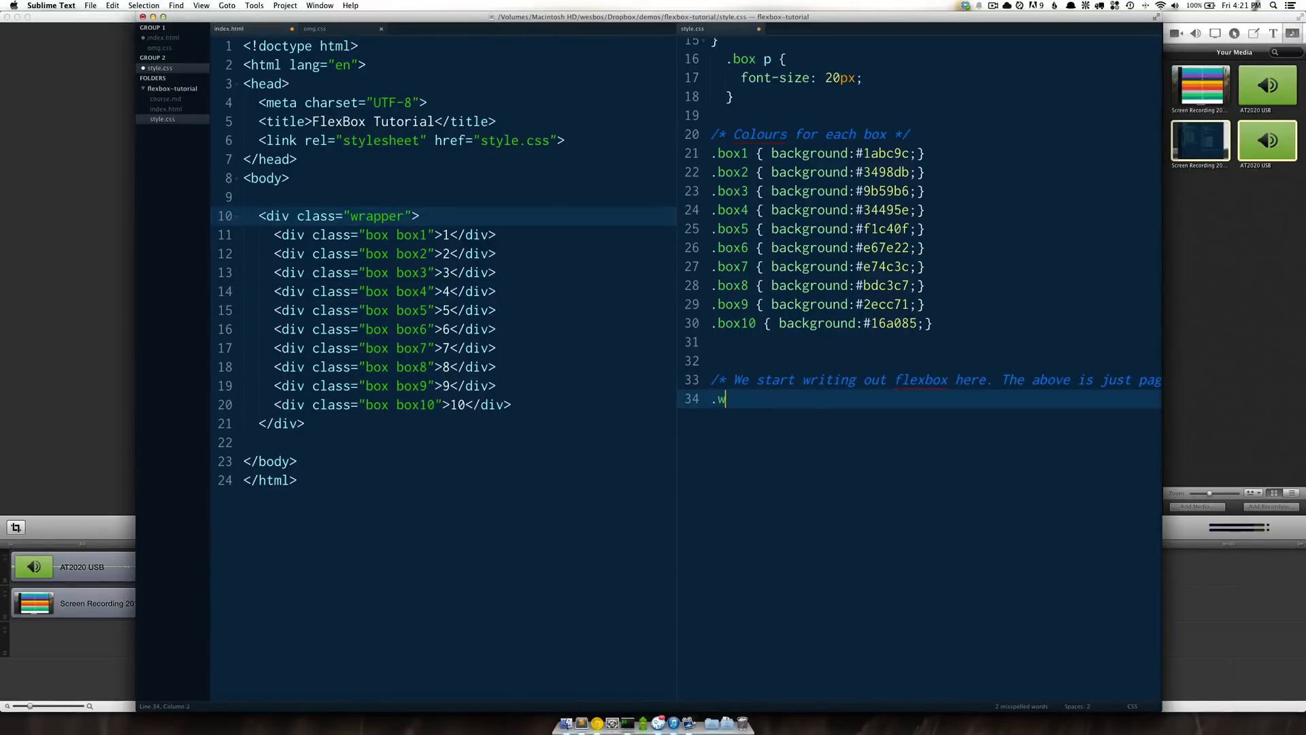
type("rapper {")
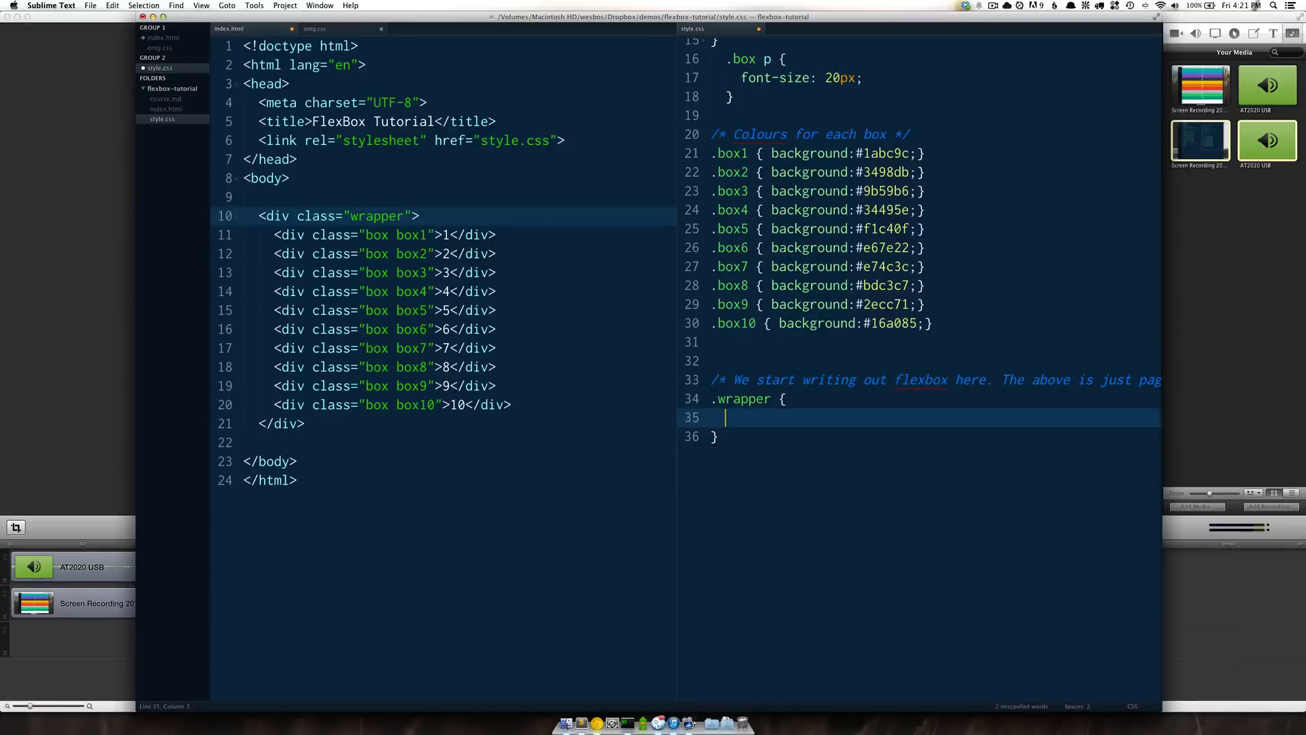
type("display:;")
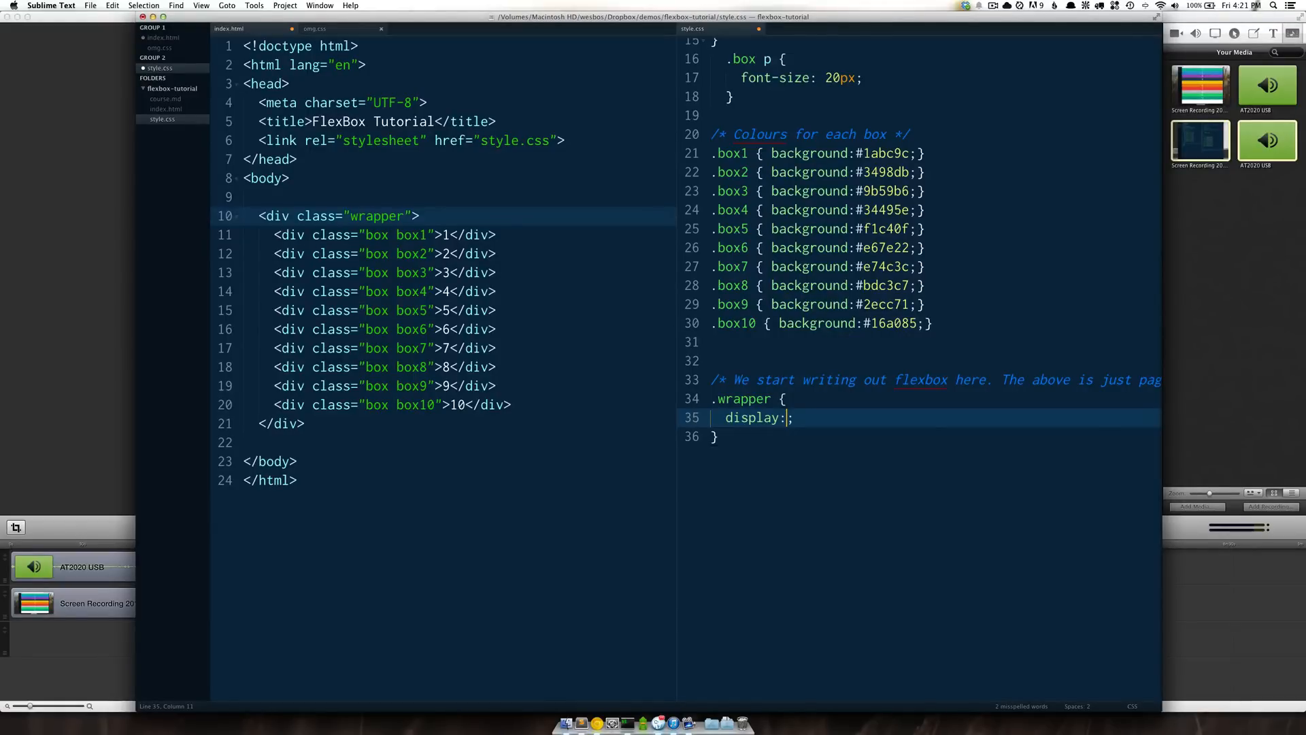
type("flex")
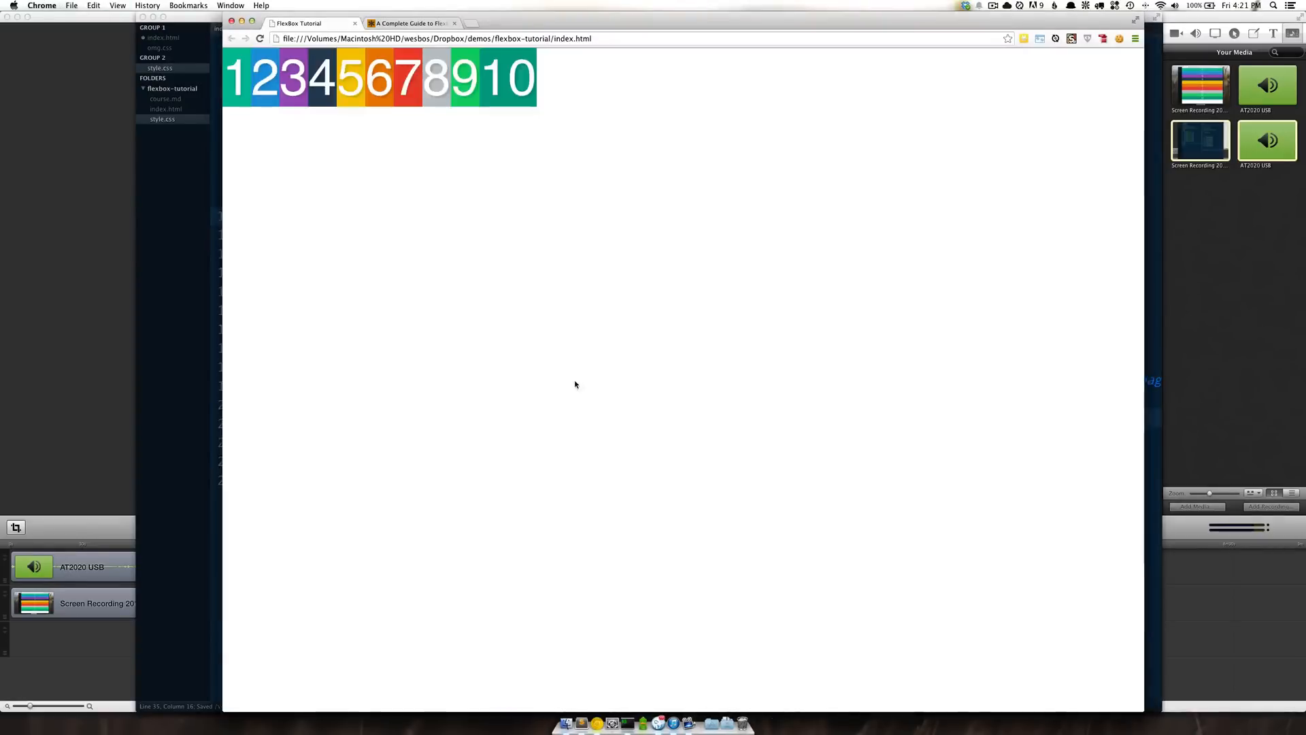
mouse_move(592, 162)
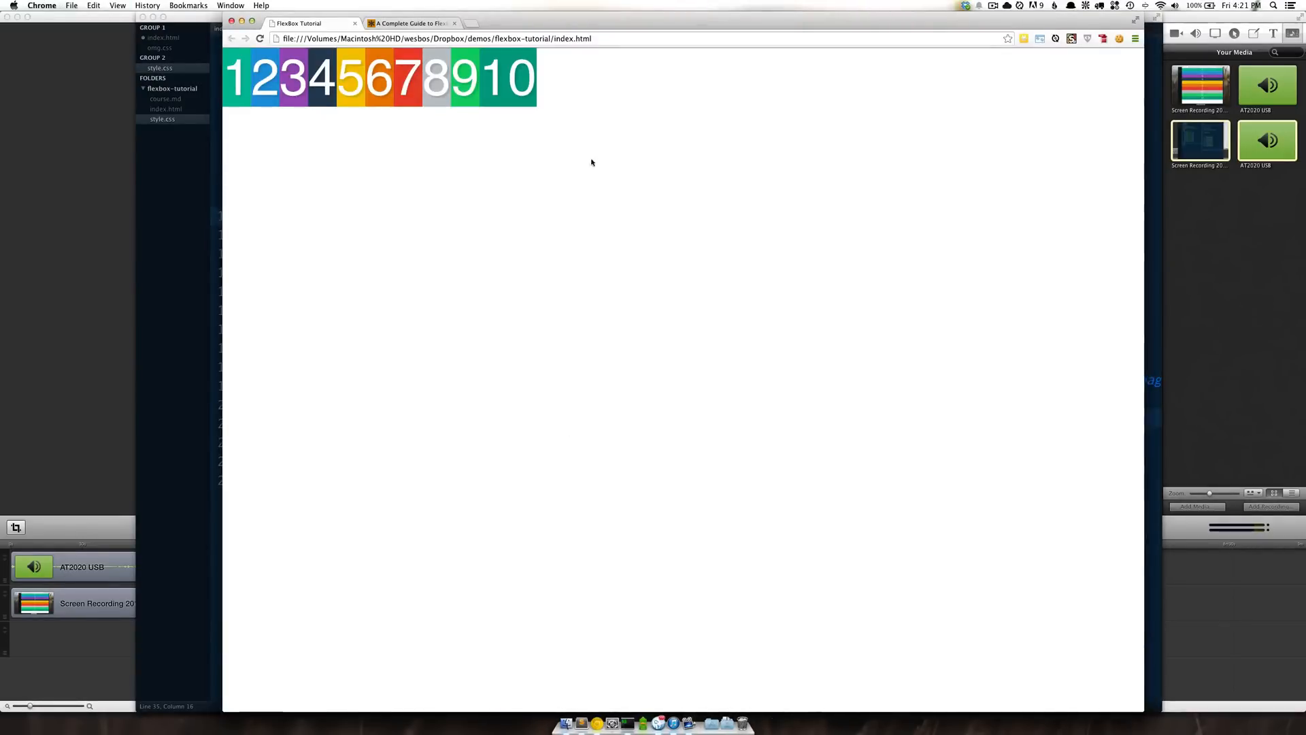
mouse_move(554, 184)
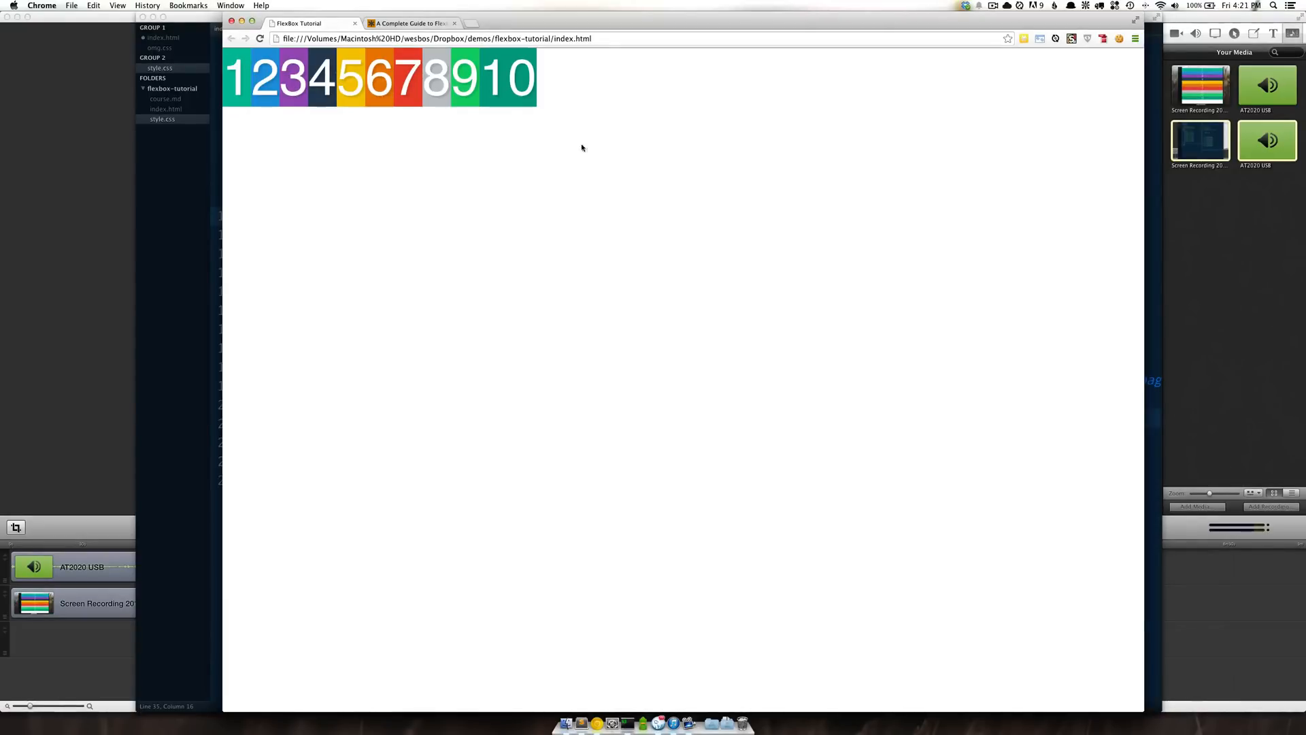
Step: Return from Chrome to Sublime Text and point out the box divs in index.html
left_click(659, 723)
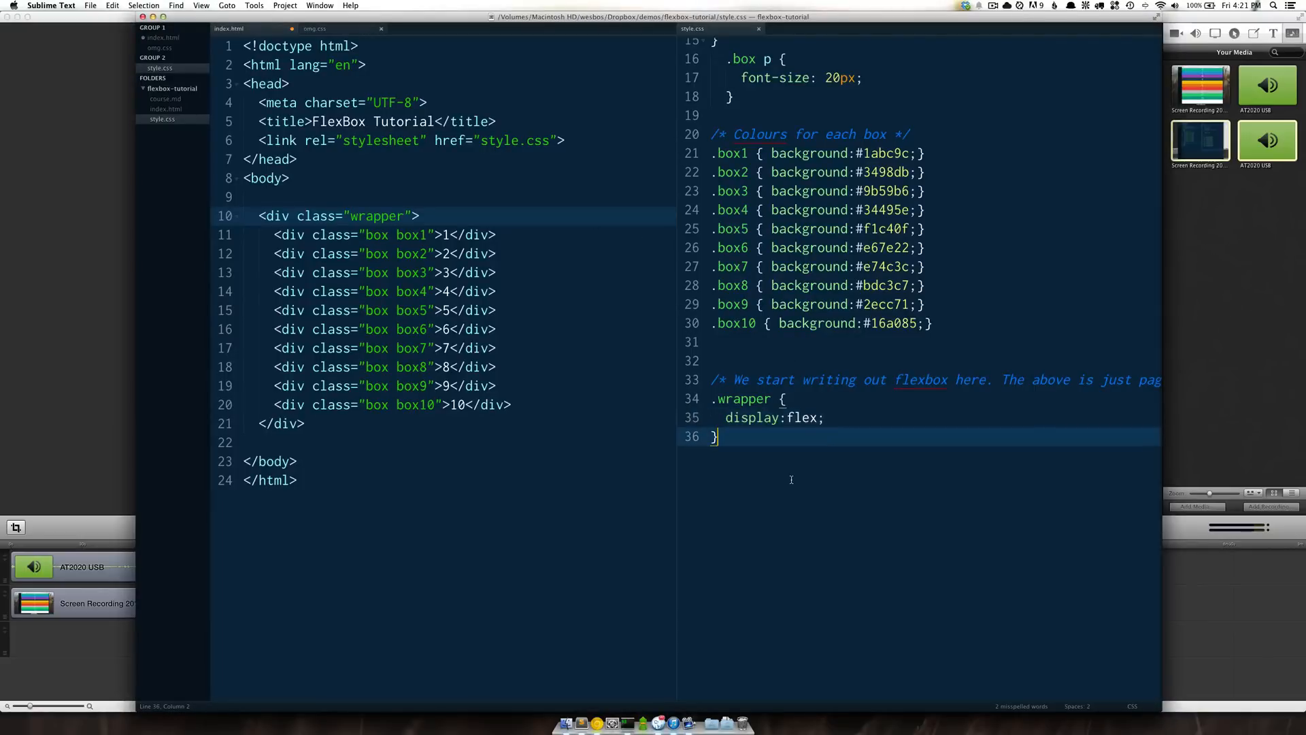
mouse_move(781, 467)
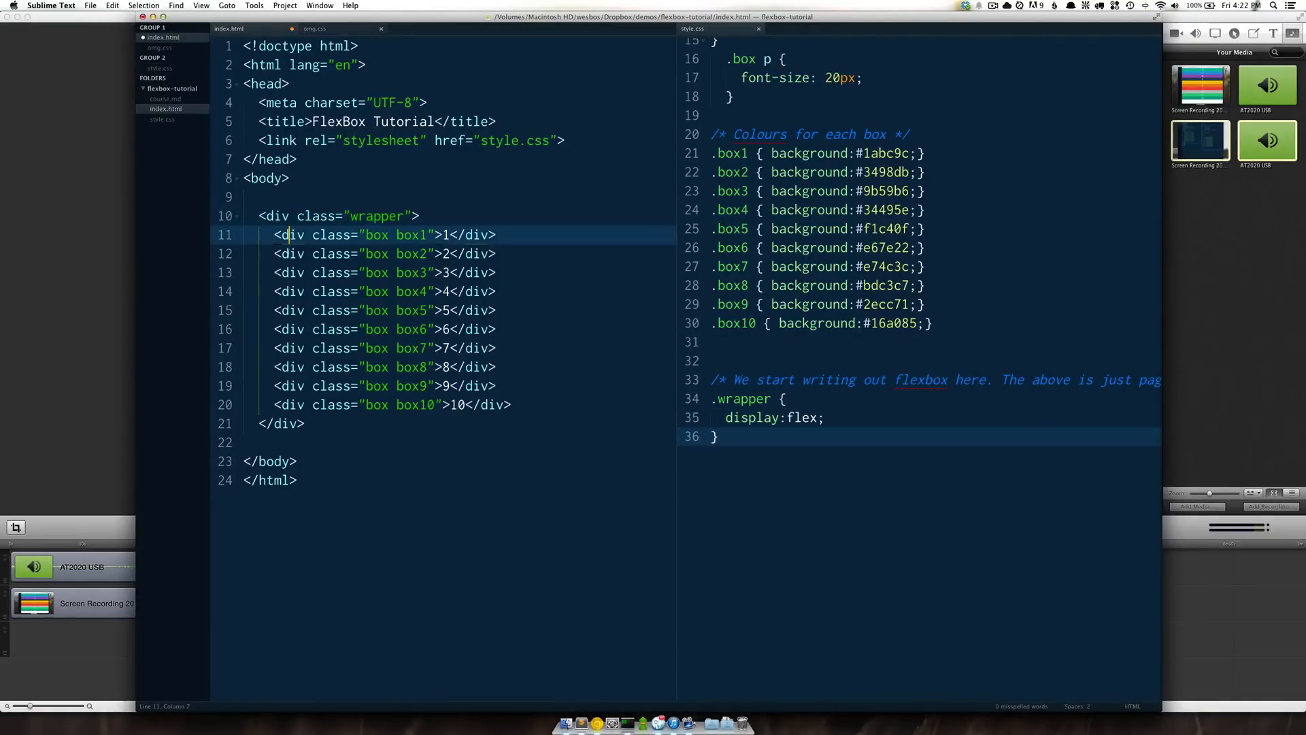
left_click(292, 328)
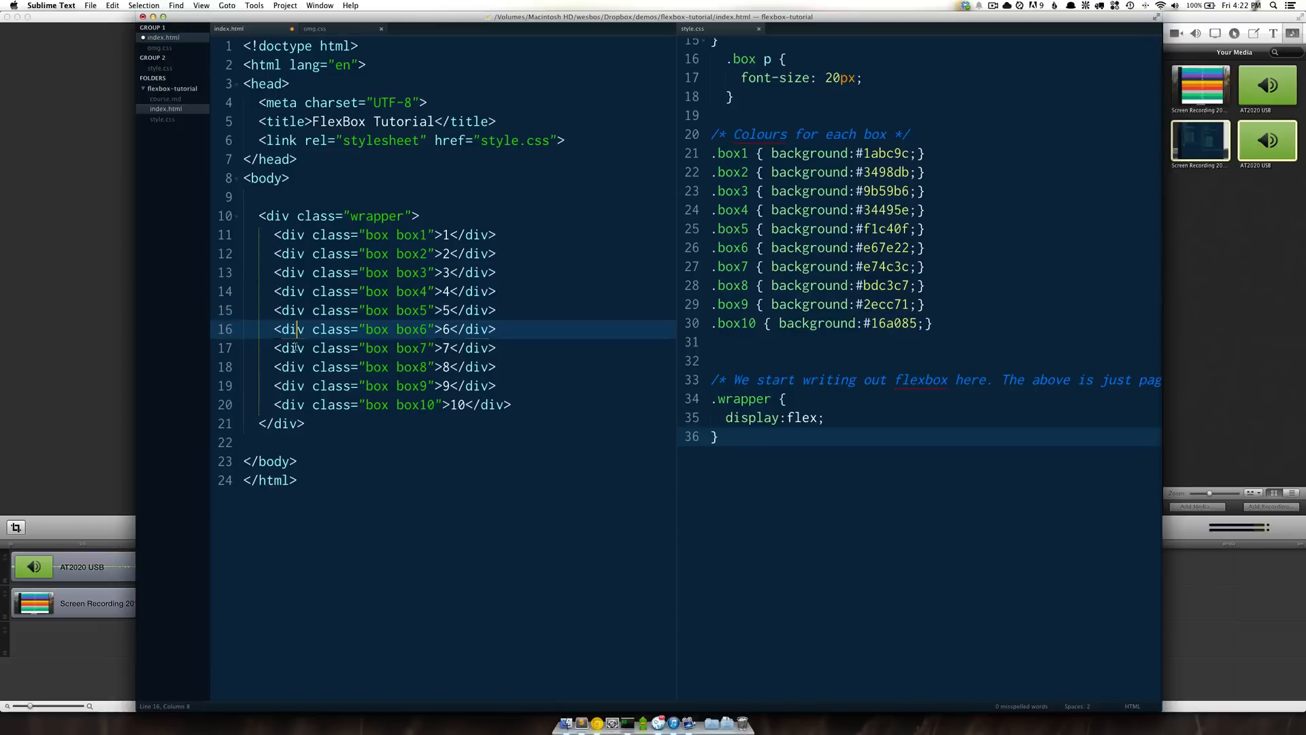
Step: Write a .box rule with flex:1; below .wrapper, then switch to Chrome to check it
left_click(748, 443)
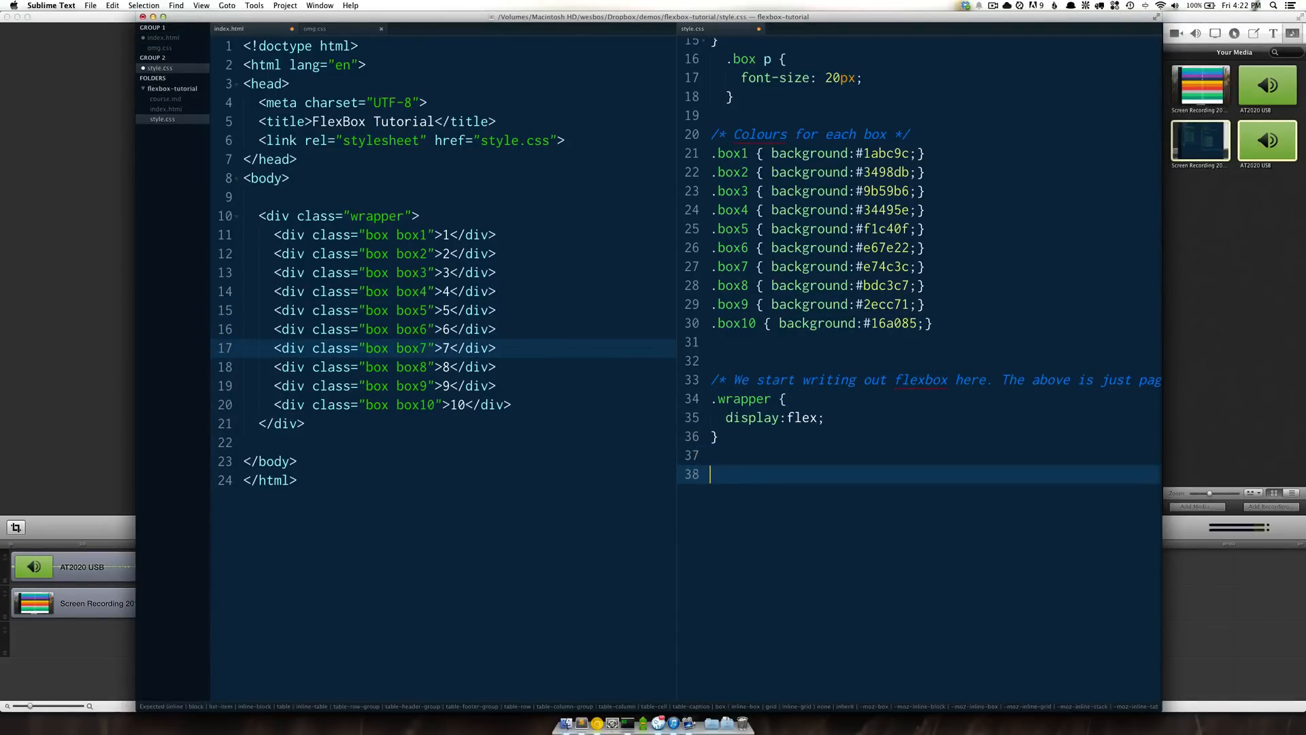
type(".box {")
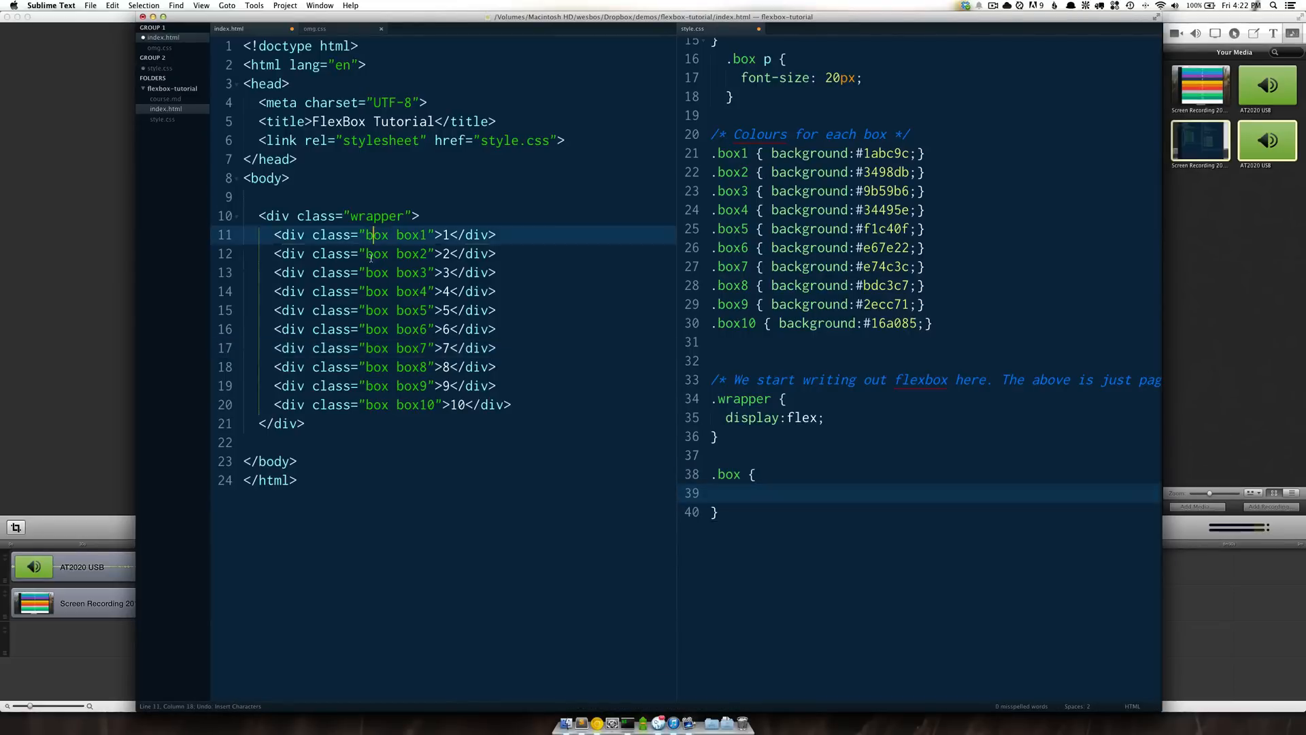
left_click(380, 404)
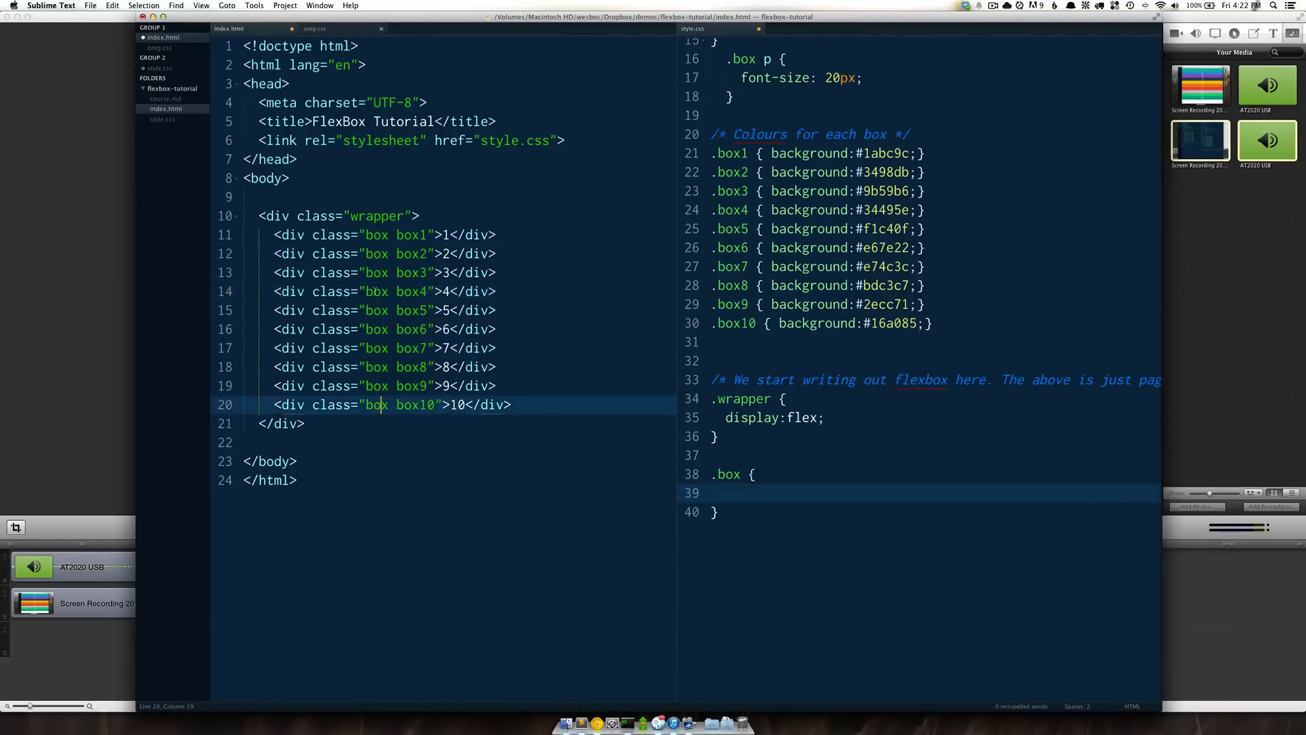
left_click(774, 493)
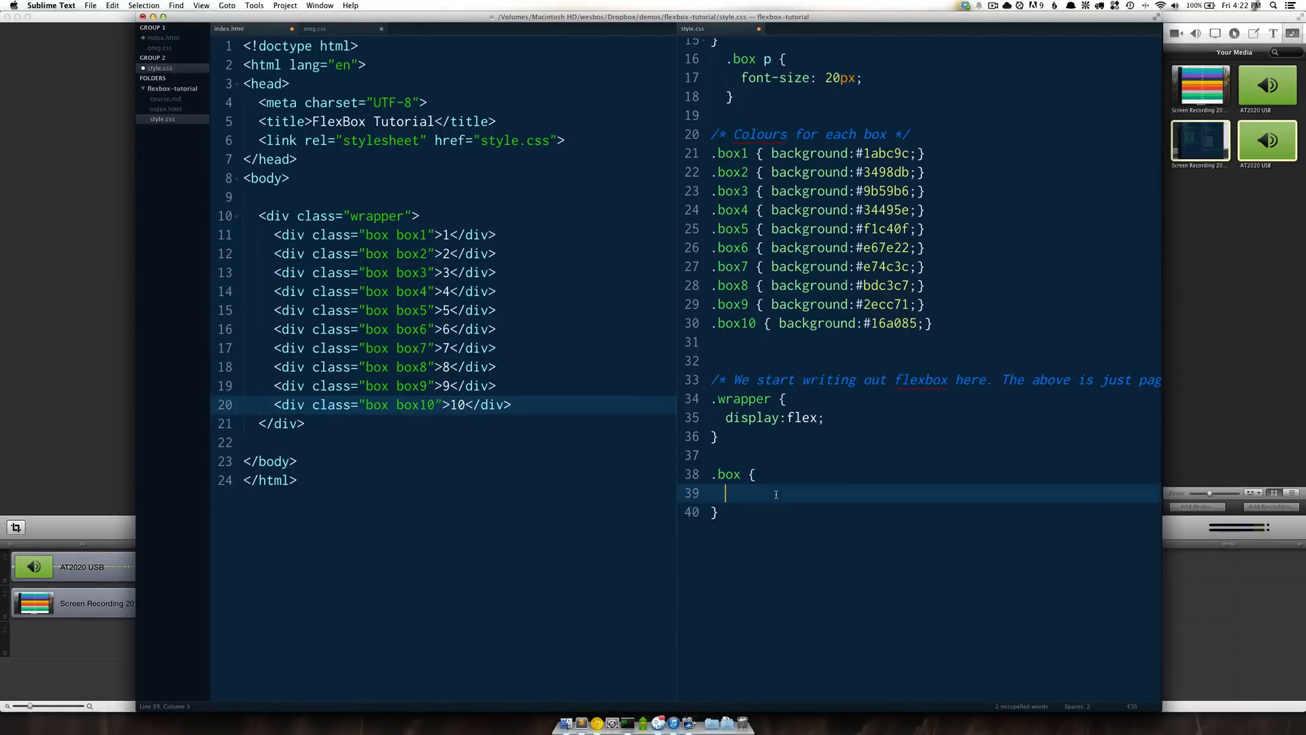
type("flex:1;")
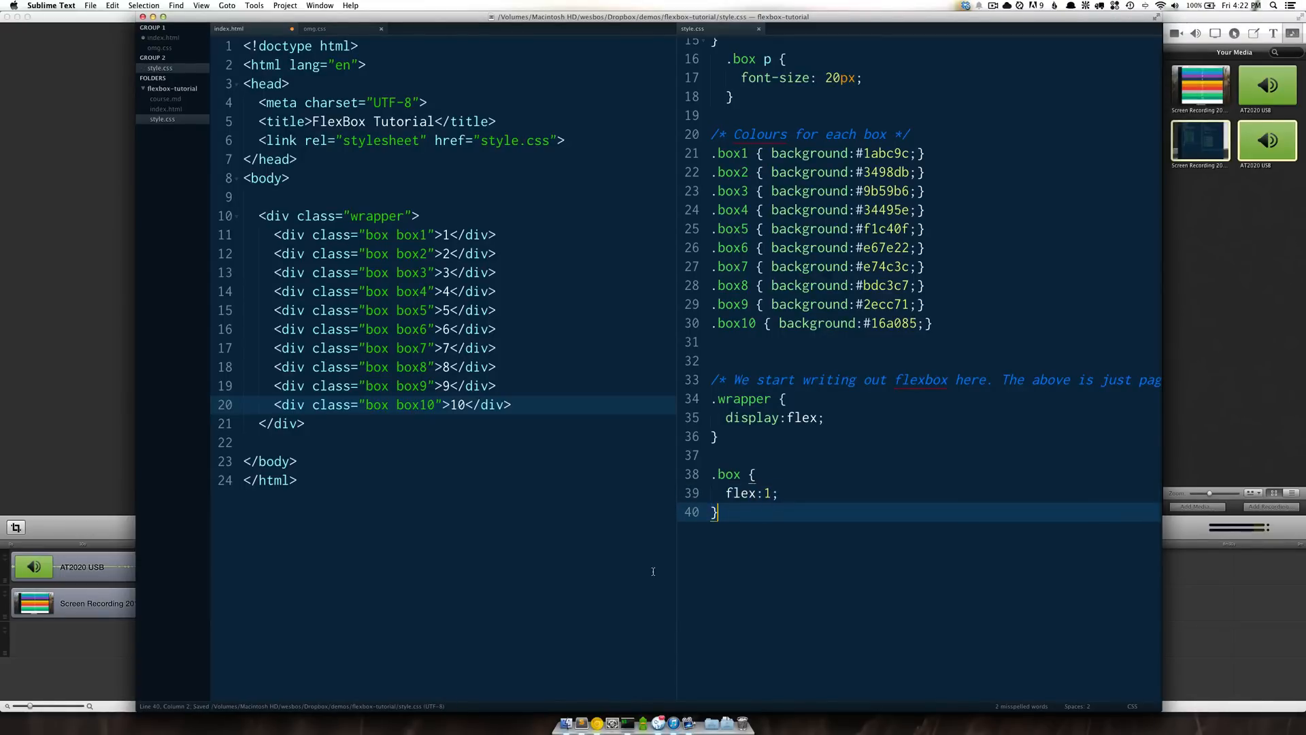
left_click(596, 707)
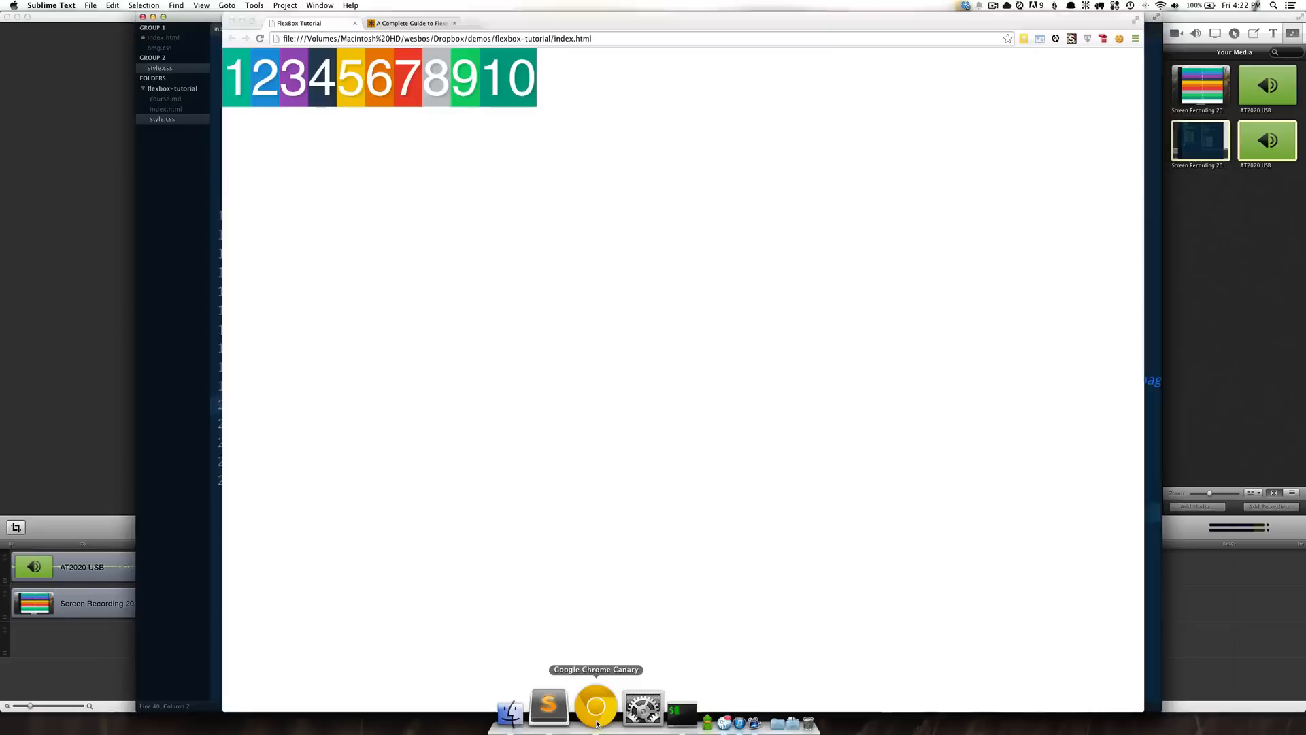
Step: Glance at Chrome, then bring up omg.css with its prefixed flexbox declarations
left_click(595, 707)
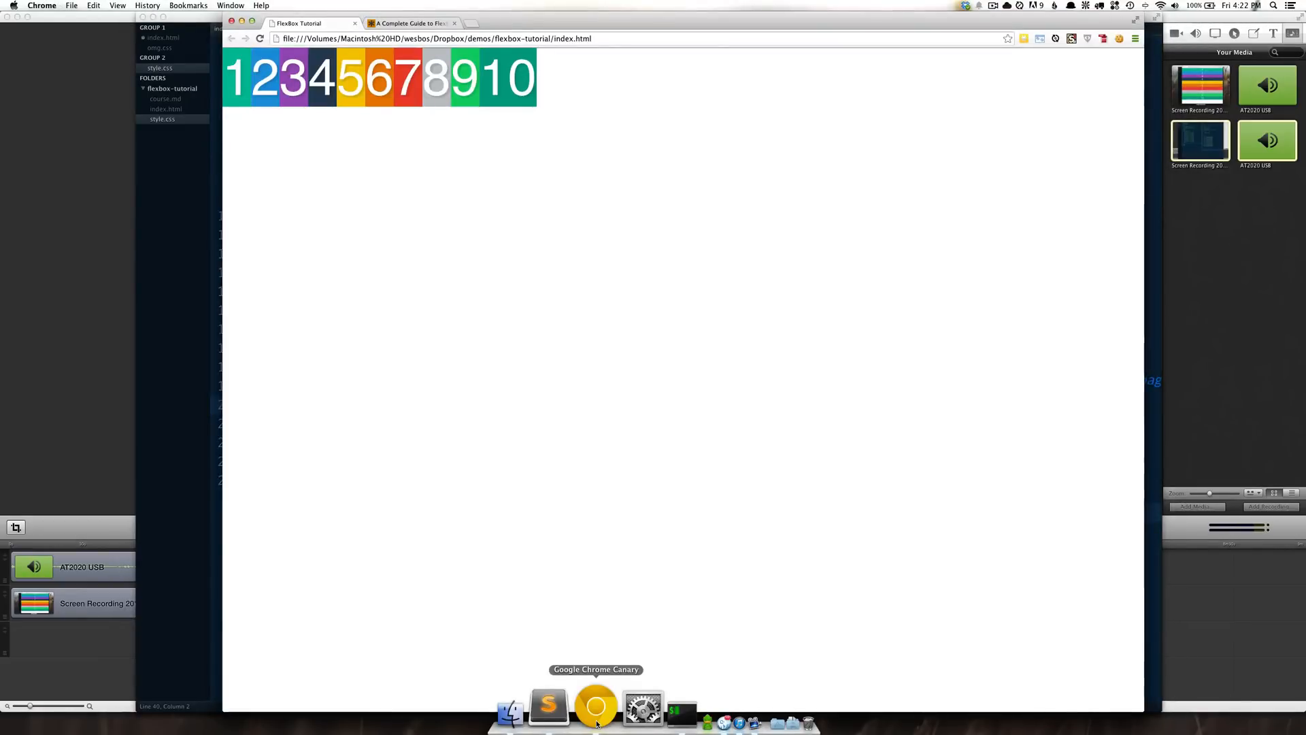
left_click(563, 708)
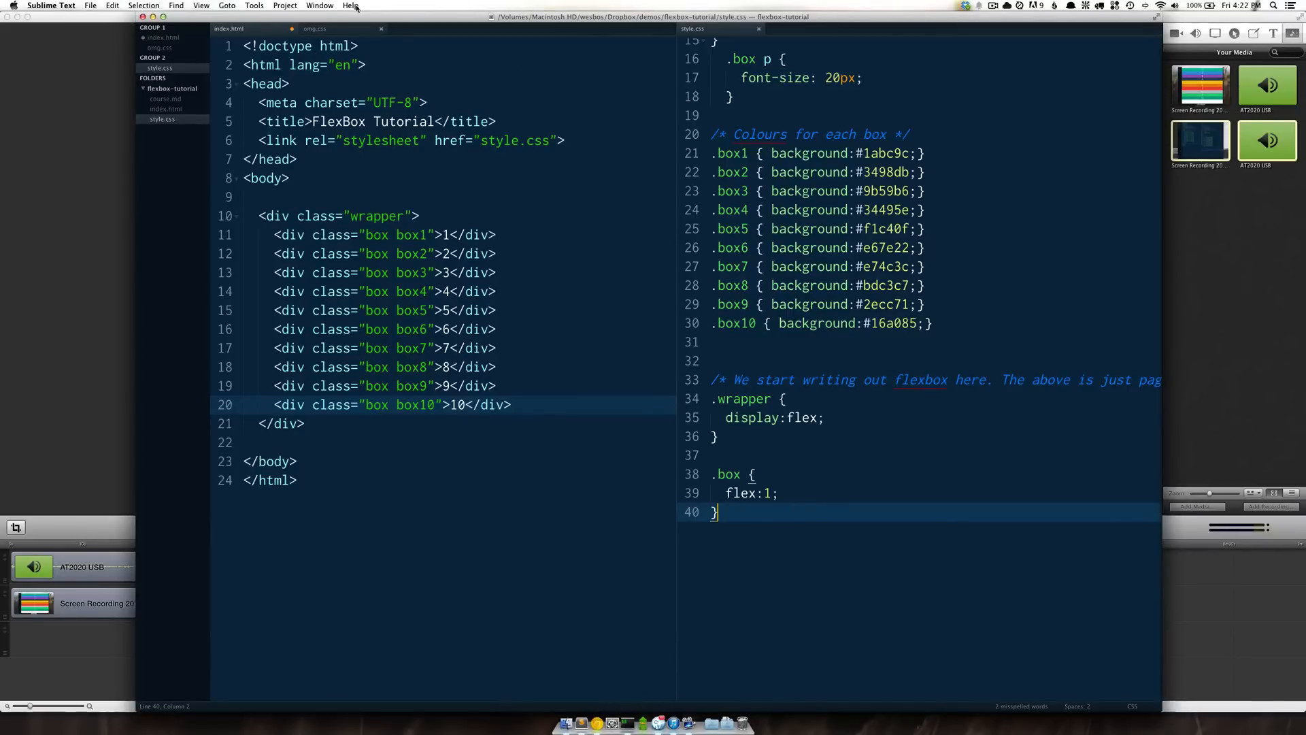
left_click(315, 28)
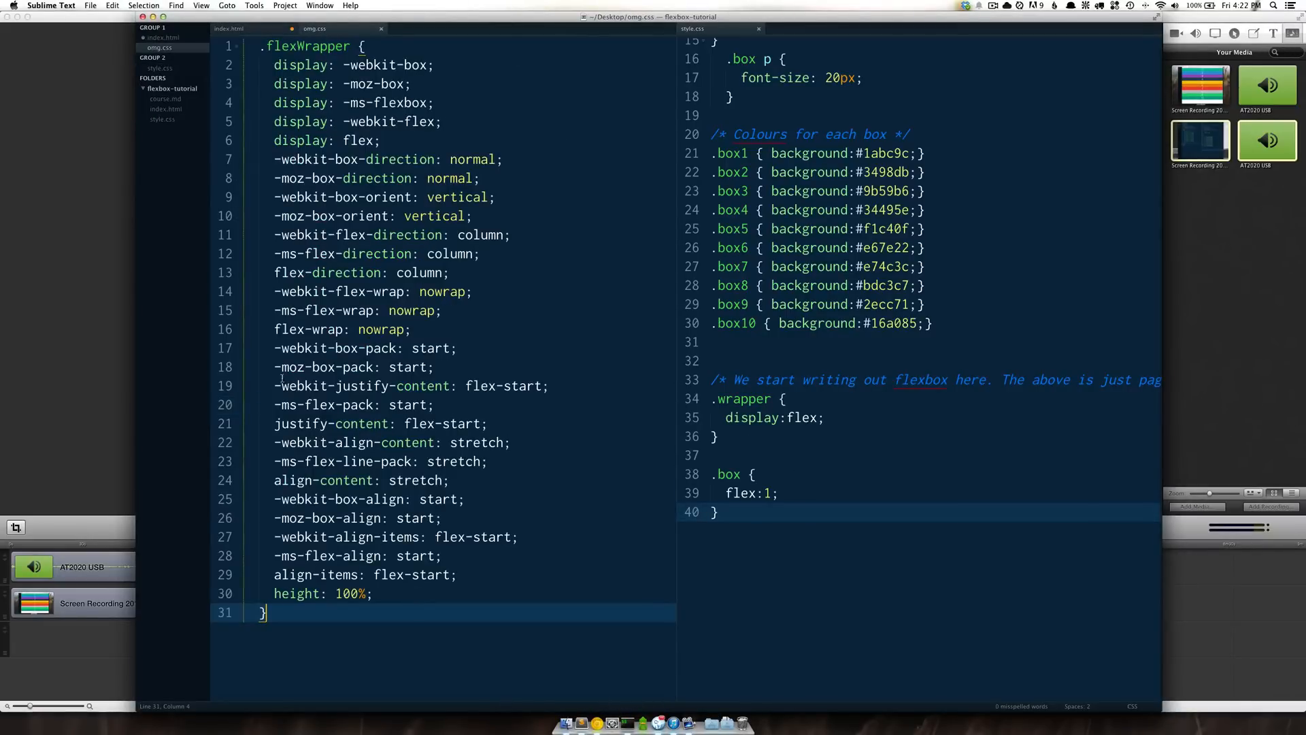
Step: Highlight the -ms- prefix in omg.css, return to the .box flex:1 rule and save
double_click(303, 291)
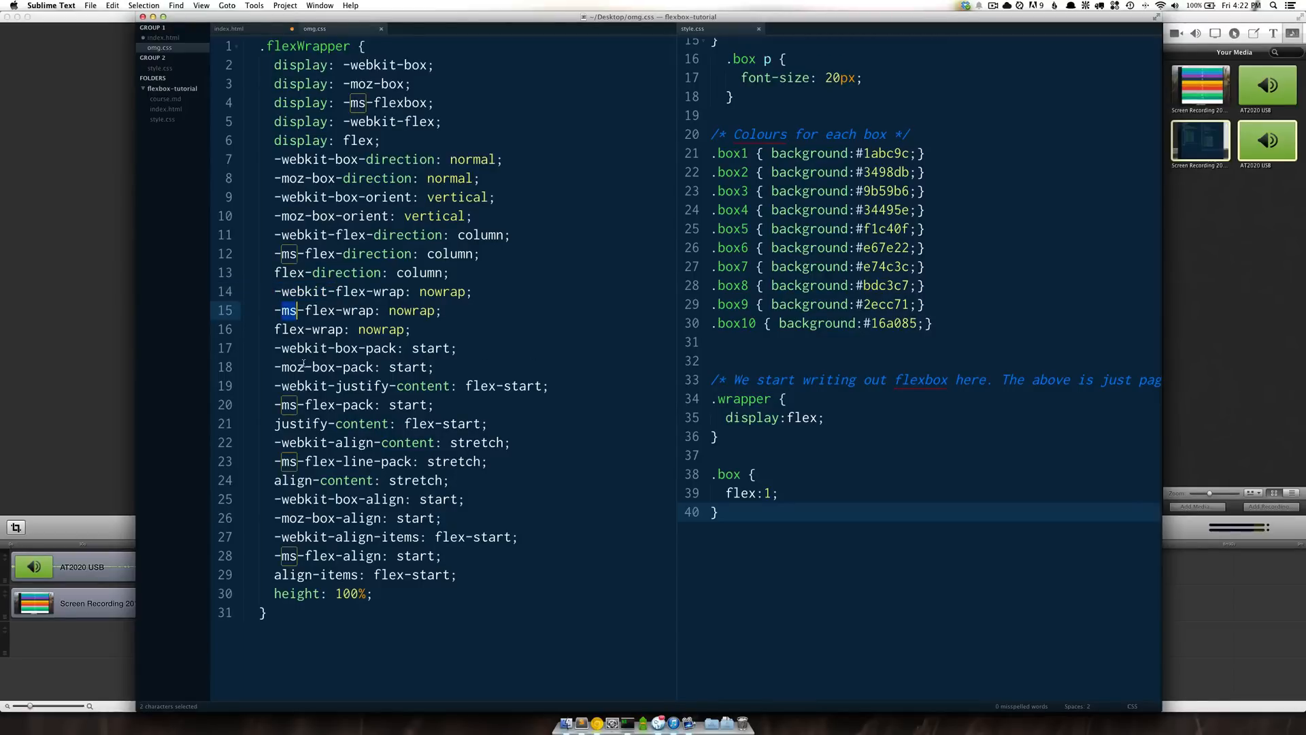
left_click(231, 28)
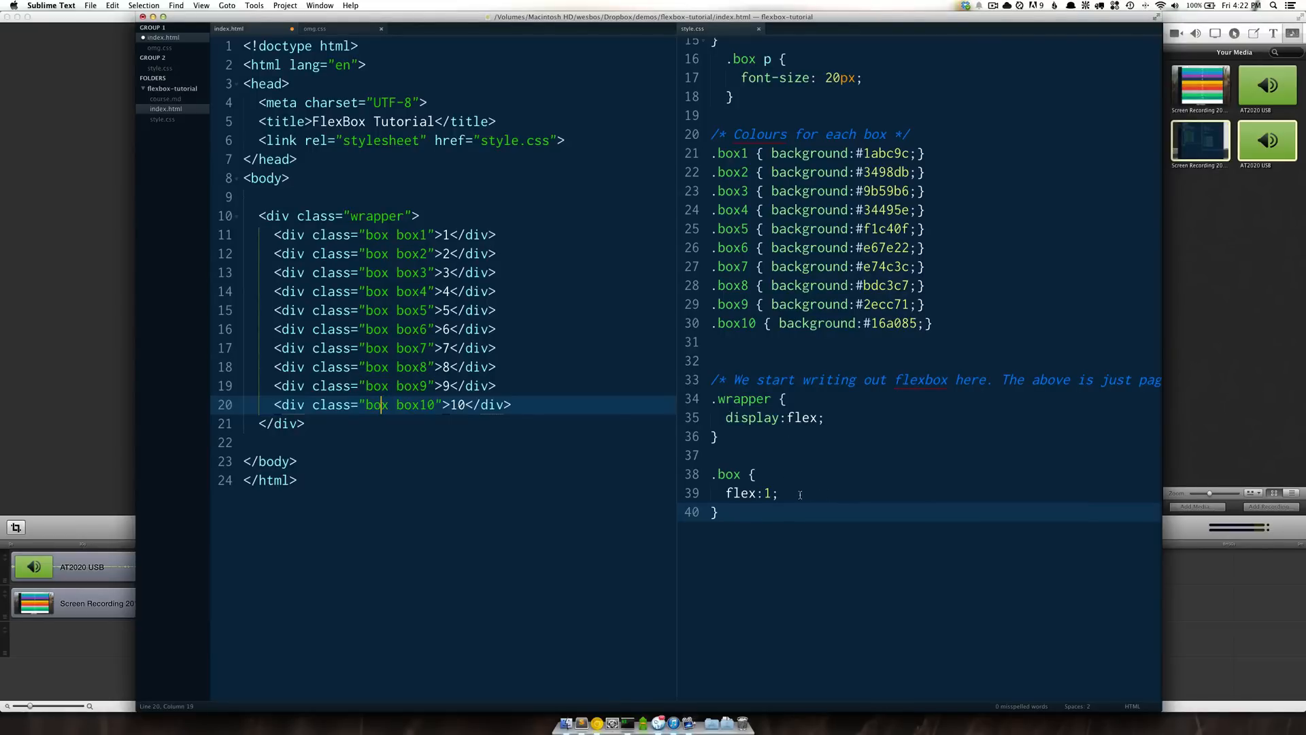
left_click(778, 492)
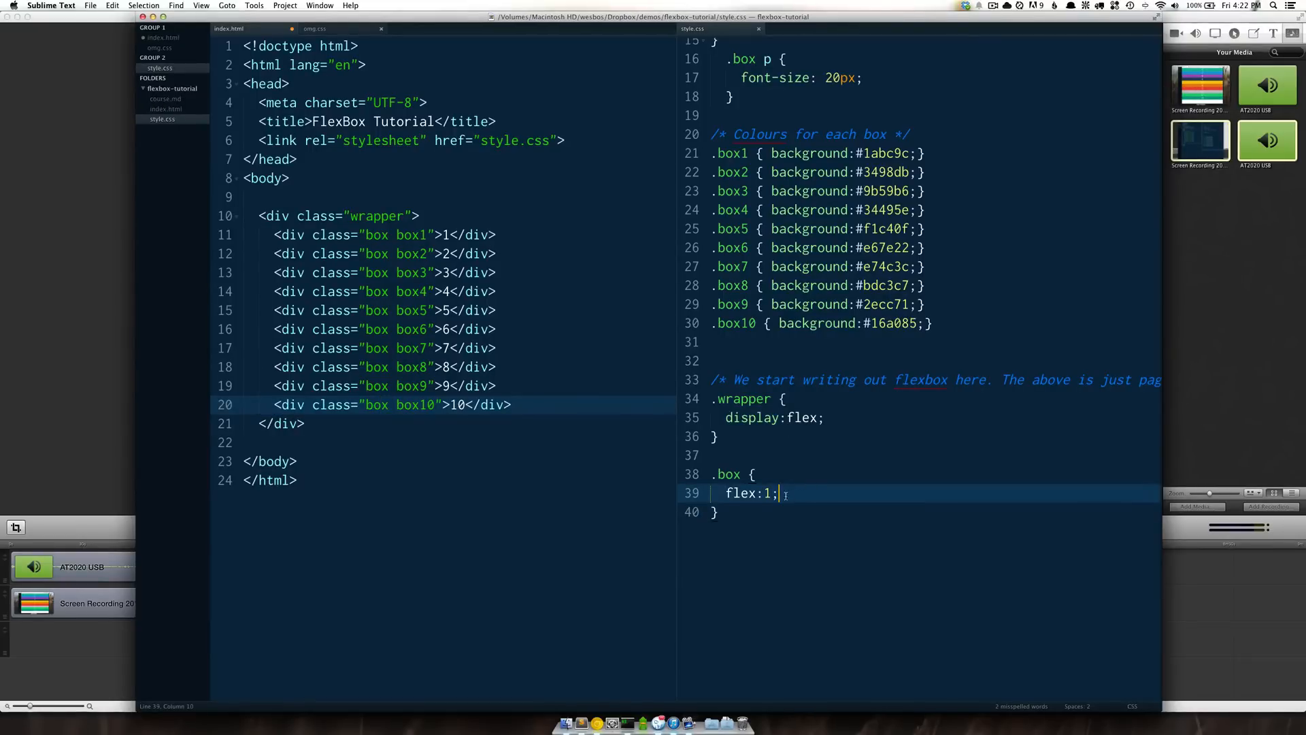
key("cmd+s")
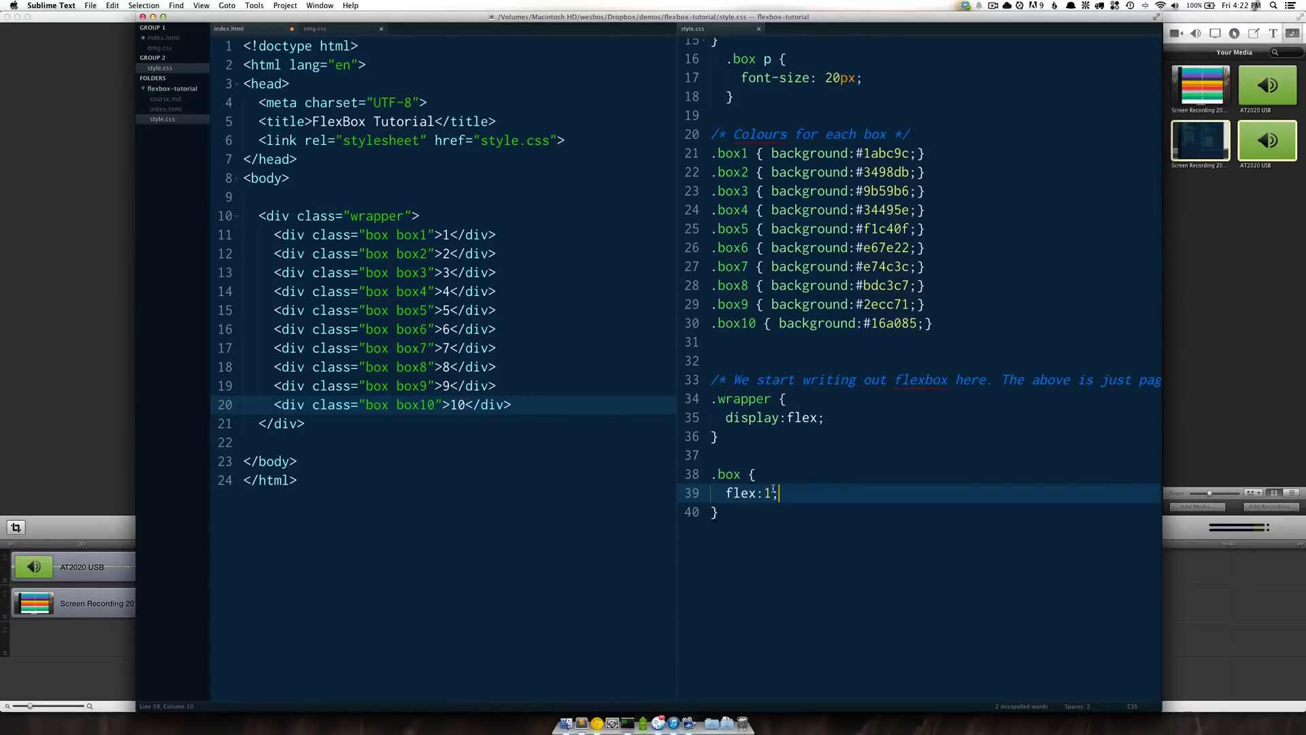
mouse_move(796, 499)
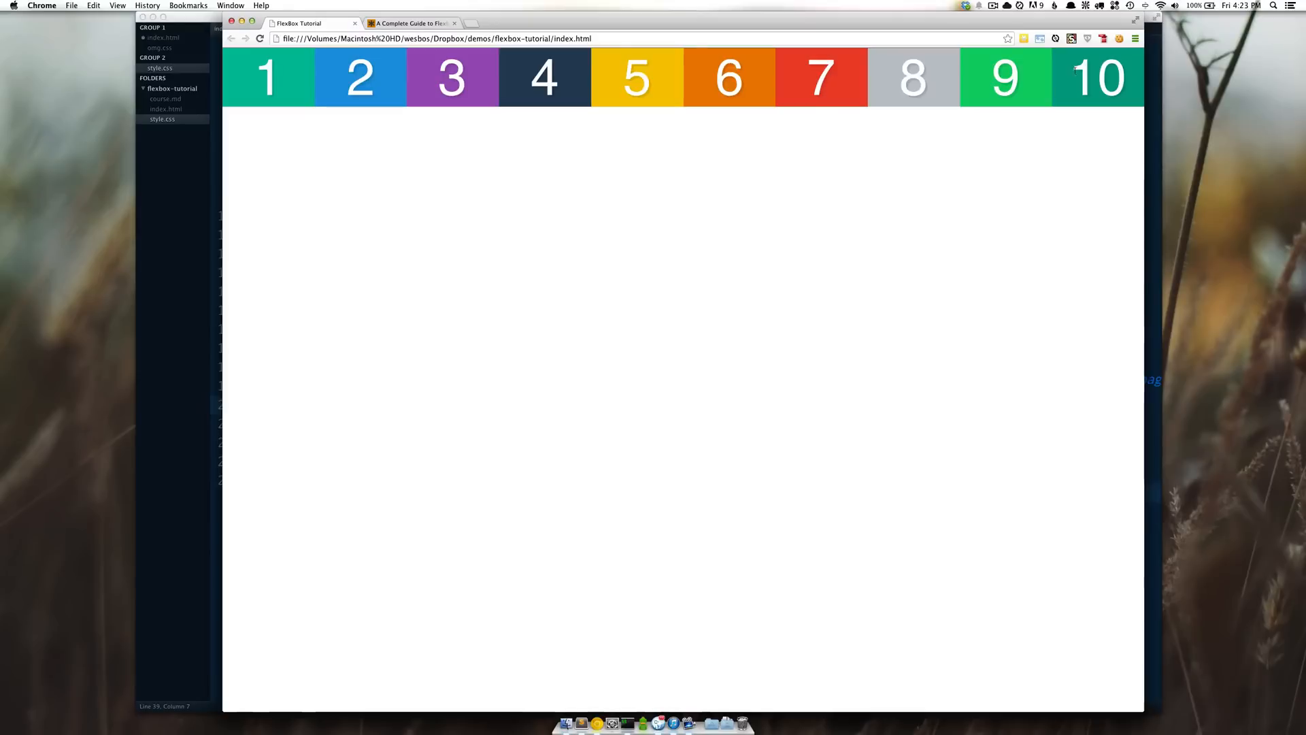
mouse_move(386, 76)
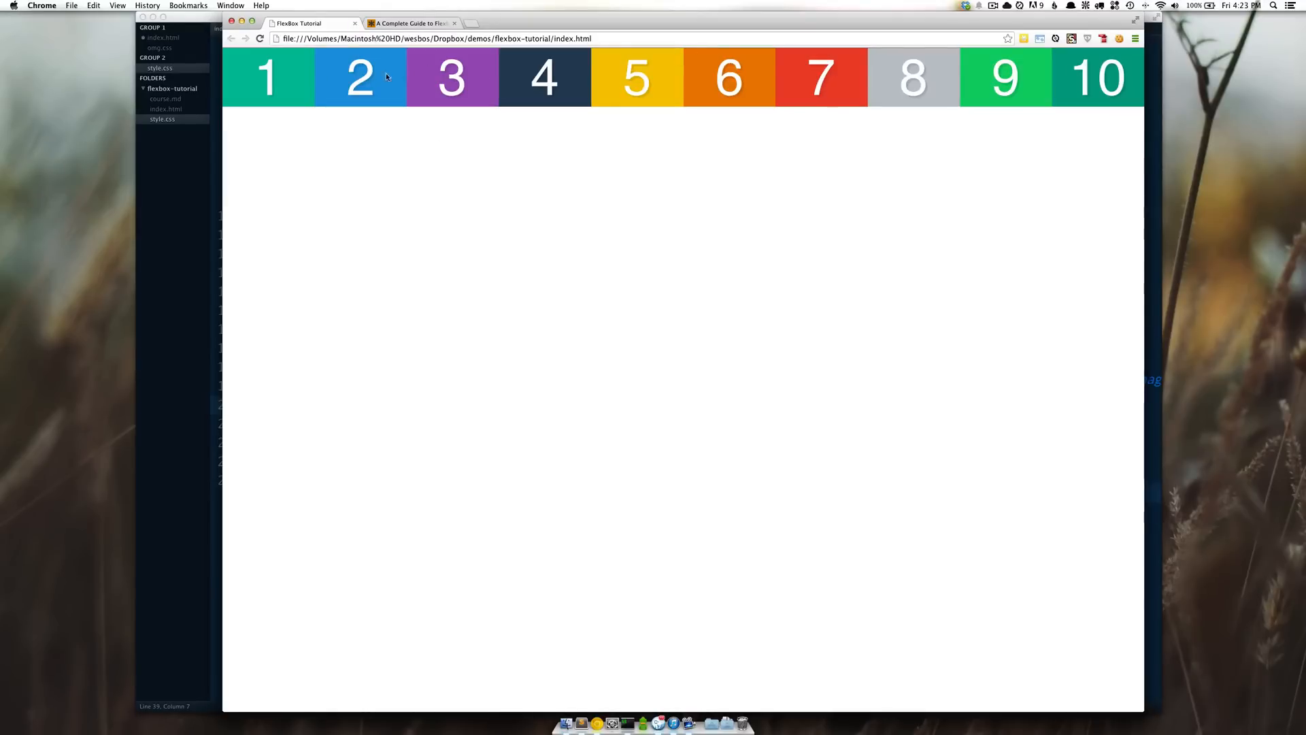
mouse_move(1152, 110)
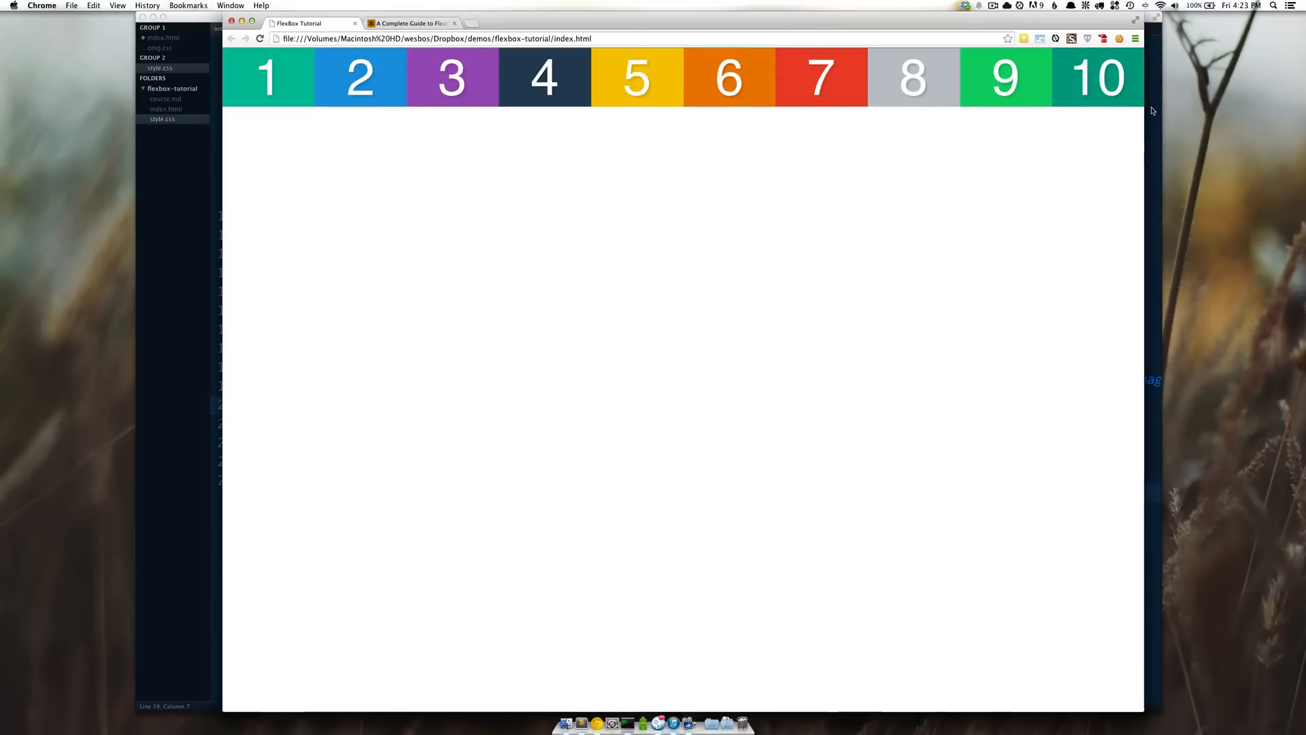
mouse_move(746, 91)
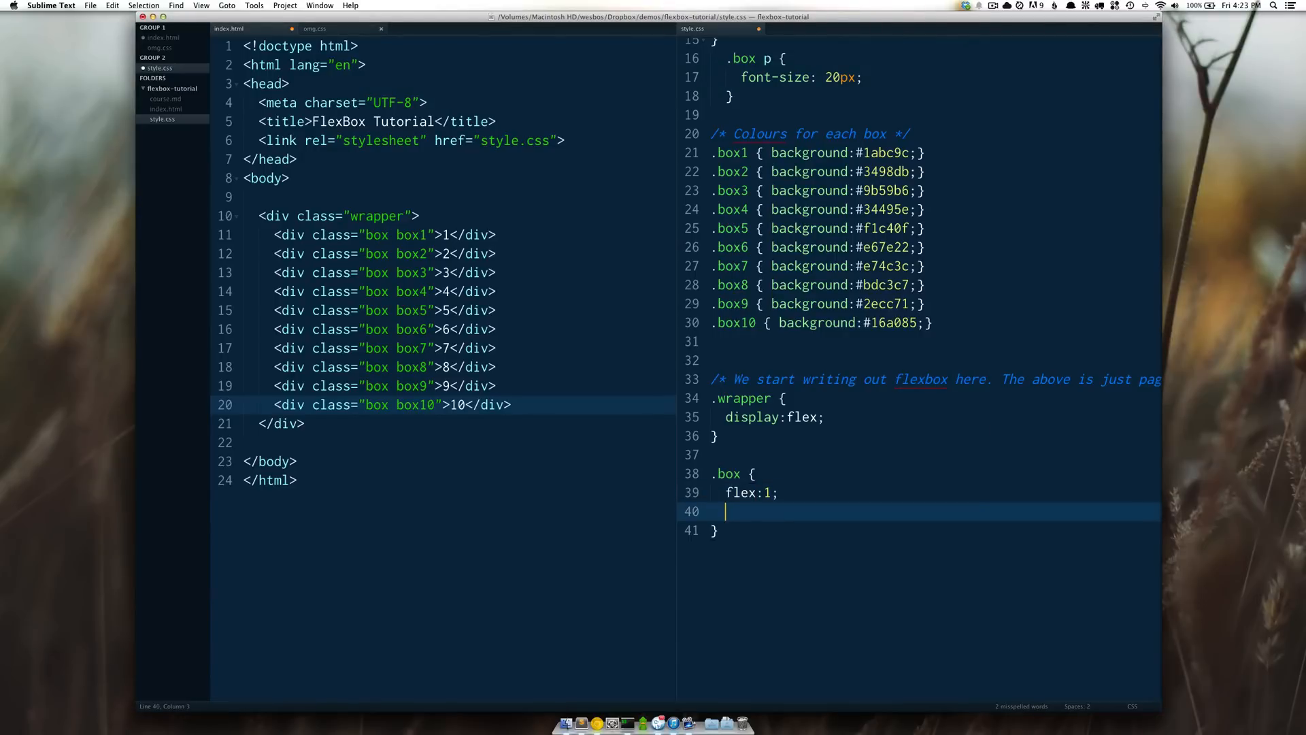
Step: Try width:10%; and float:left lines inside the .box rule
type("width:10%;")
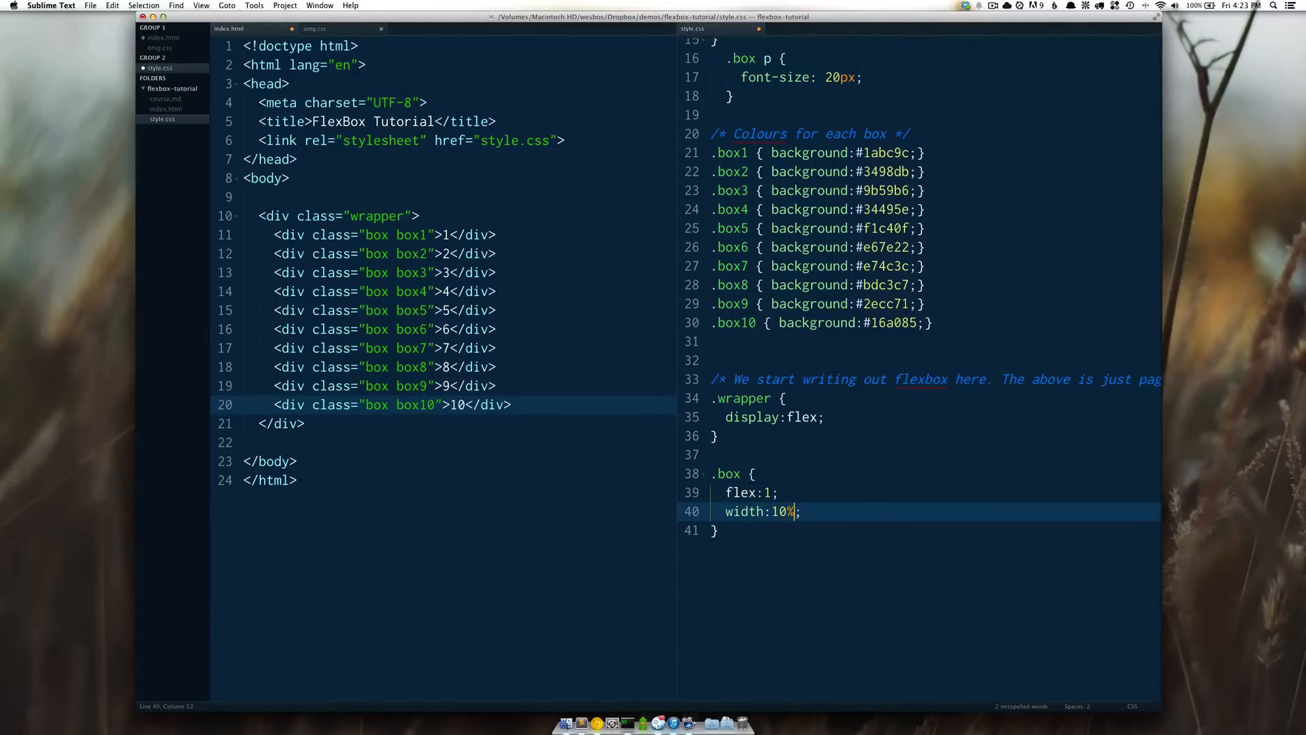
type("float:le")
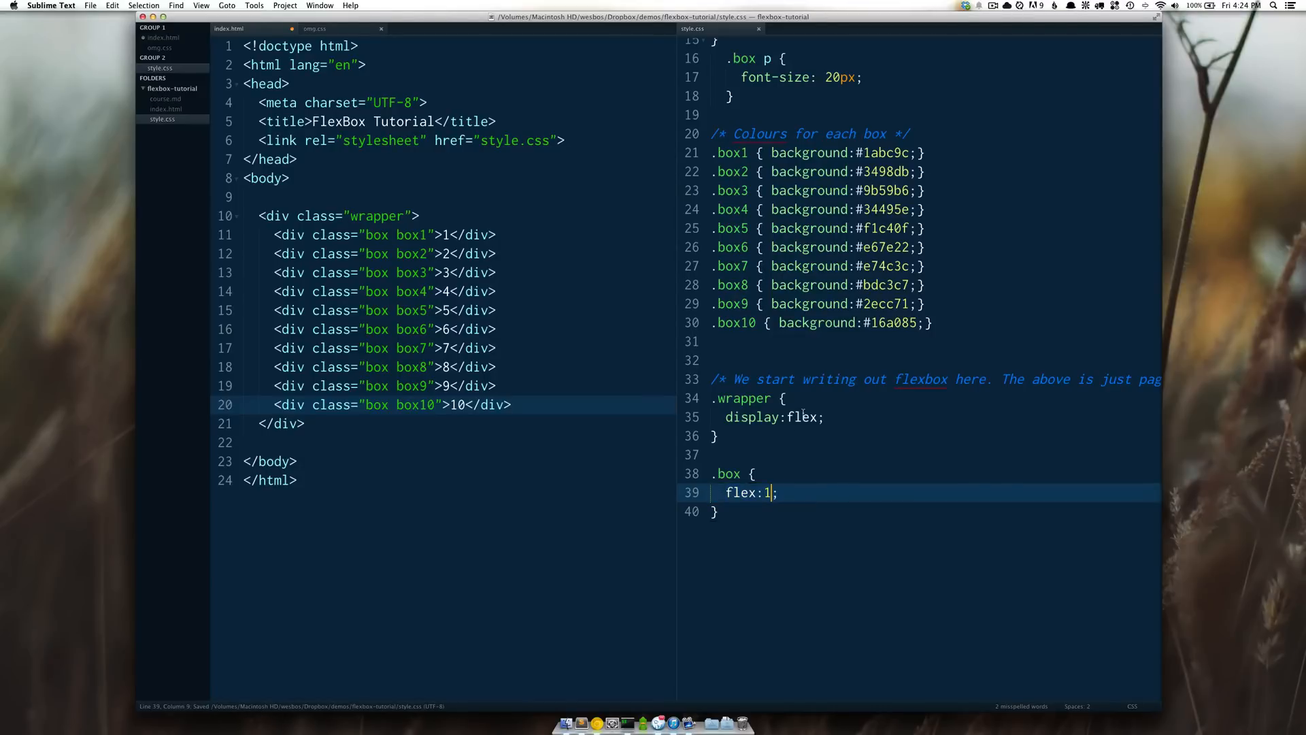
mouse_move(789, 517)
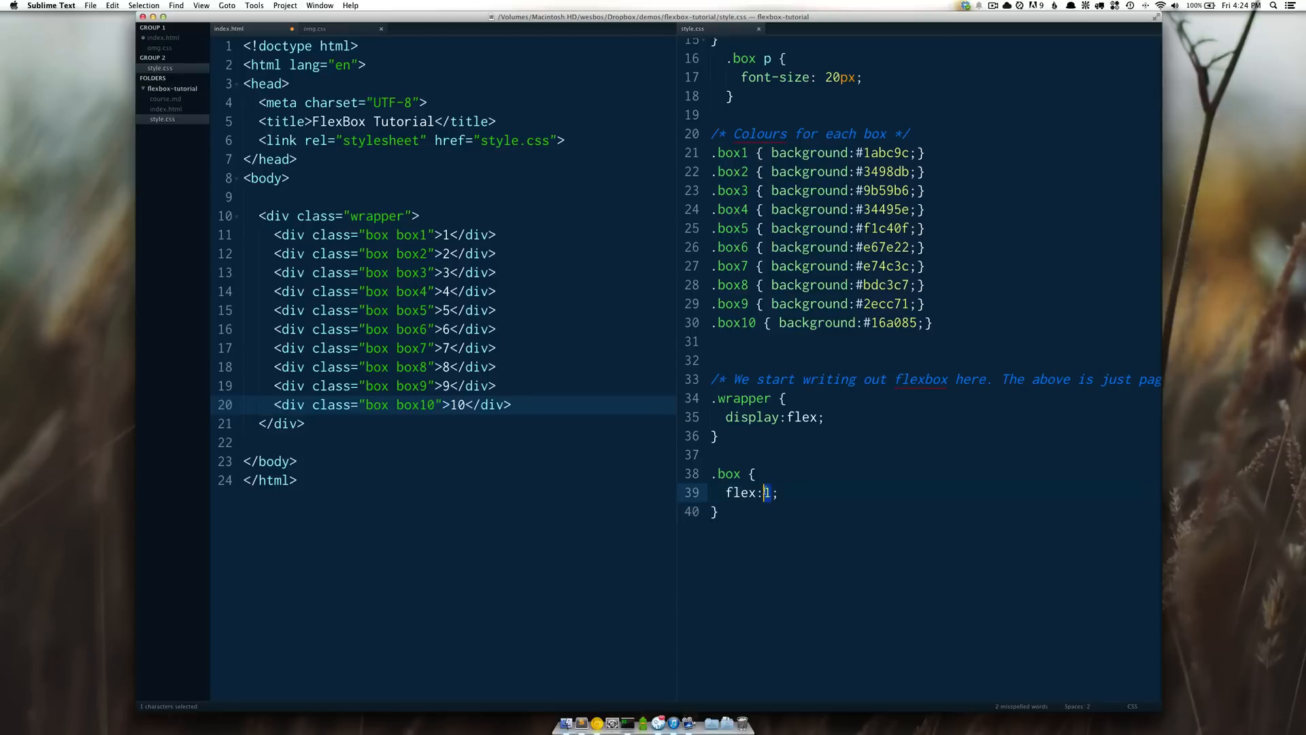
mouse_move(819, 481)
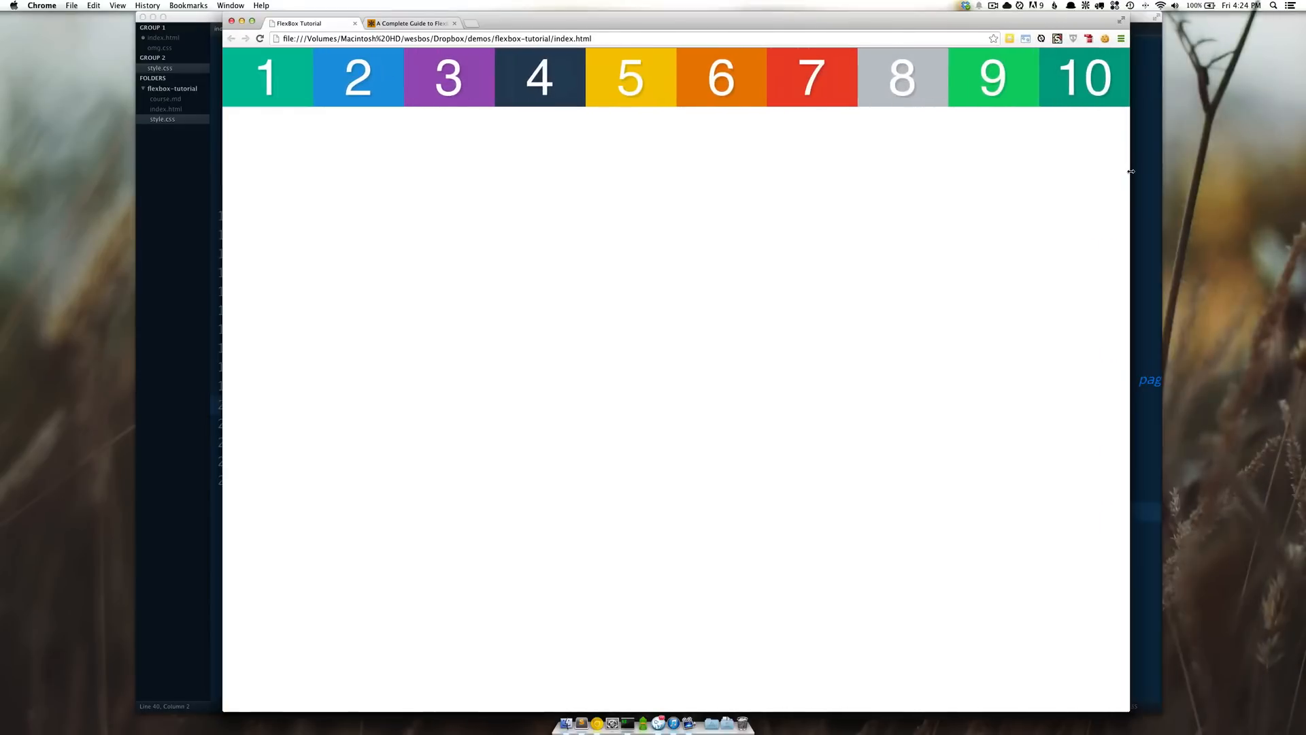
left_click(659, 722)
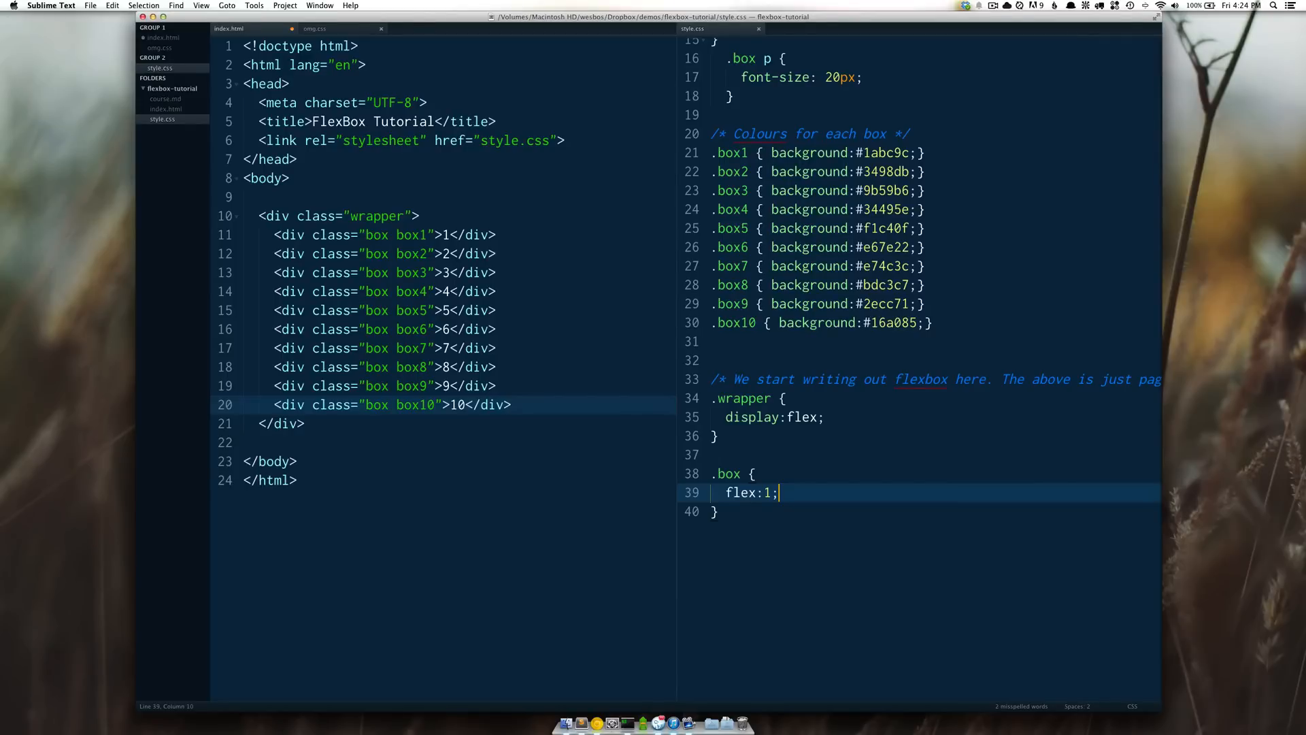
Step: Try a larger flex value on .box, then backspace it back to flex:1
type("0")
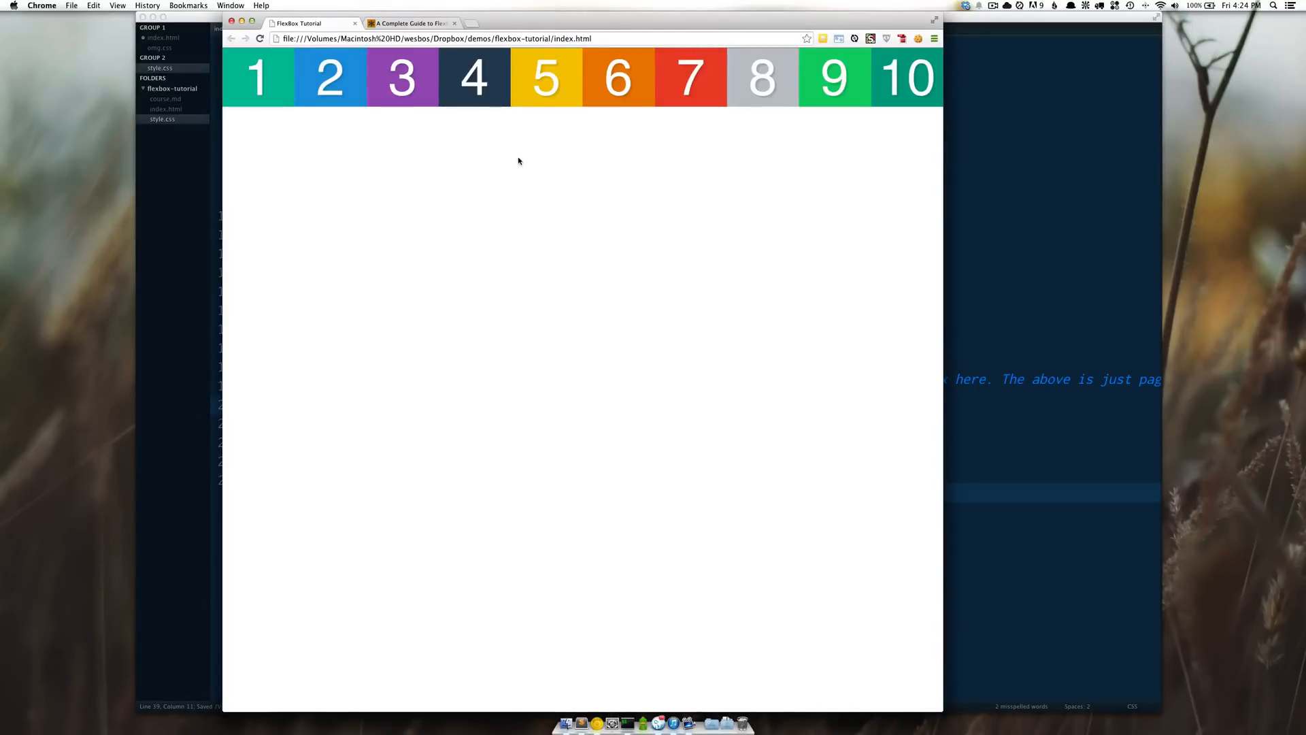
mouse_move(525, 153)
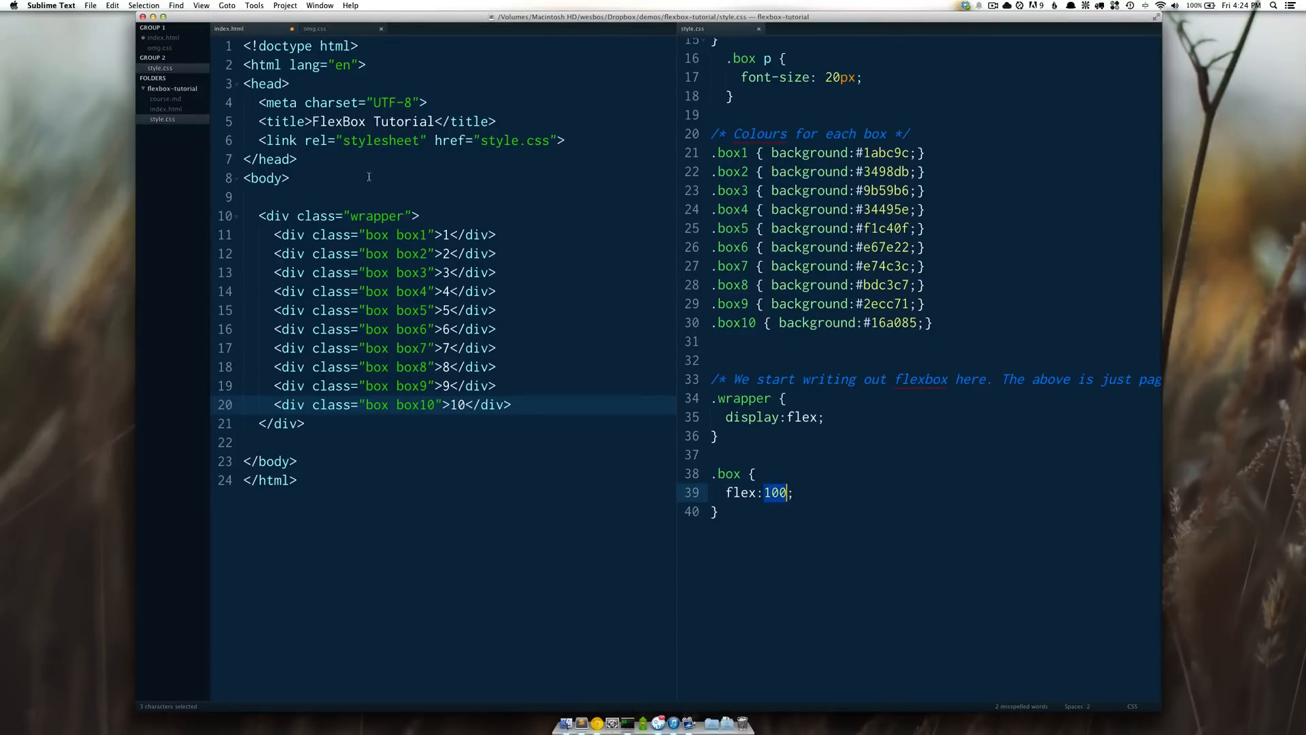
mouse_move(432, 207)
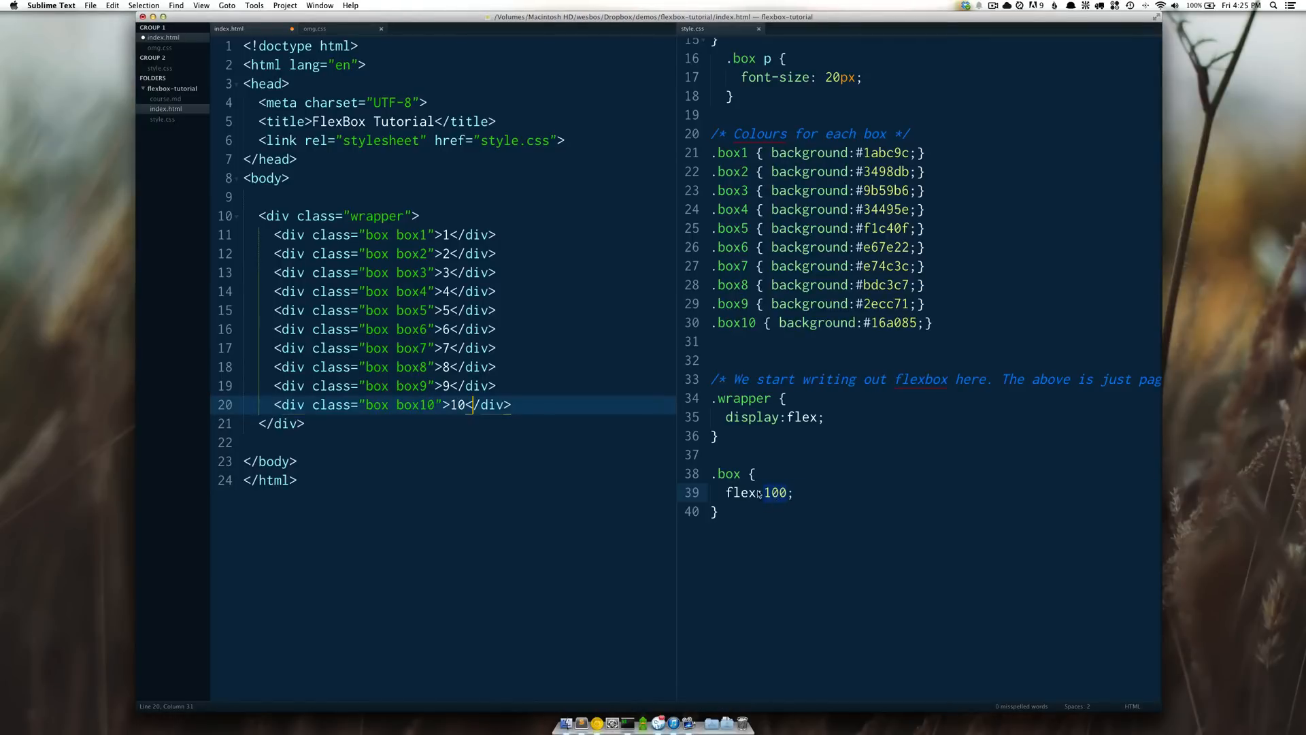
left_click(754, 474)
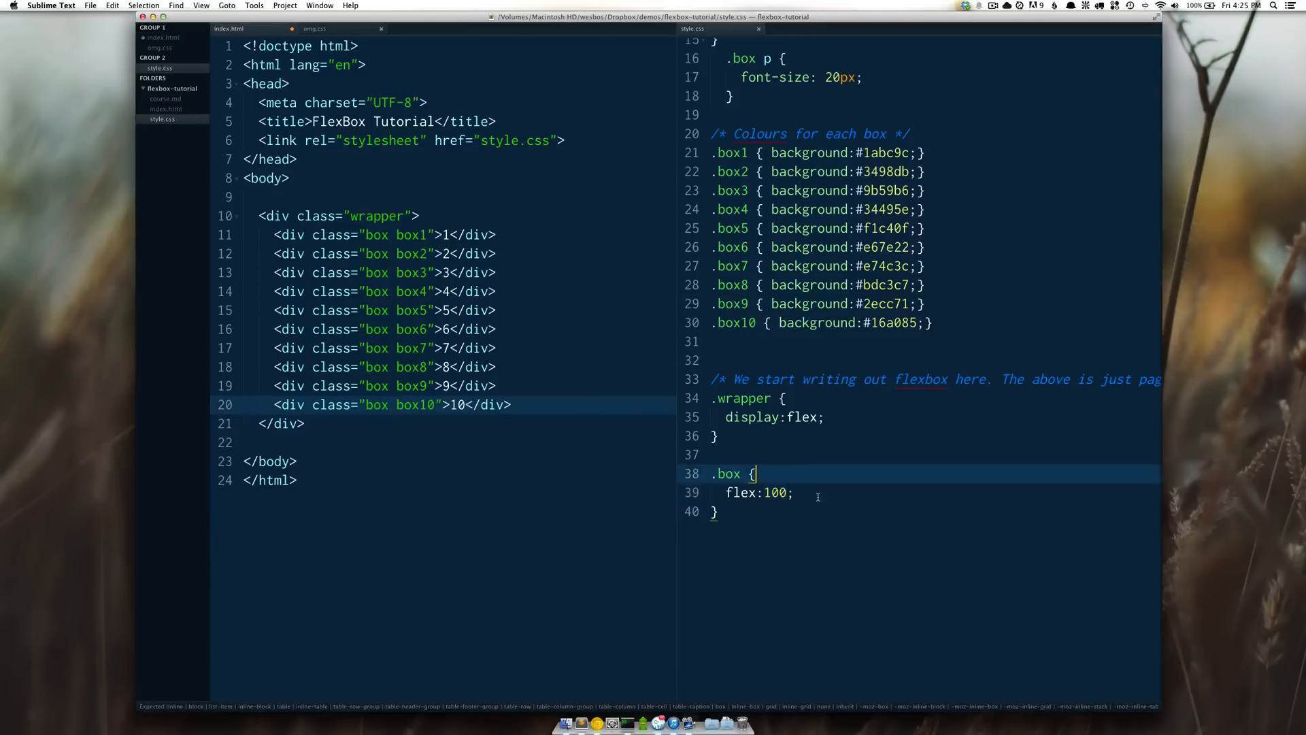
key("Backspace")
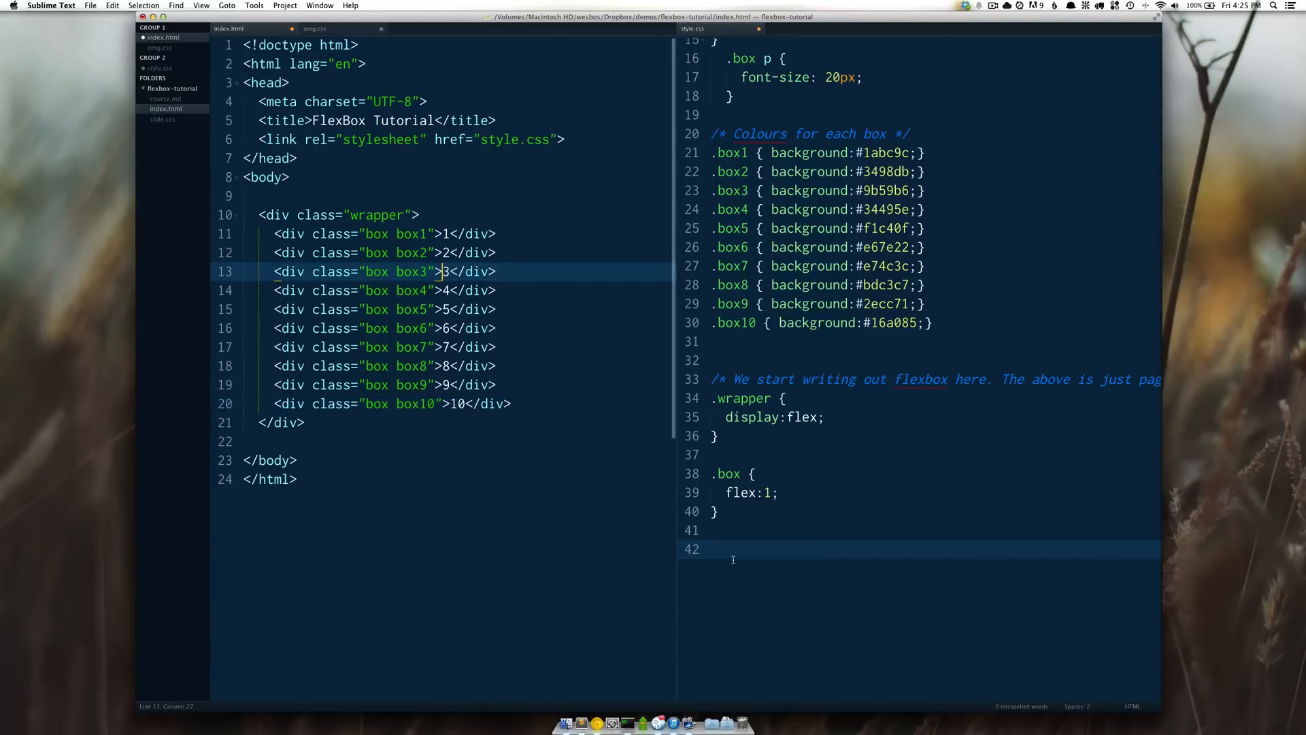
Step: Write a .box3 rule setting flex:2; below the .box rule
type(".box3 {")
type("flex:2;")
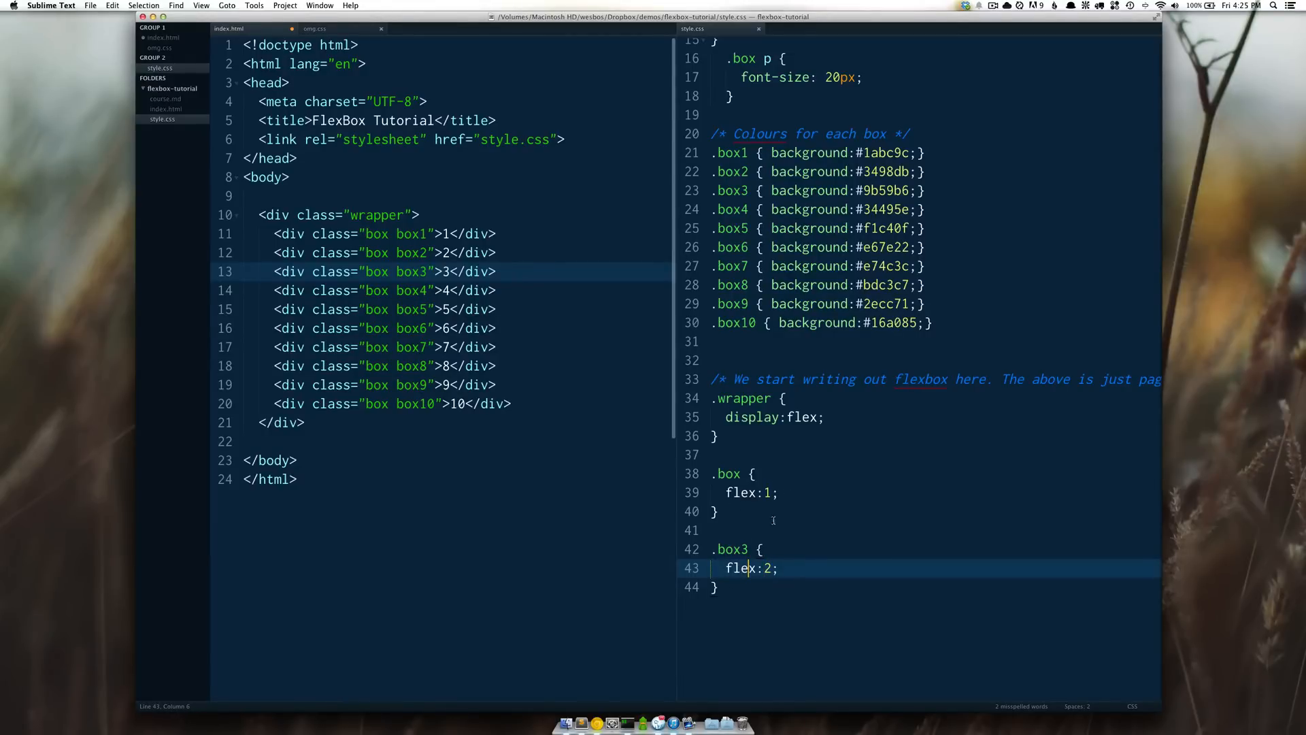
double_click(747, 493)
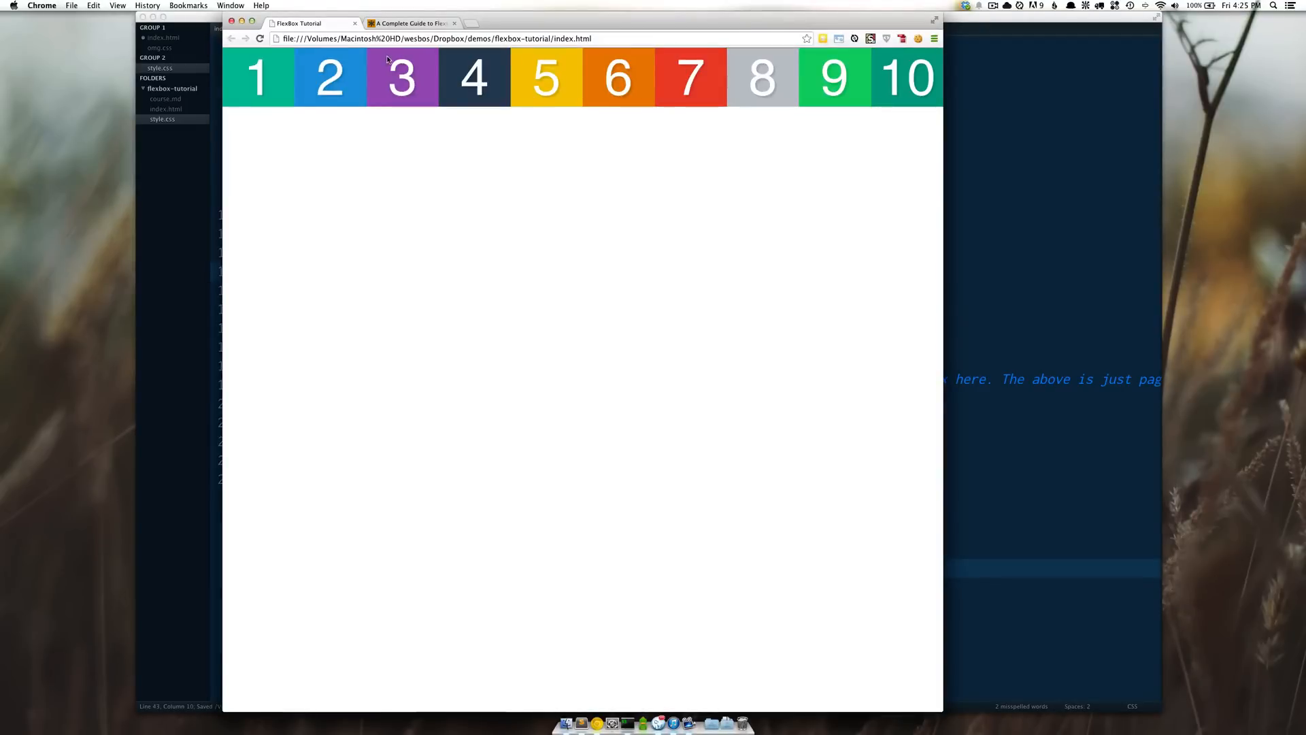
mouse_move(364, 91)
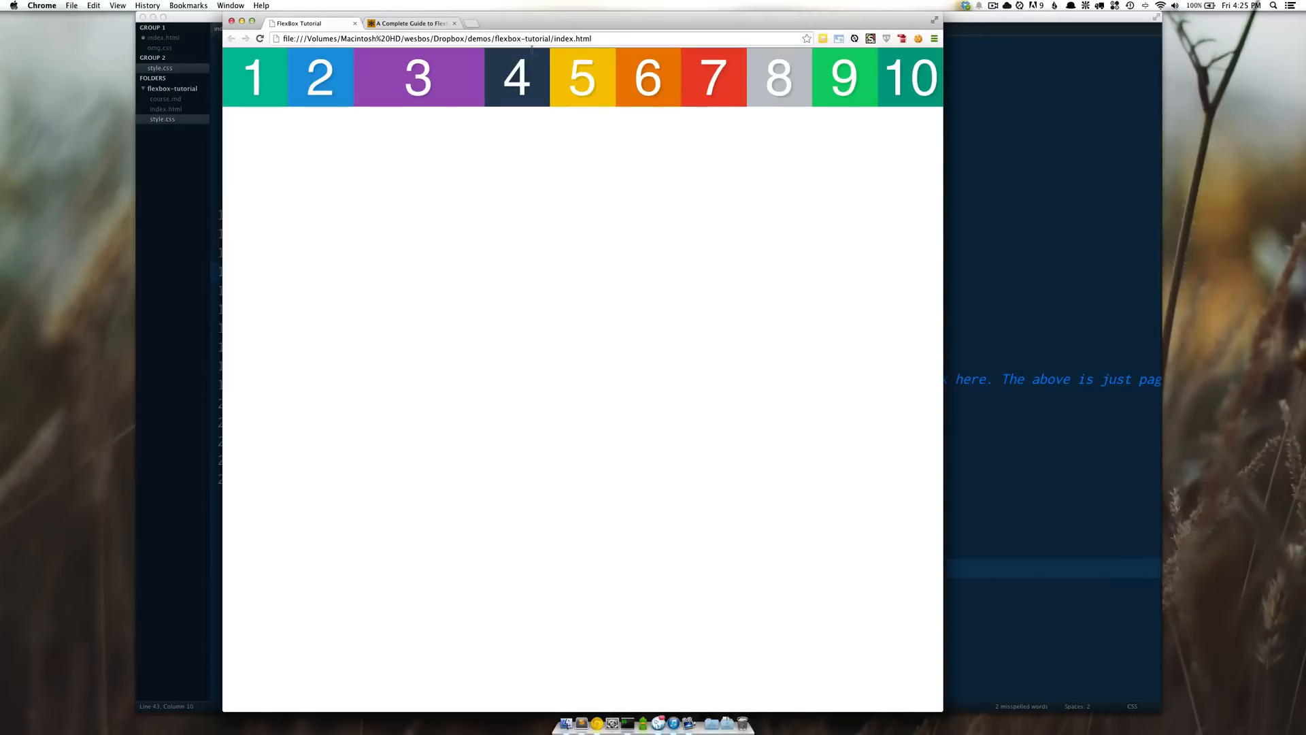
mouse_move(424, 16)
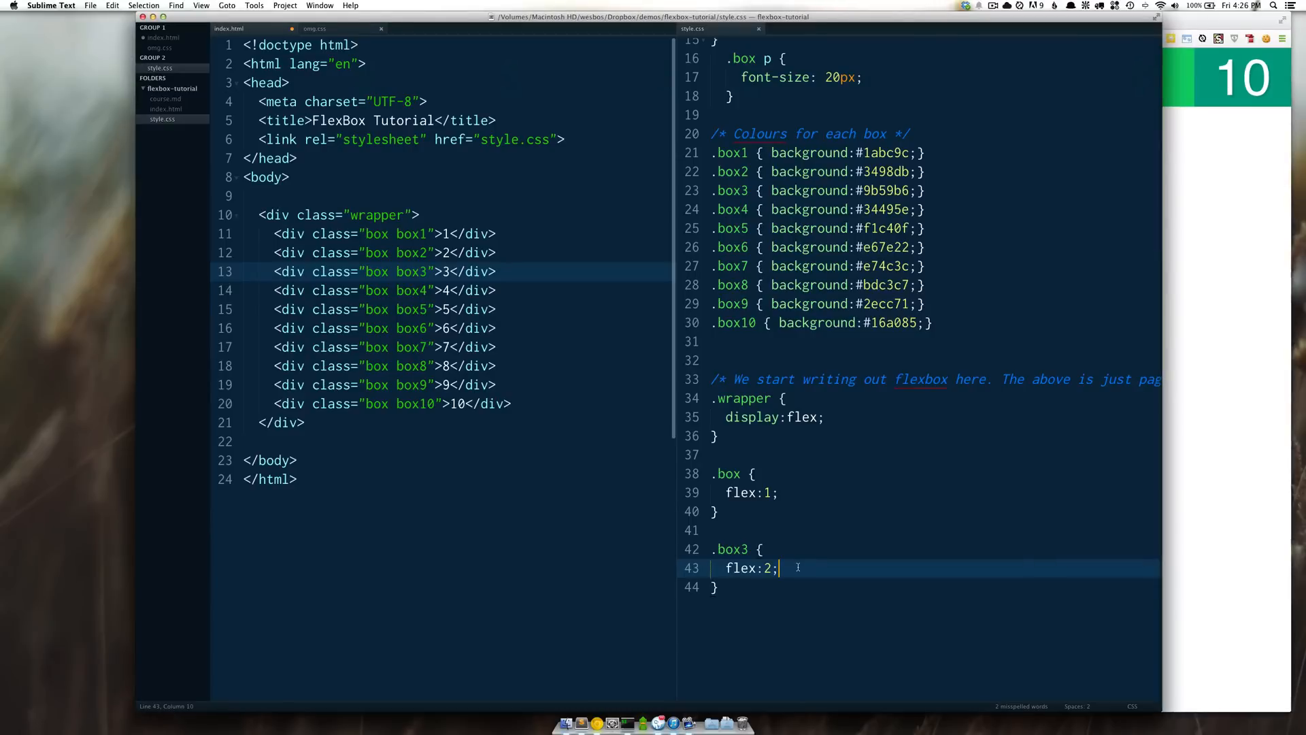
mouse_move(740, 605)
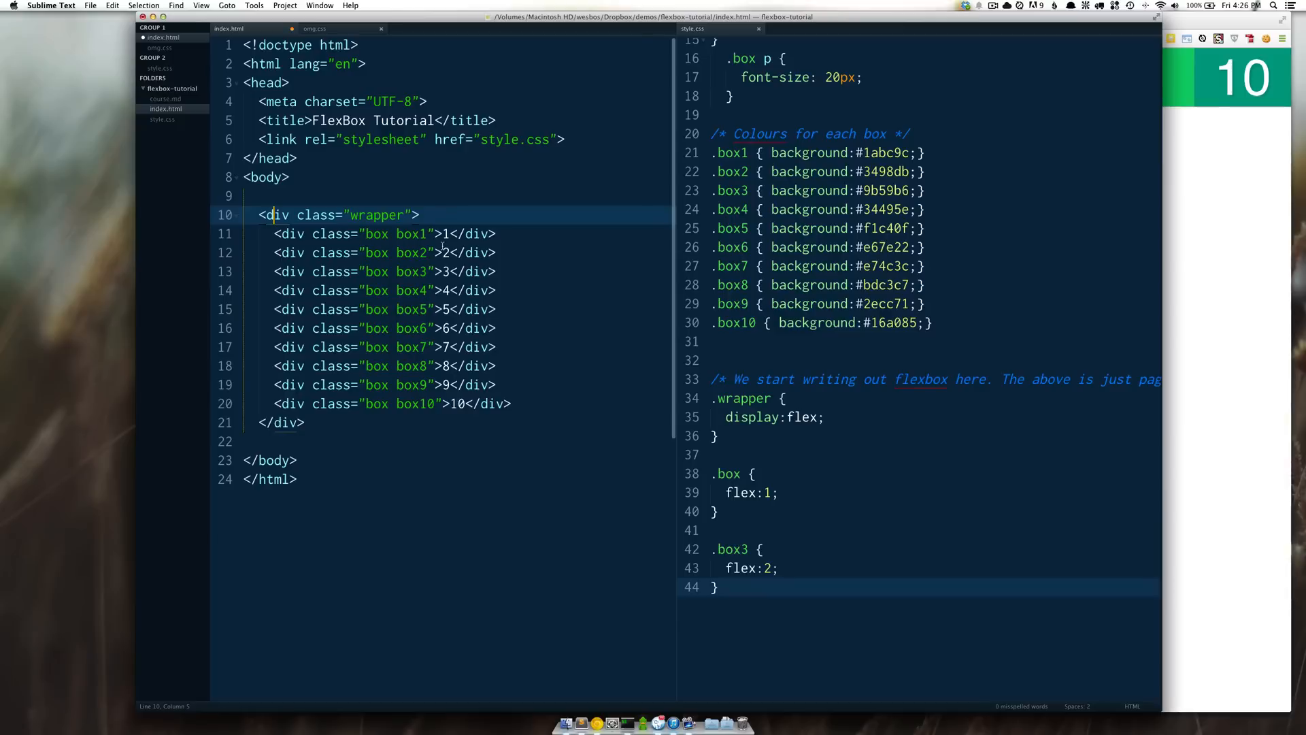
Step: Refer to the wrapper markup and CSS, then start a .box6 rule for flex:4 at the end of style.css
left_click(307, 422)
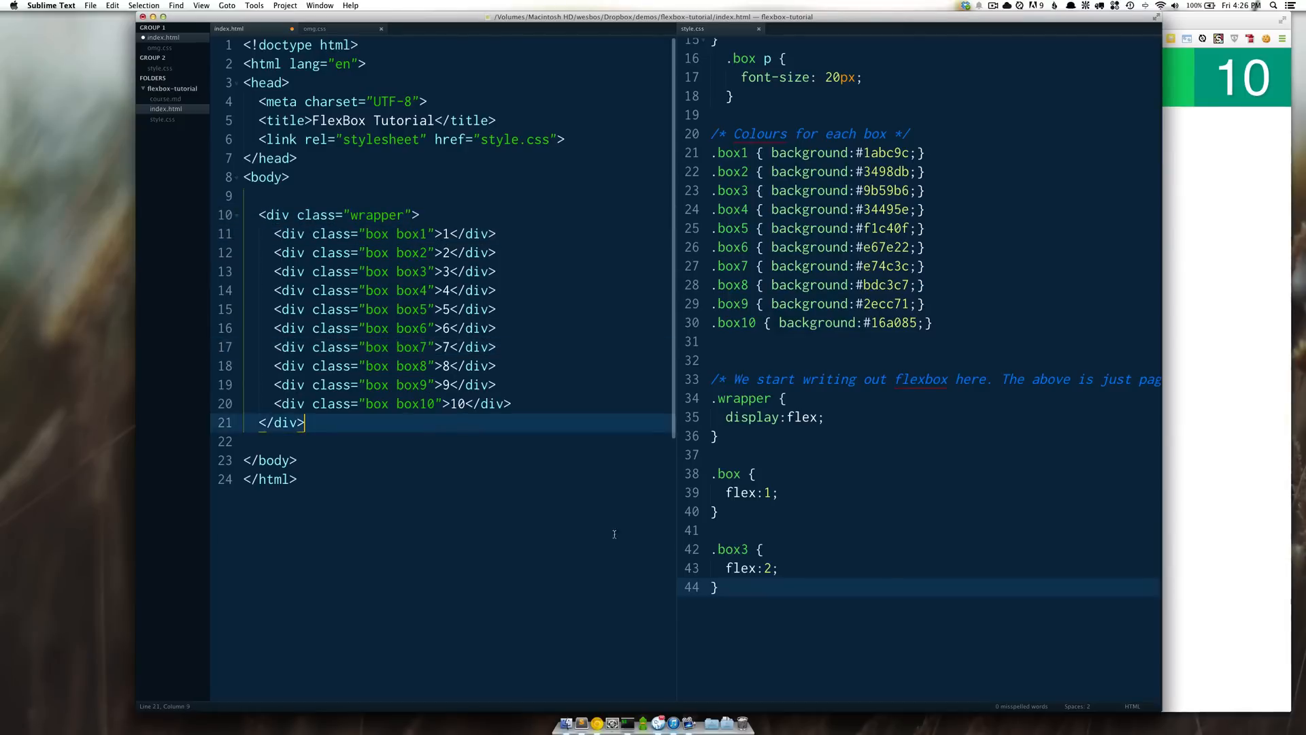
left_click(746, 416)
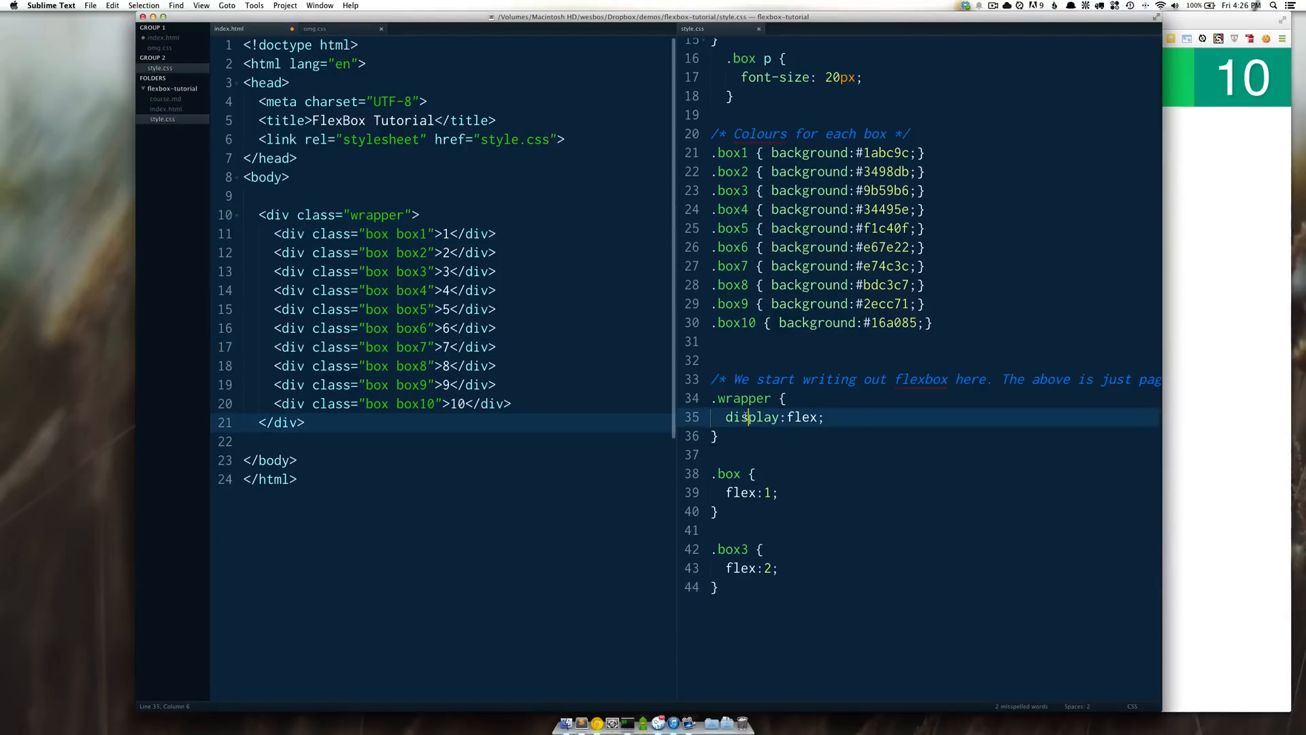
left_click(774, 493)
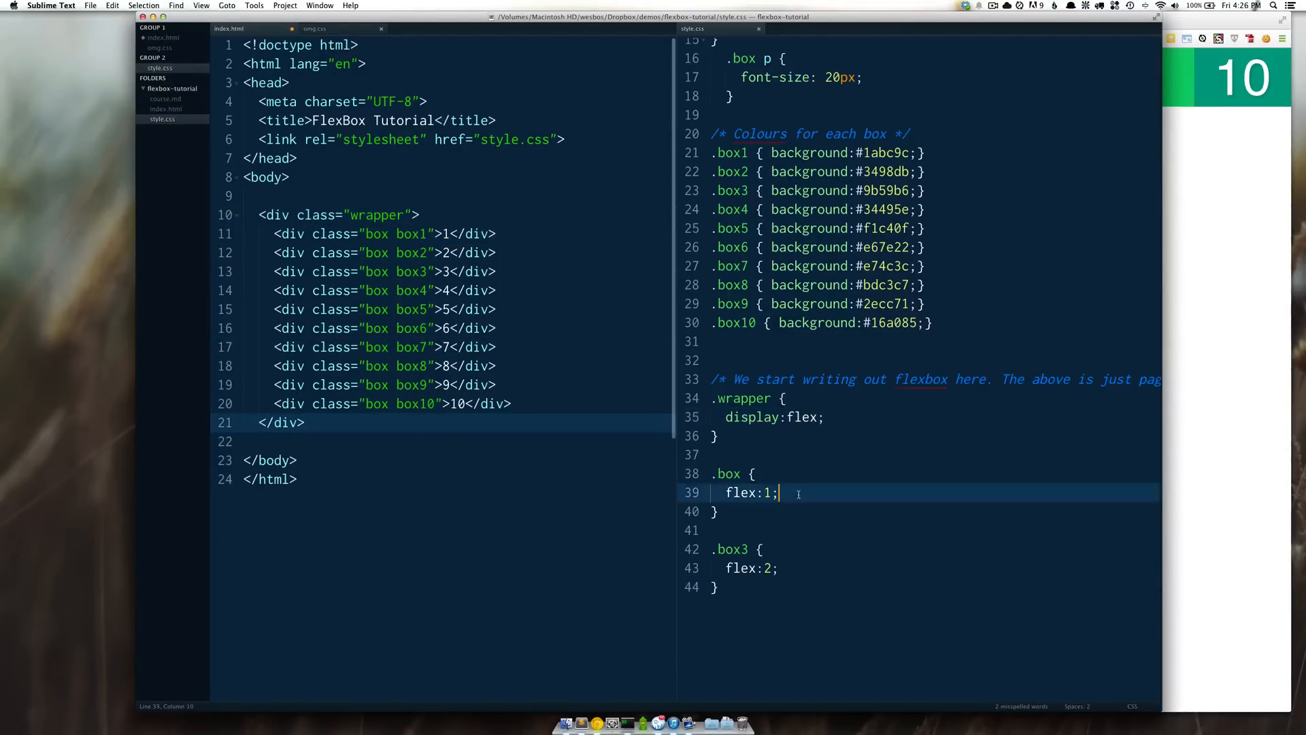
type(".")
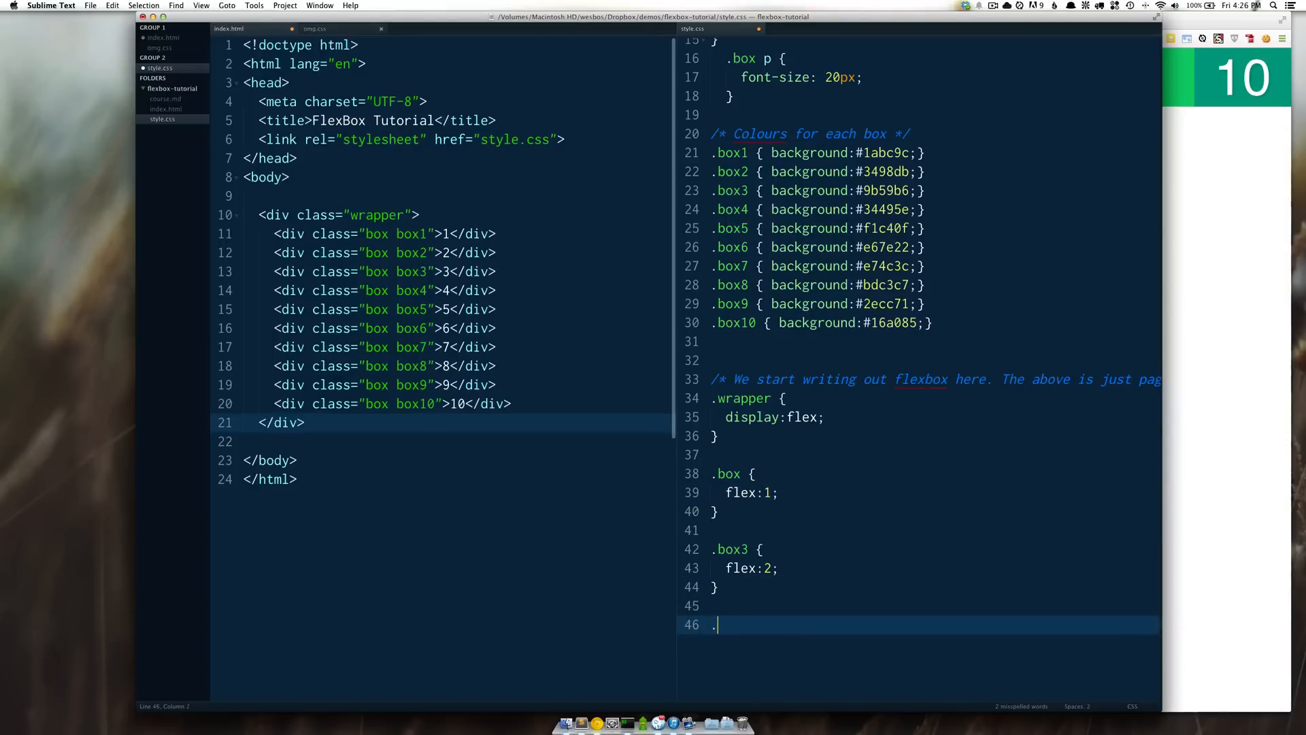
type("box6")
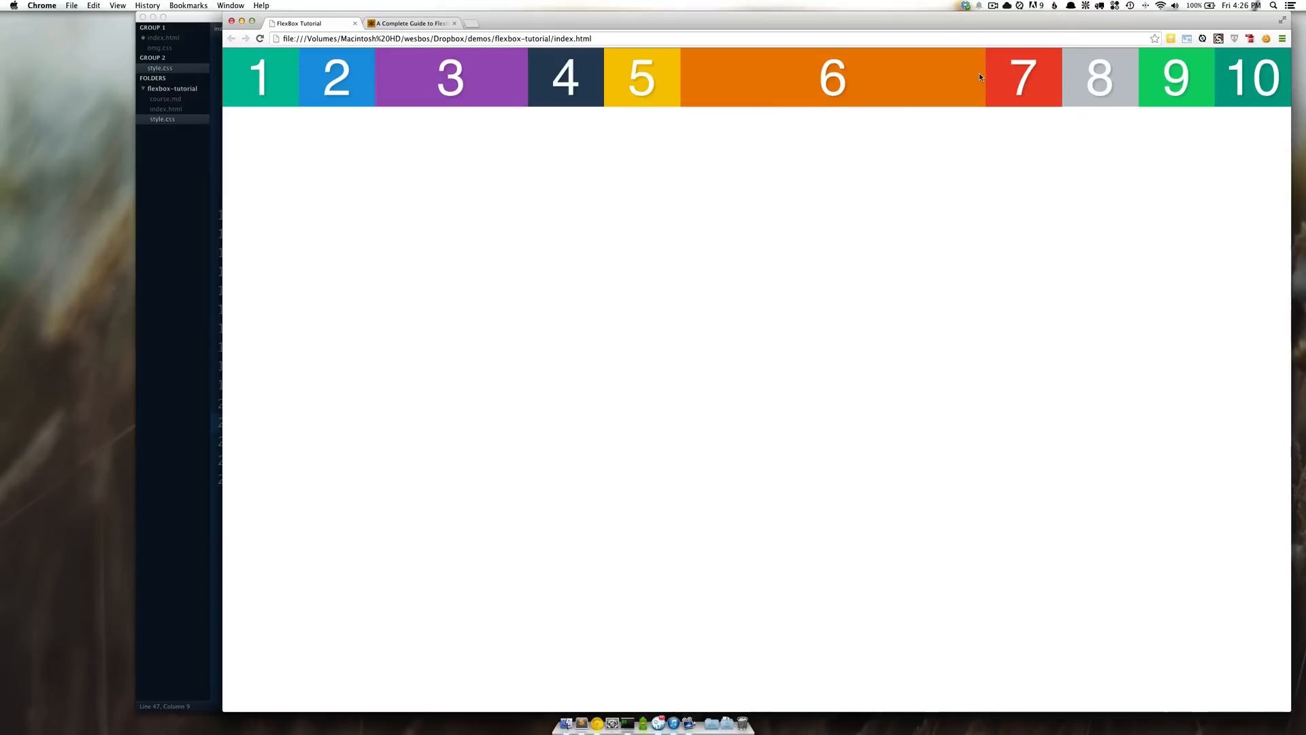
mouse_move(425, 55)
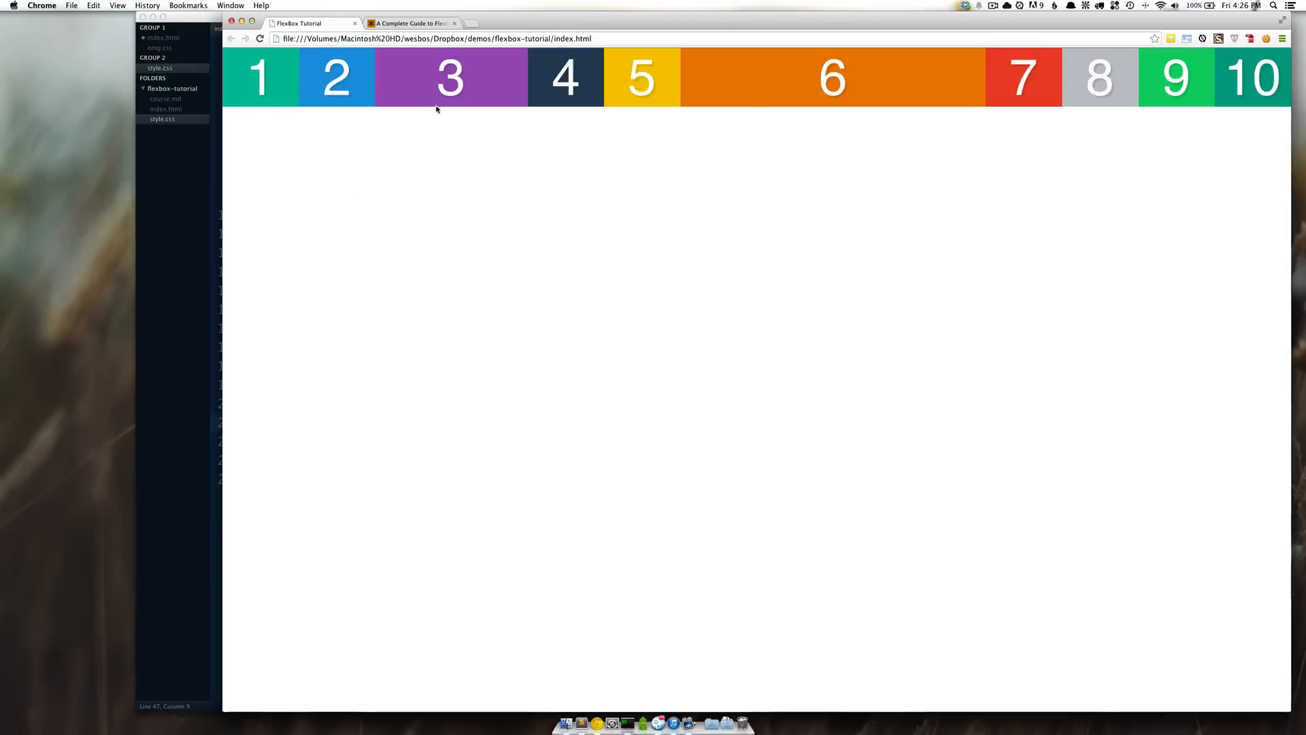
mouse_move(1286, 99)
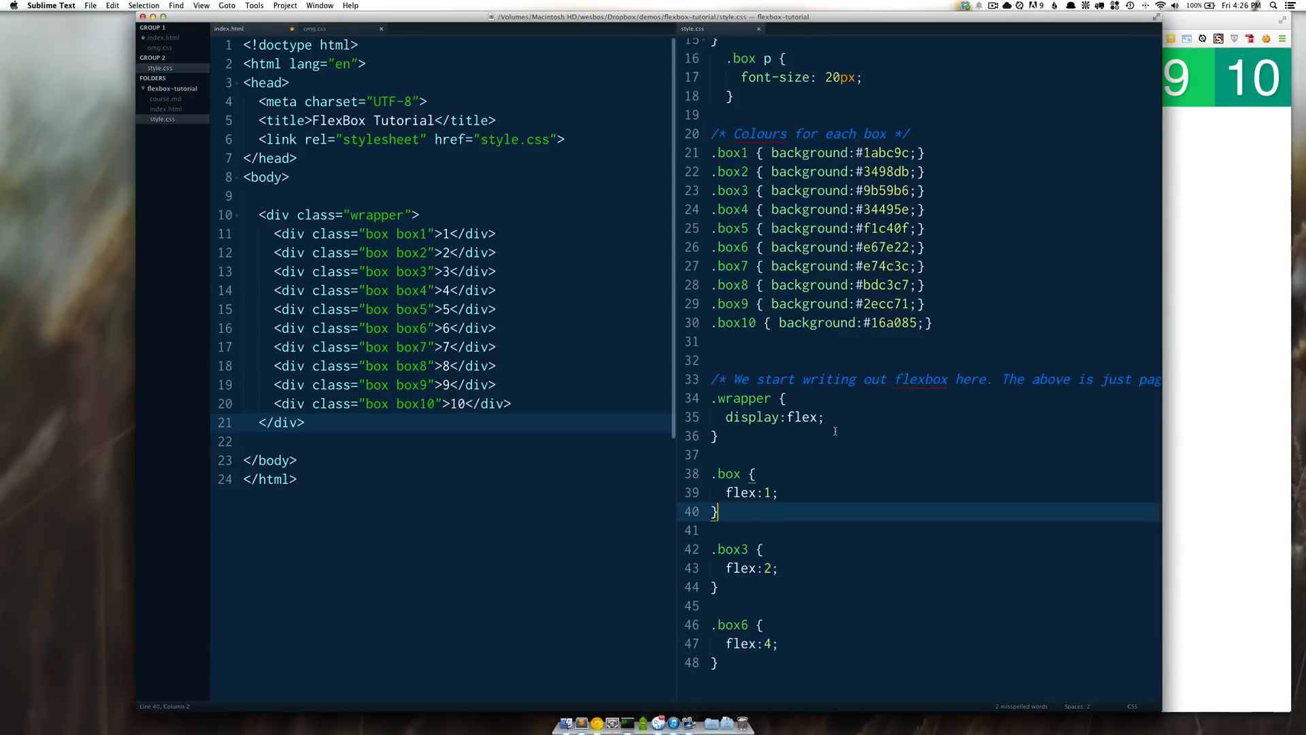
Step: Change .wrapper to display:inline-flex, save, and check the narrow row of boxes in Chrome
left_click(787, 417)
type("inline-")
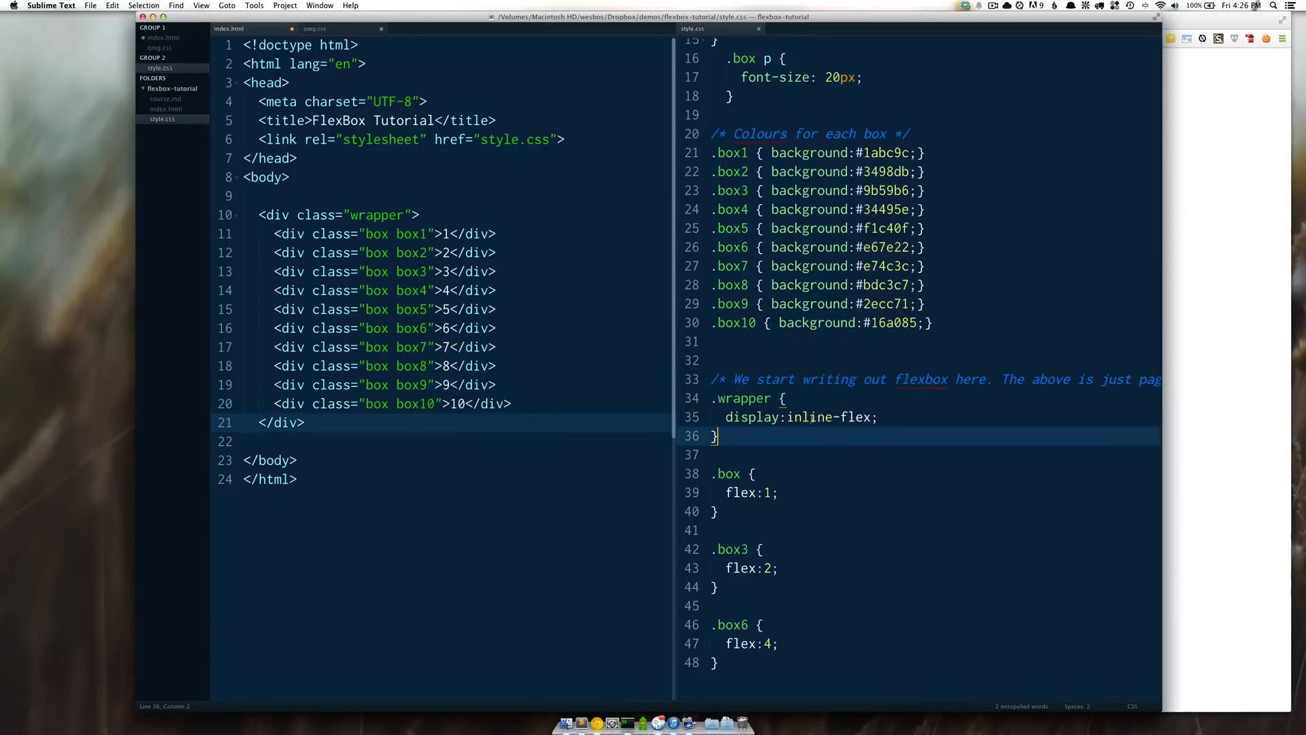
left_click(808, 417)
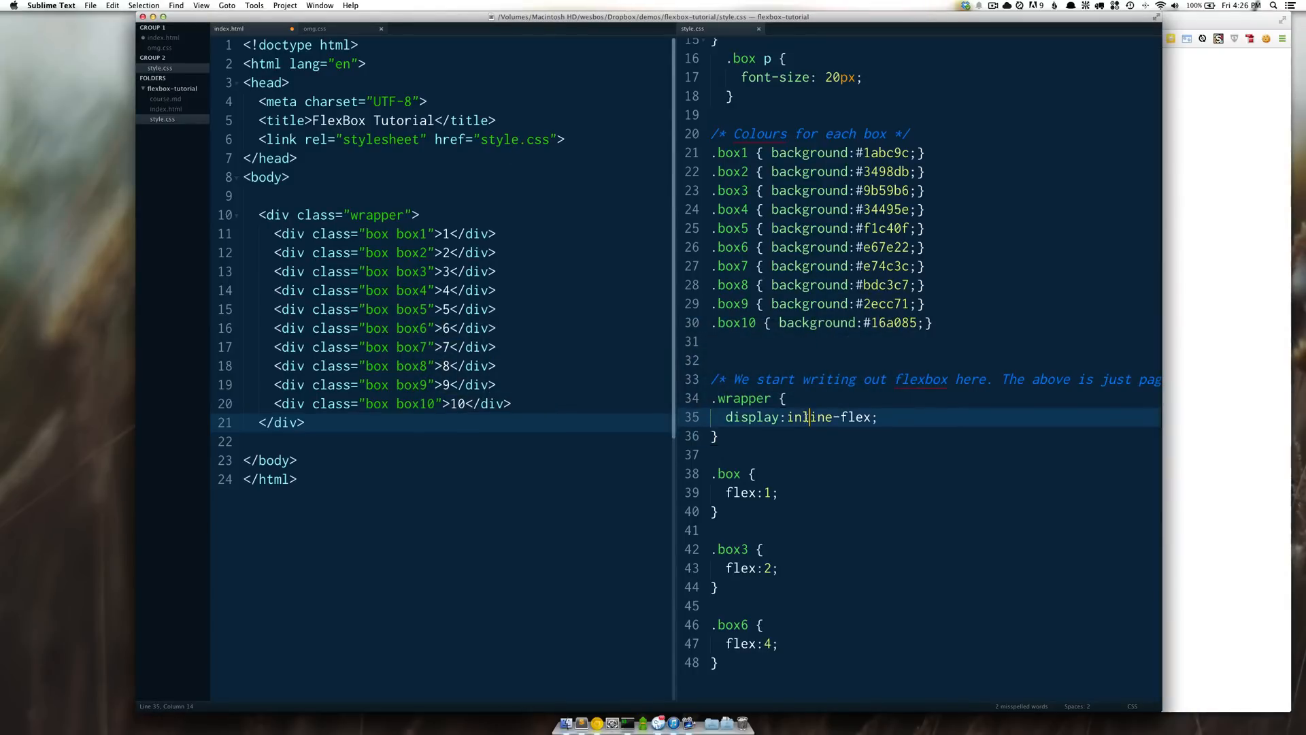
left_click(621, 723)
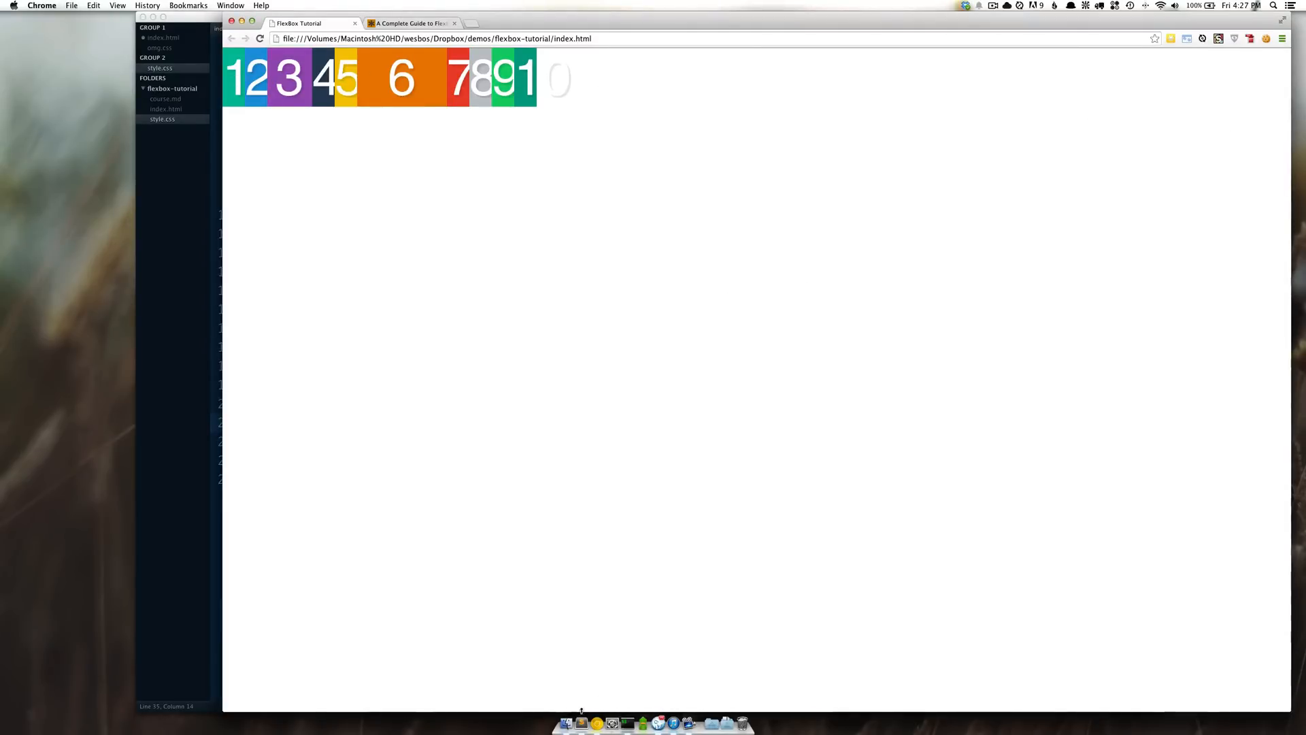
mouse_move(208, 267)
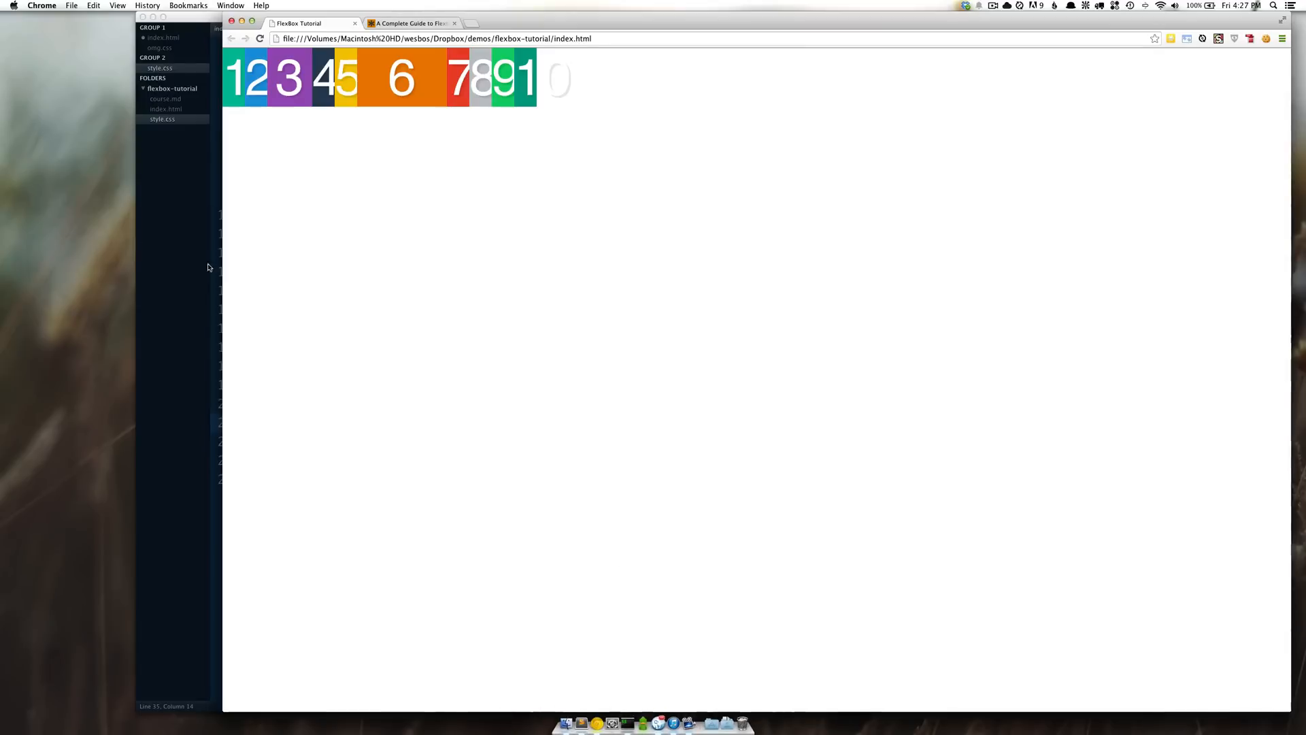
left_click(563, 709)
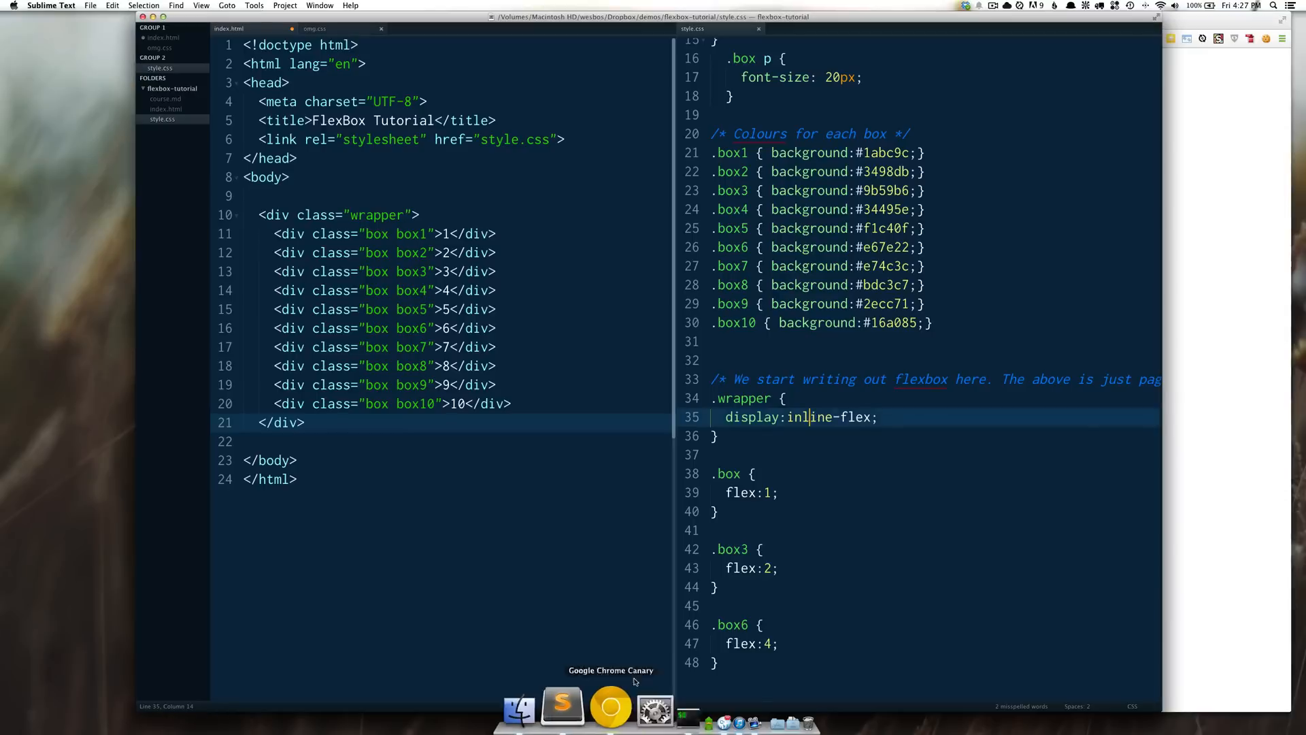
left_click(836, 416)
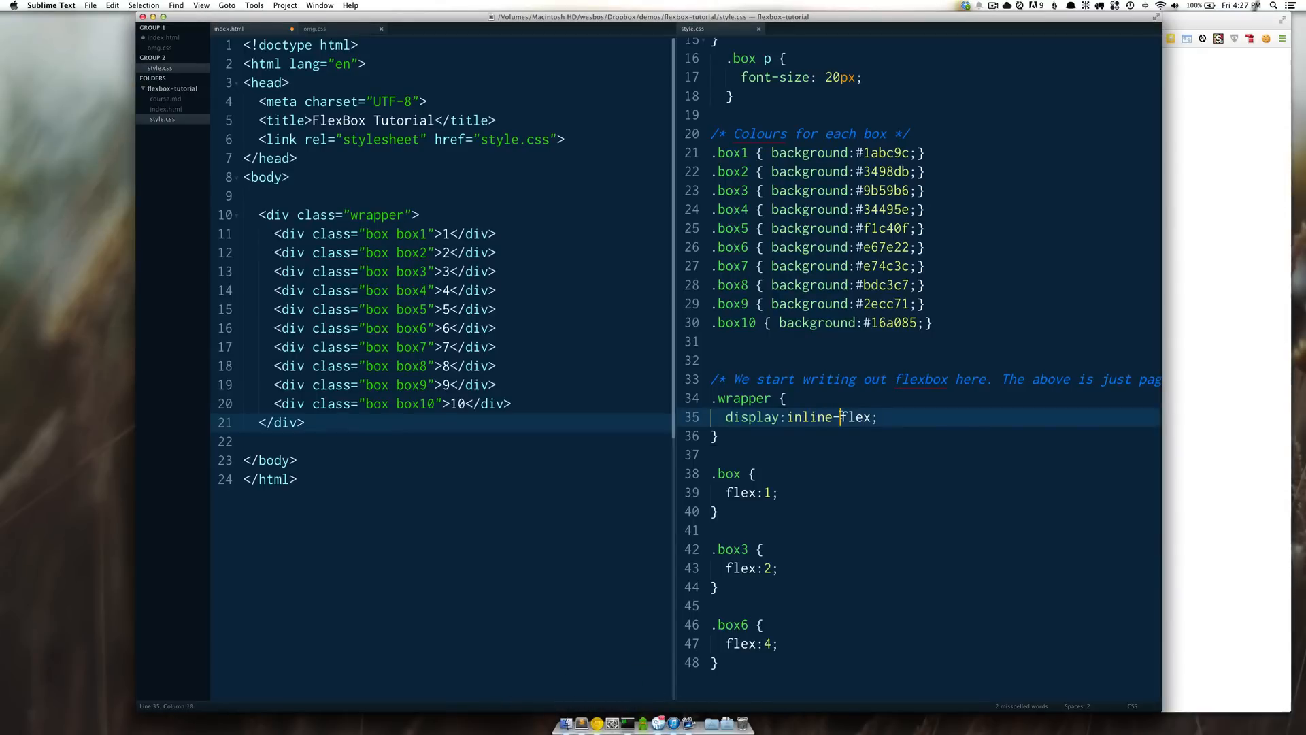